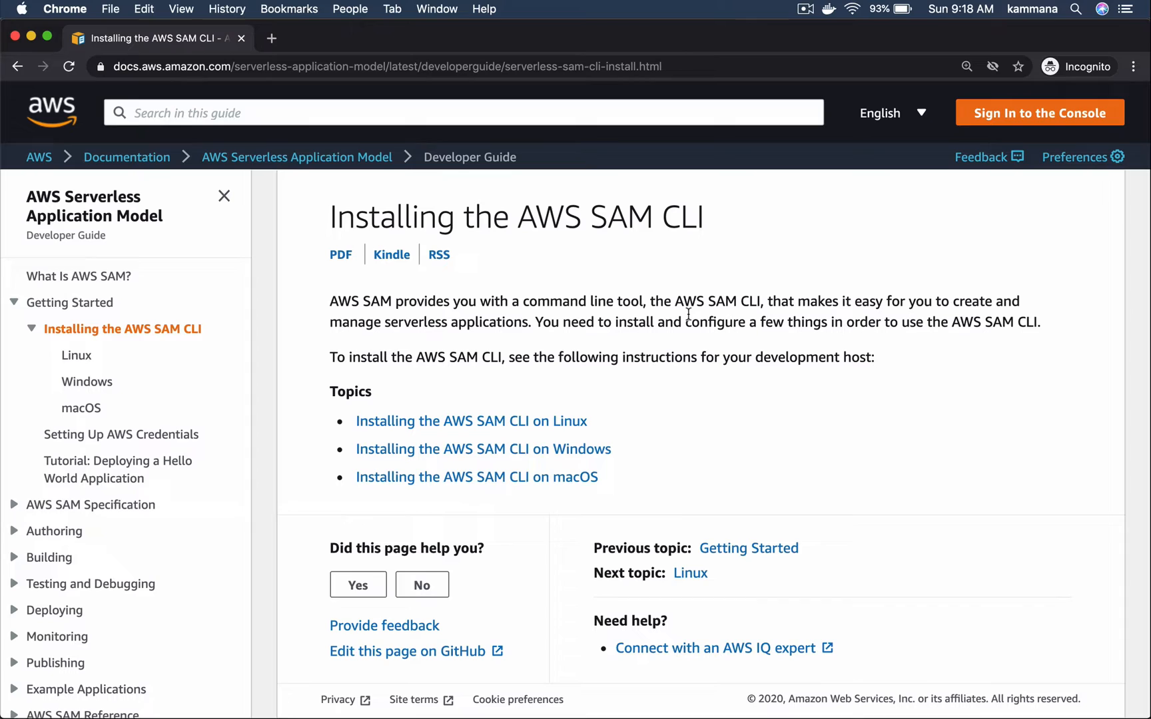
{"action": "mouse_move", "coordinate": [603, 475]}
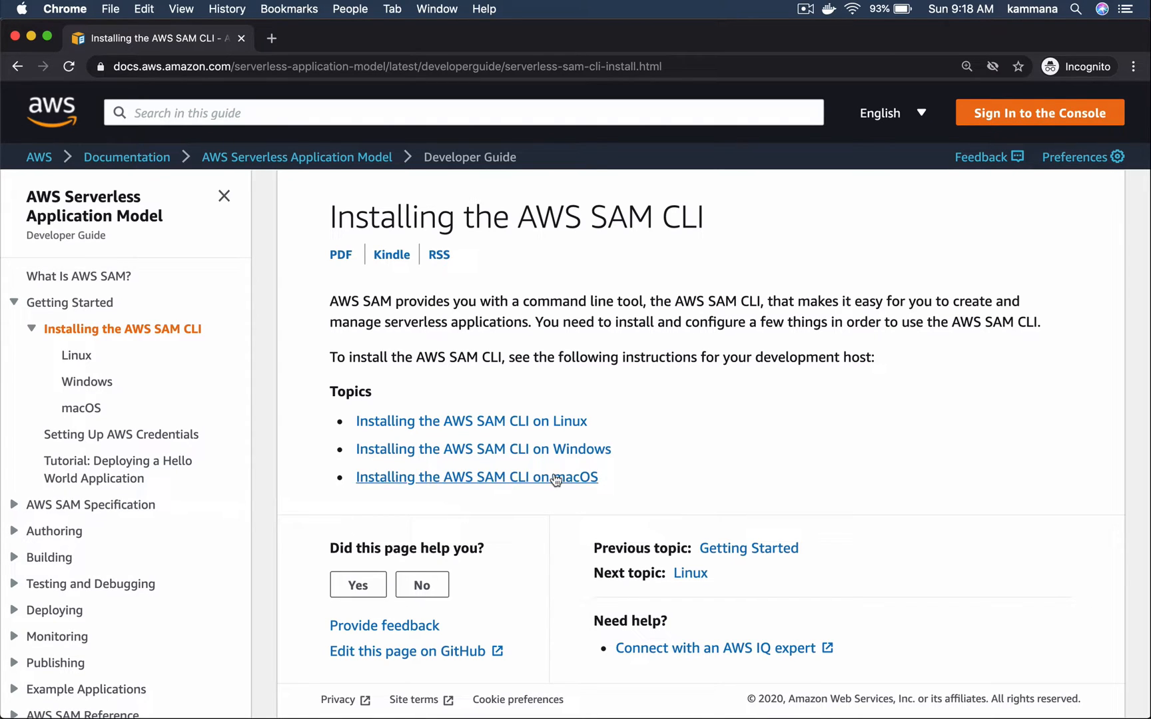
- Open the macOS SAM CLI install guide and scroll through its five prerequisite steps
{"action": "left_click", "coordinate": [476, 477]}
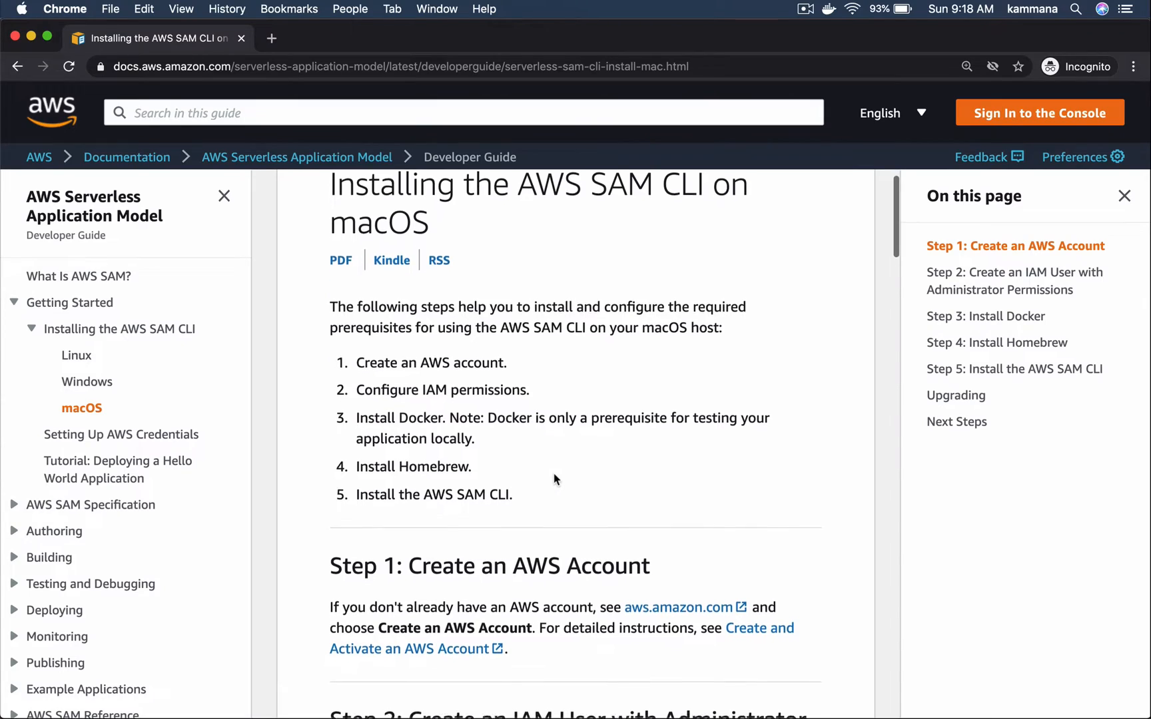
{"action": "scroll", "scroll_direction": "down", "scroll_amount": 3}
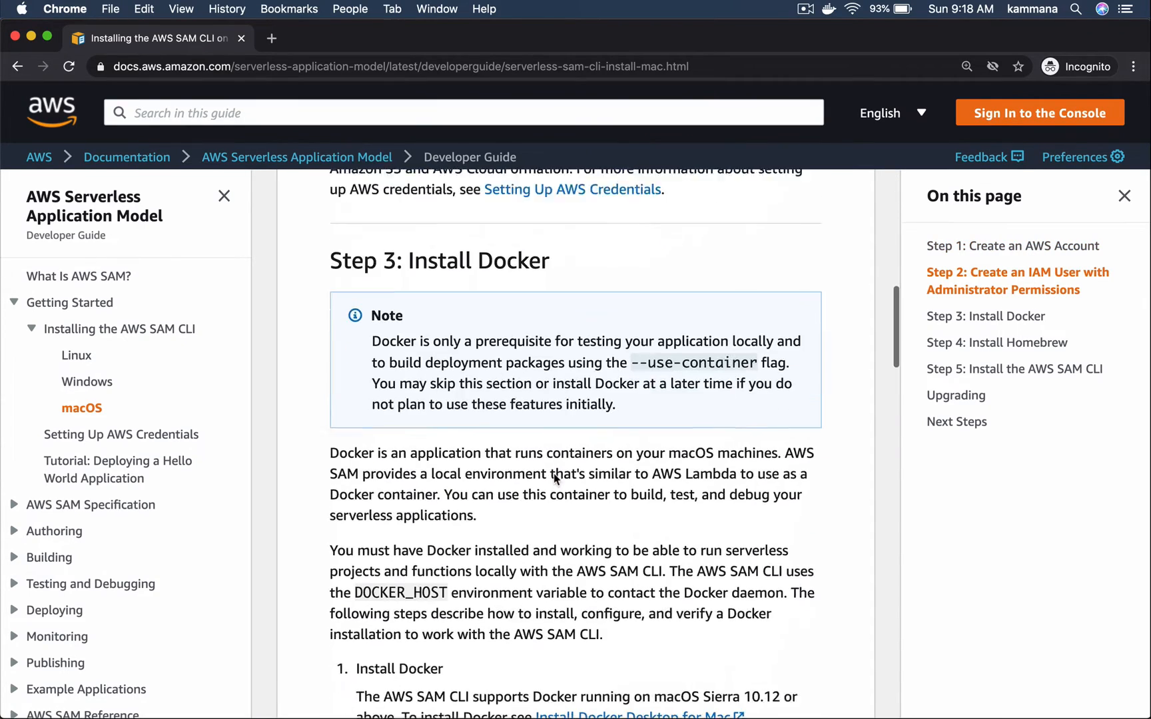
{"action": "scroll", "scroll_direction": "down", "scroll_amount": 3}
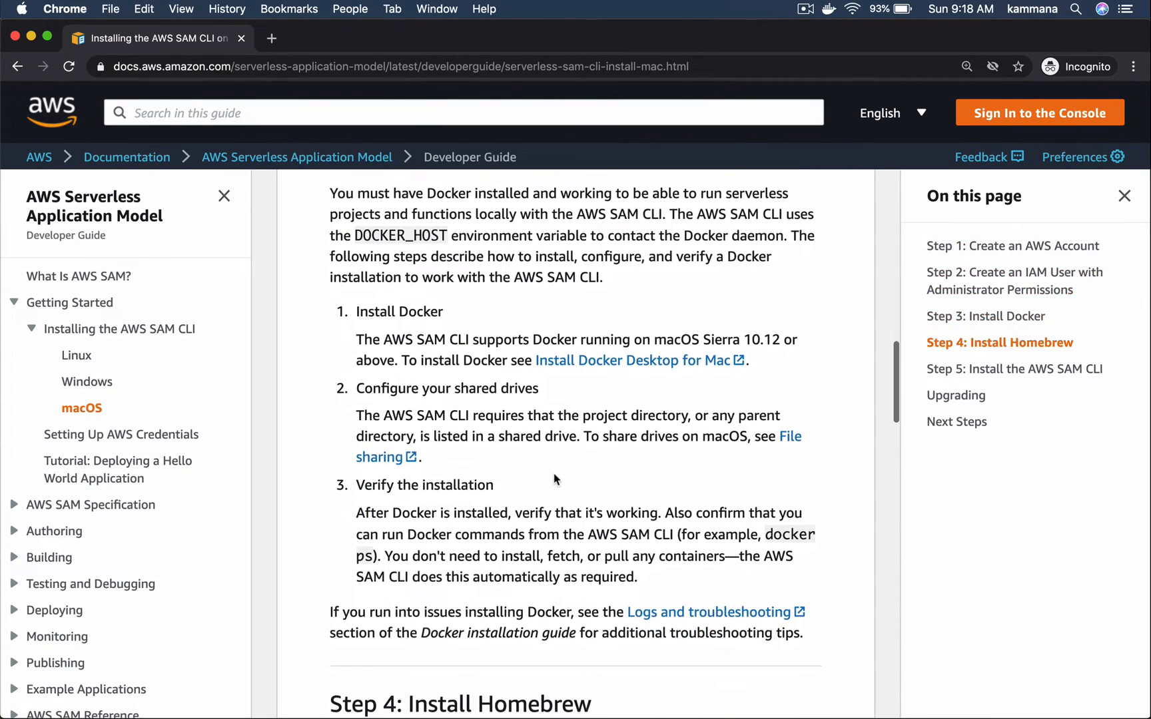
{"action": "scroll", "scroll_direction": "up", "scroll_amount": 3}
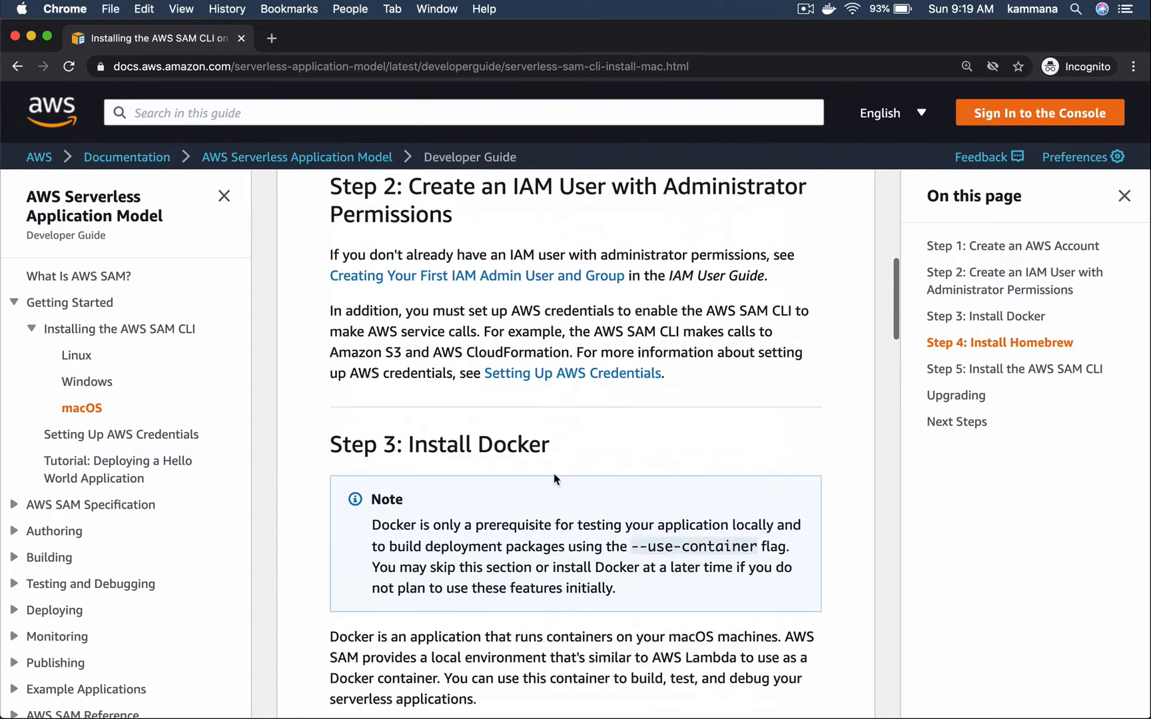
{"action": "scroll", "scroll_direction": "up", "scroll_amount": 3}
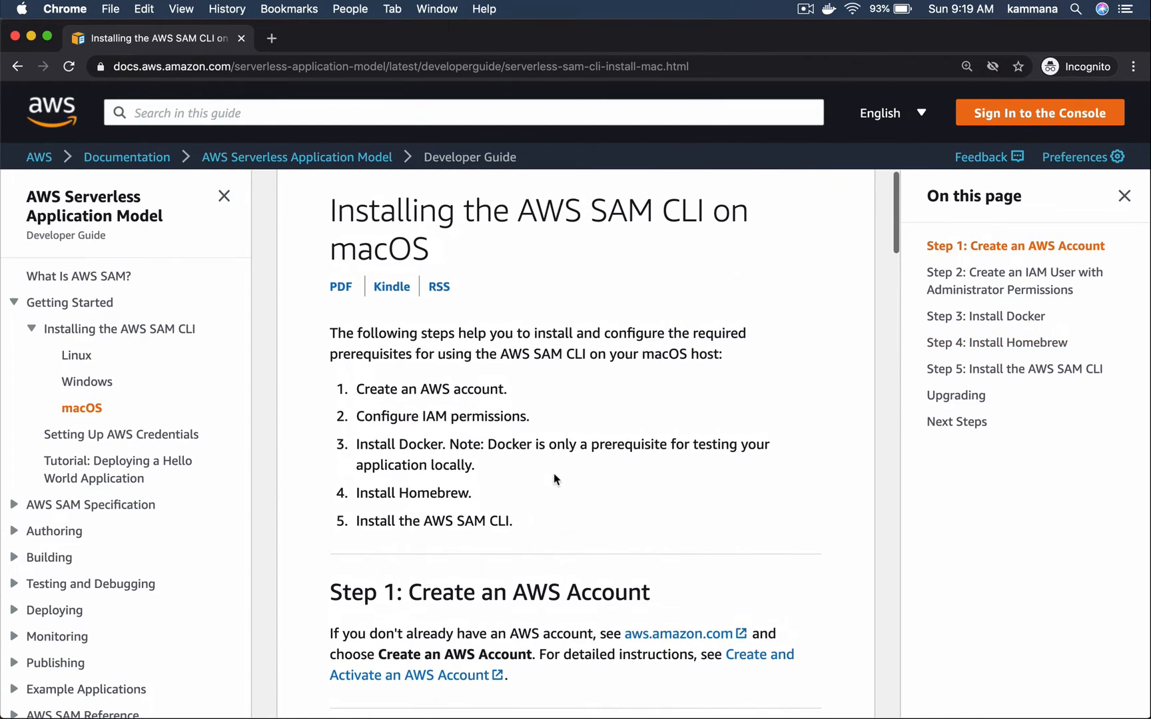
{"action": "mouse_move", "coordinate": [571, 389]}
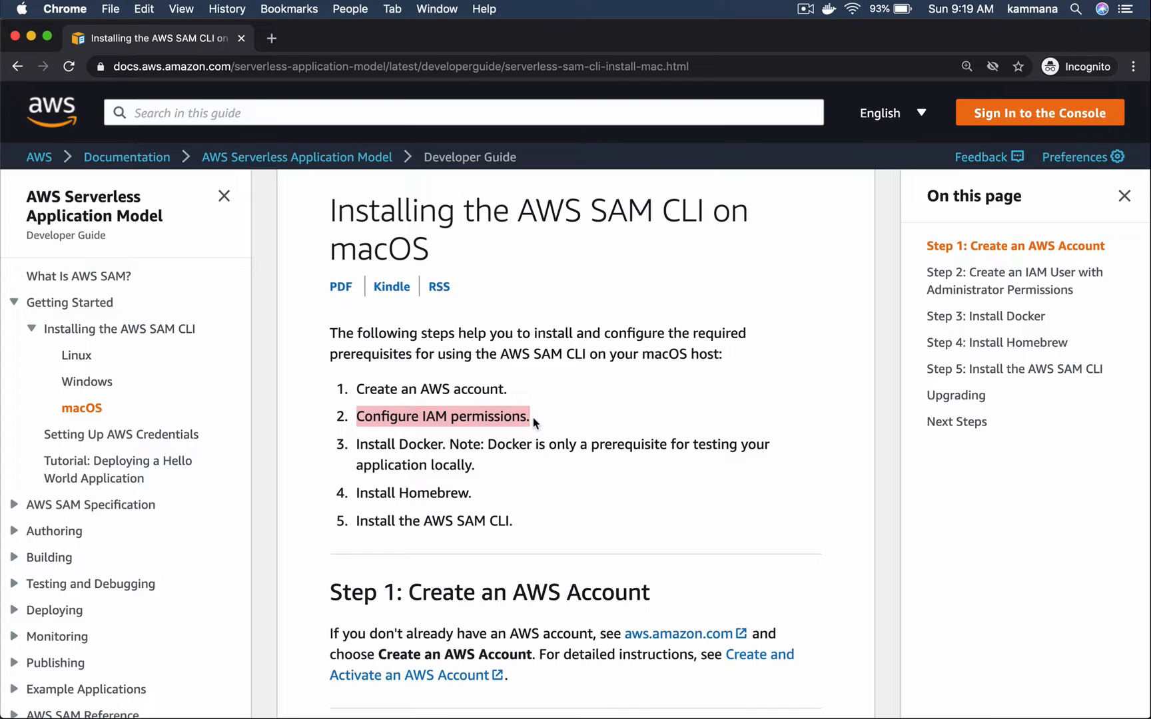
{"action": "mouse_move", "coordinate": [482, 410]}
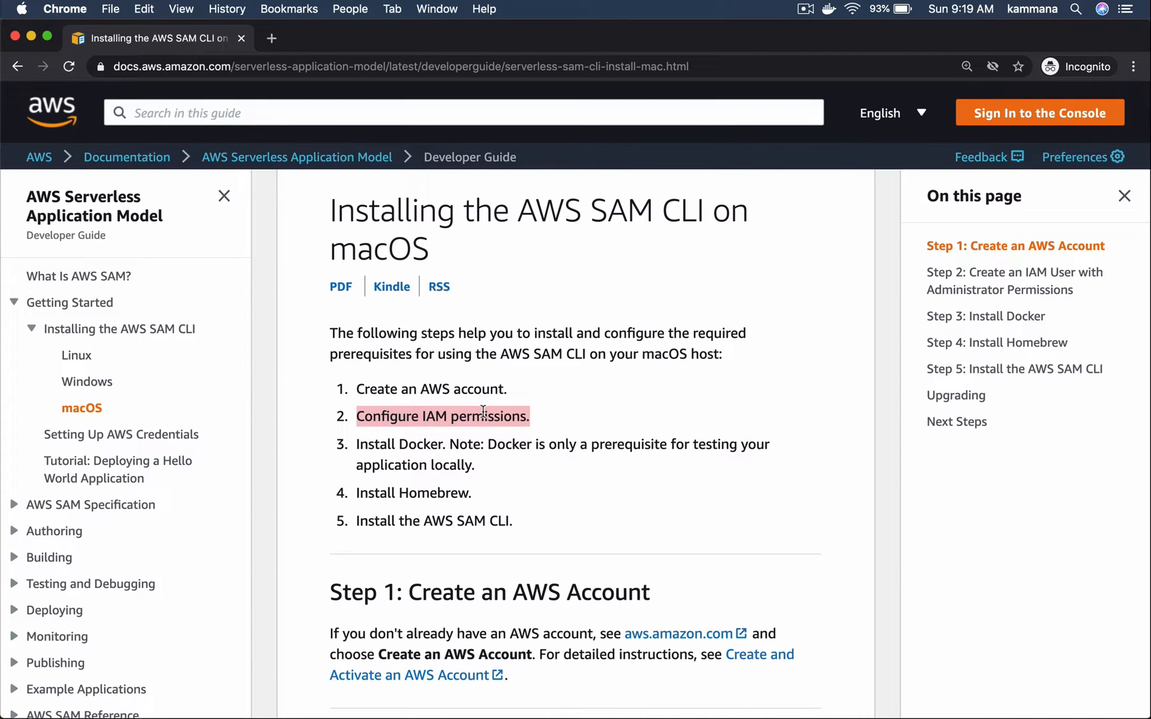
{"action": "mouse_move", "coordinate": [376, 444]}
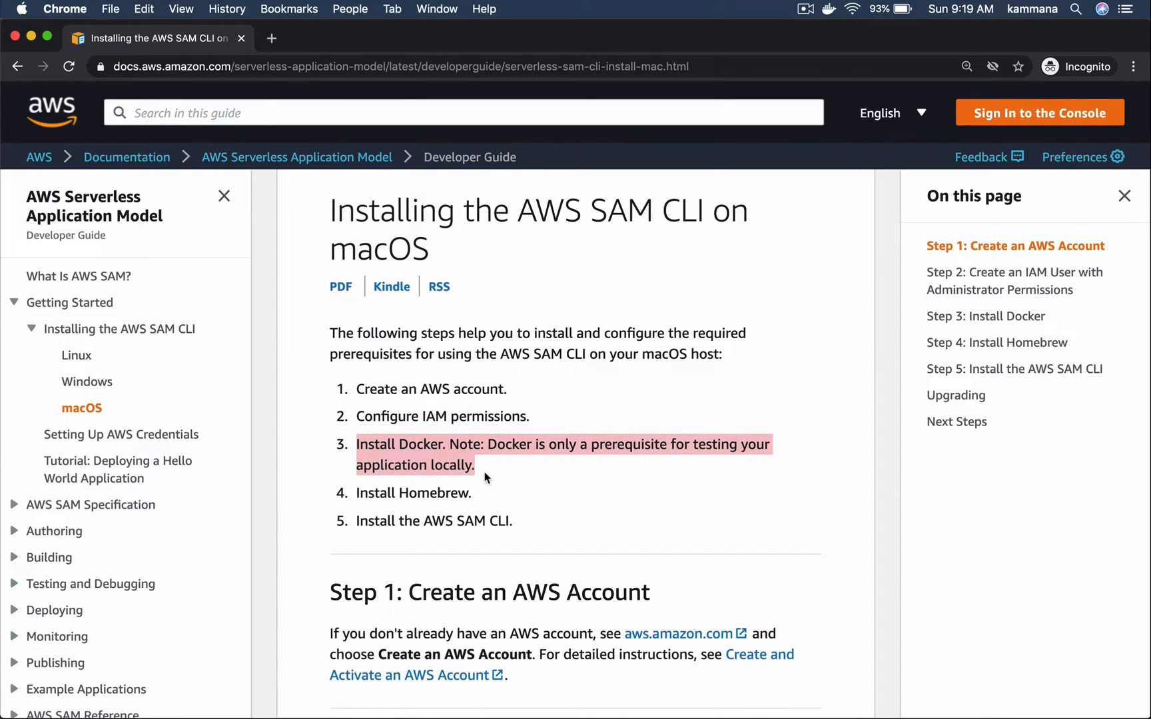
{"action": "mouse_move", "coordinate": [397, 507]}
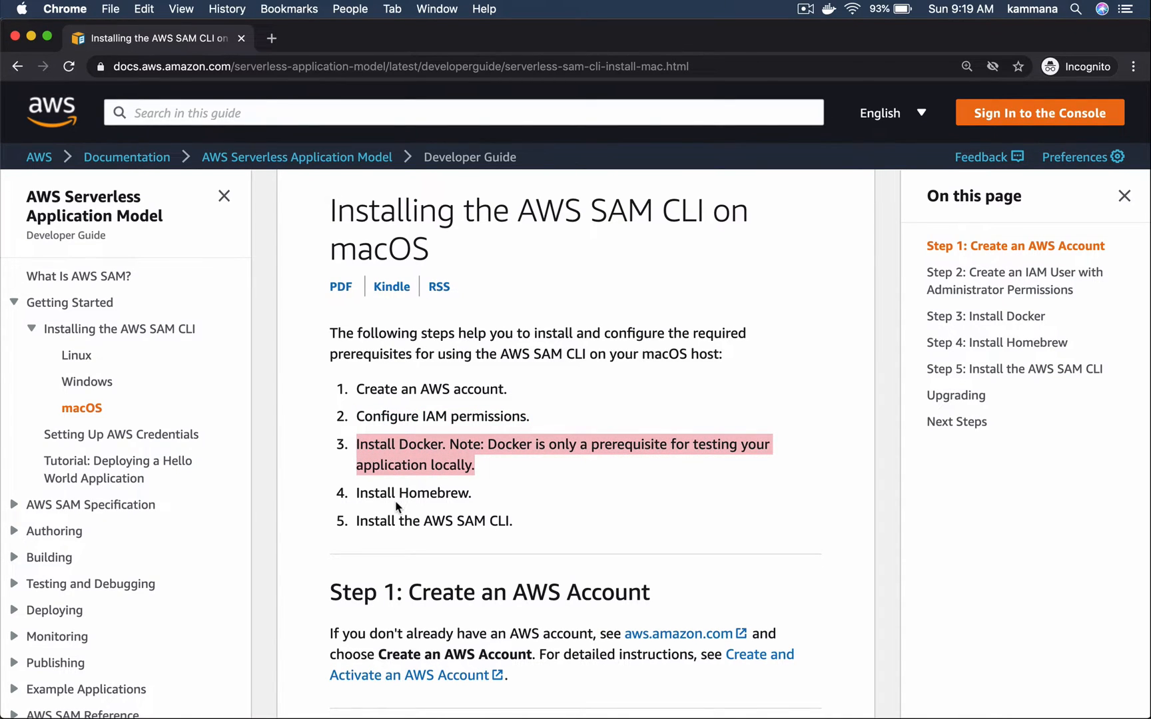
{"action": "scroll", "scroll_direction": "down", "scroll_amount": 3}
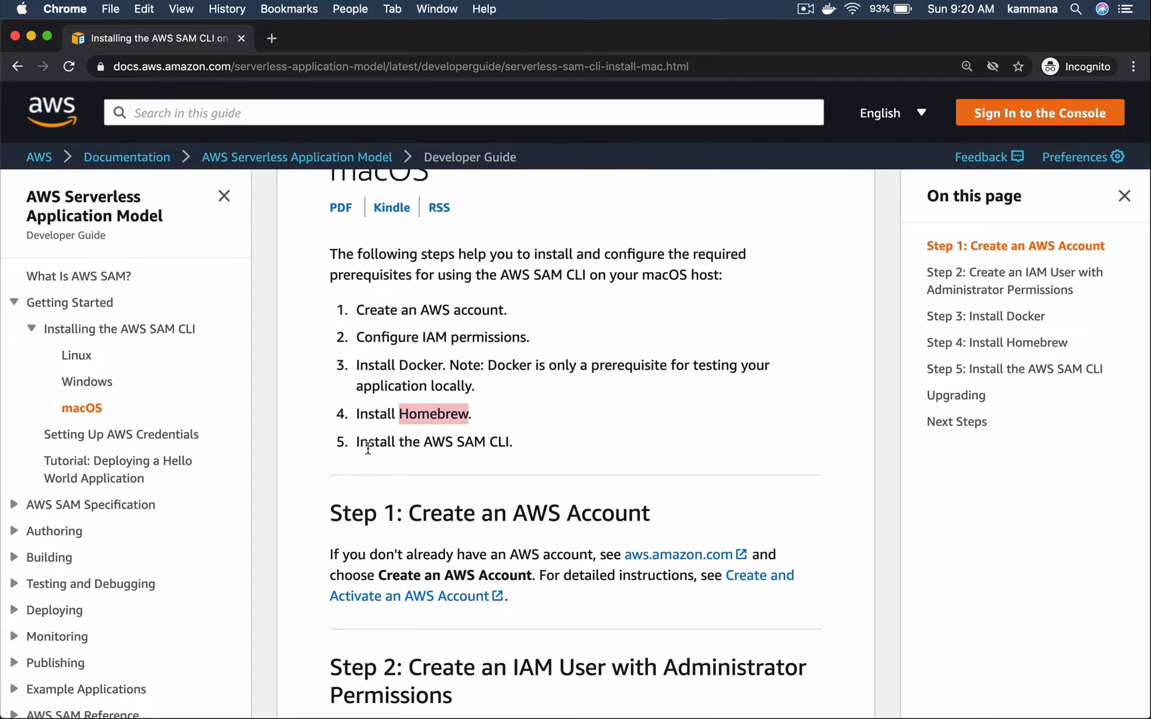
{"action": "mouse_move", "coordinate": [503, 456]}
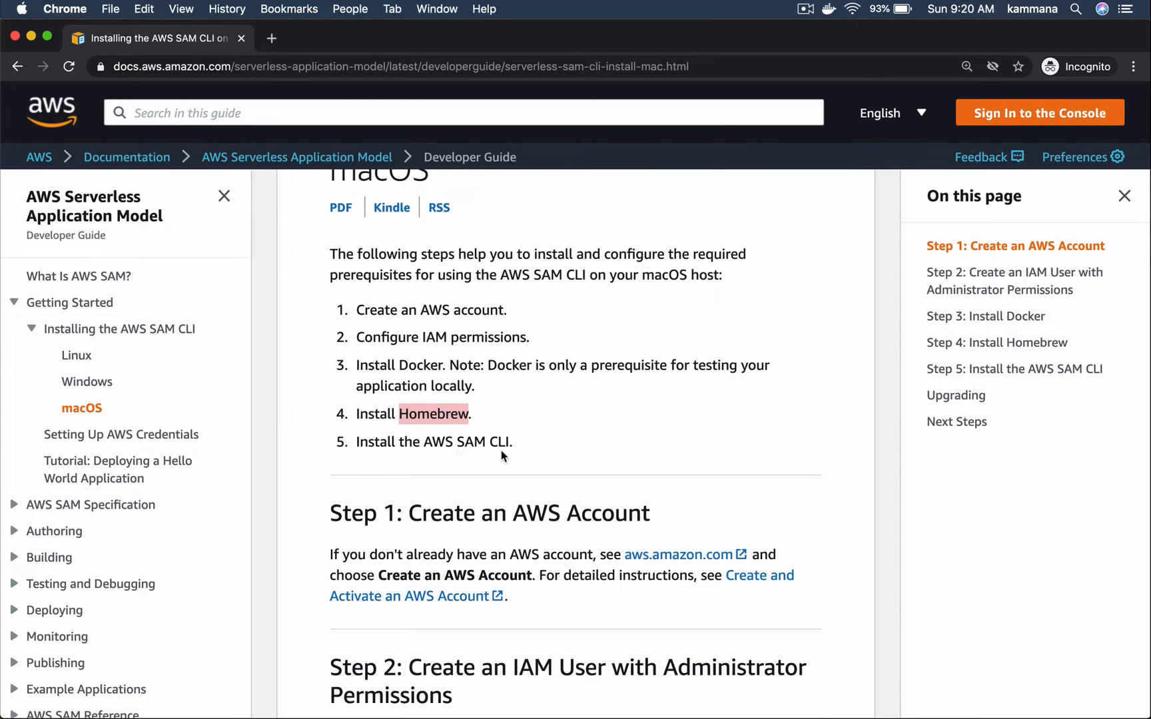
{"action": "scroll", "scroll_direction": "up", "scroll_amount": 3}
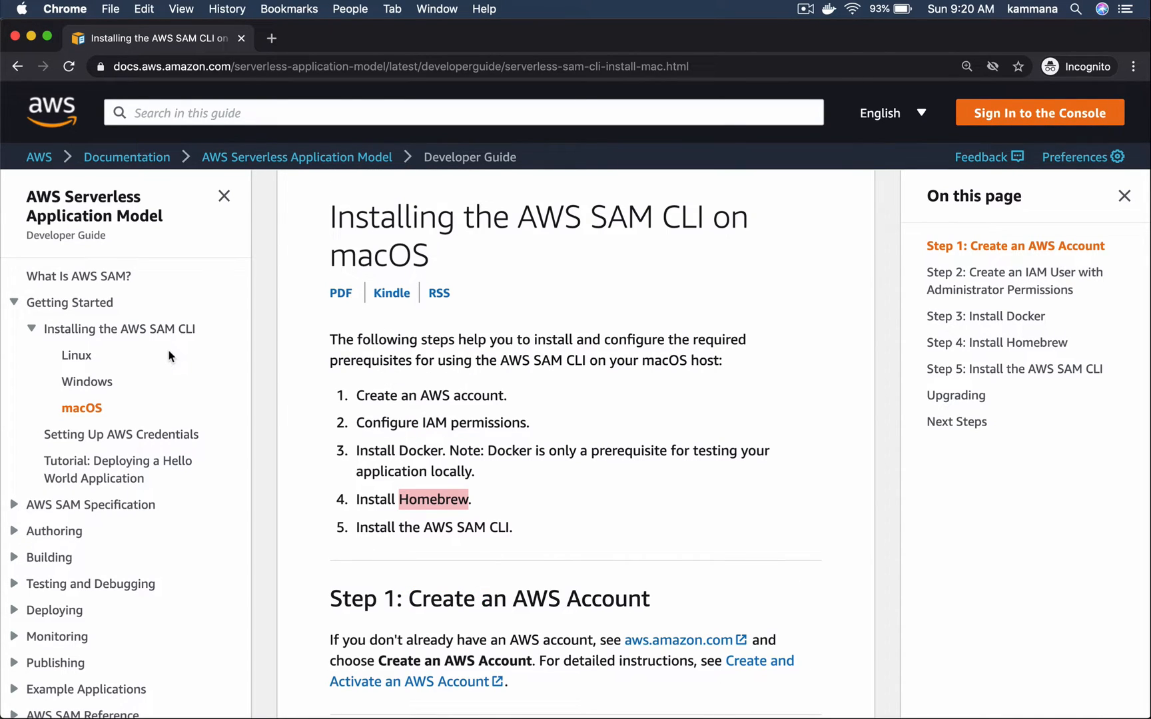
{"action": "mouse_move", "coordinate": [409, 389]}
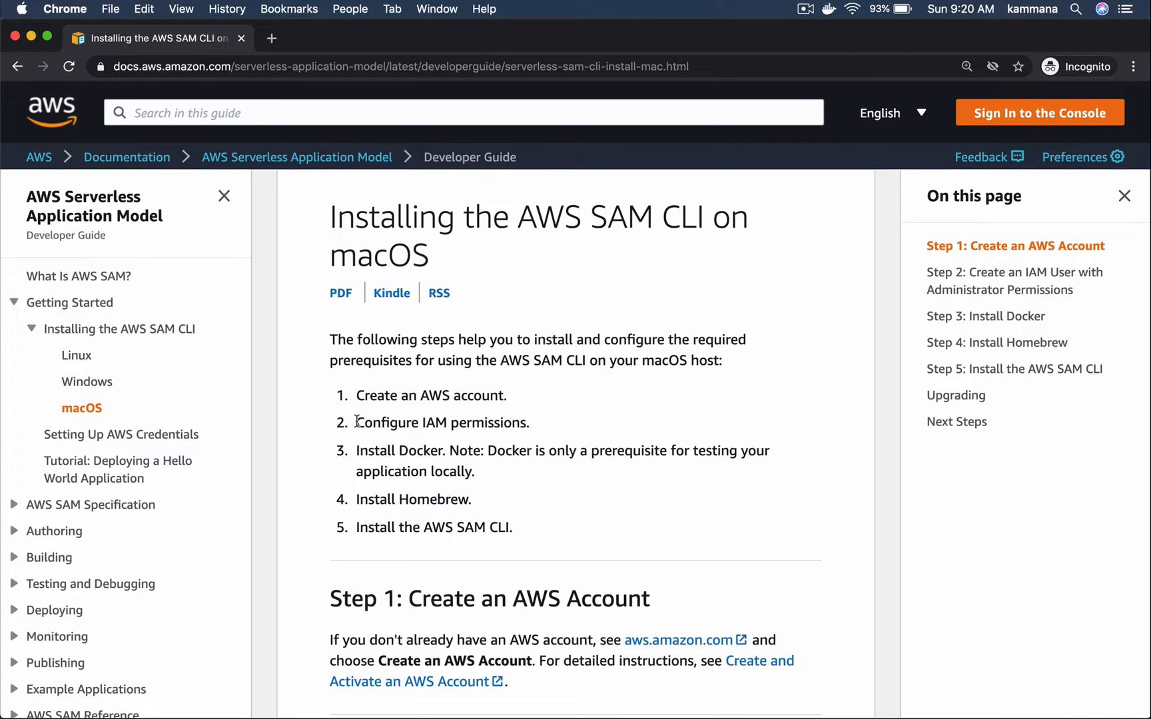
{"action": "double_click", "coordinate": [440, 423]}
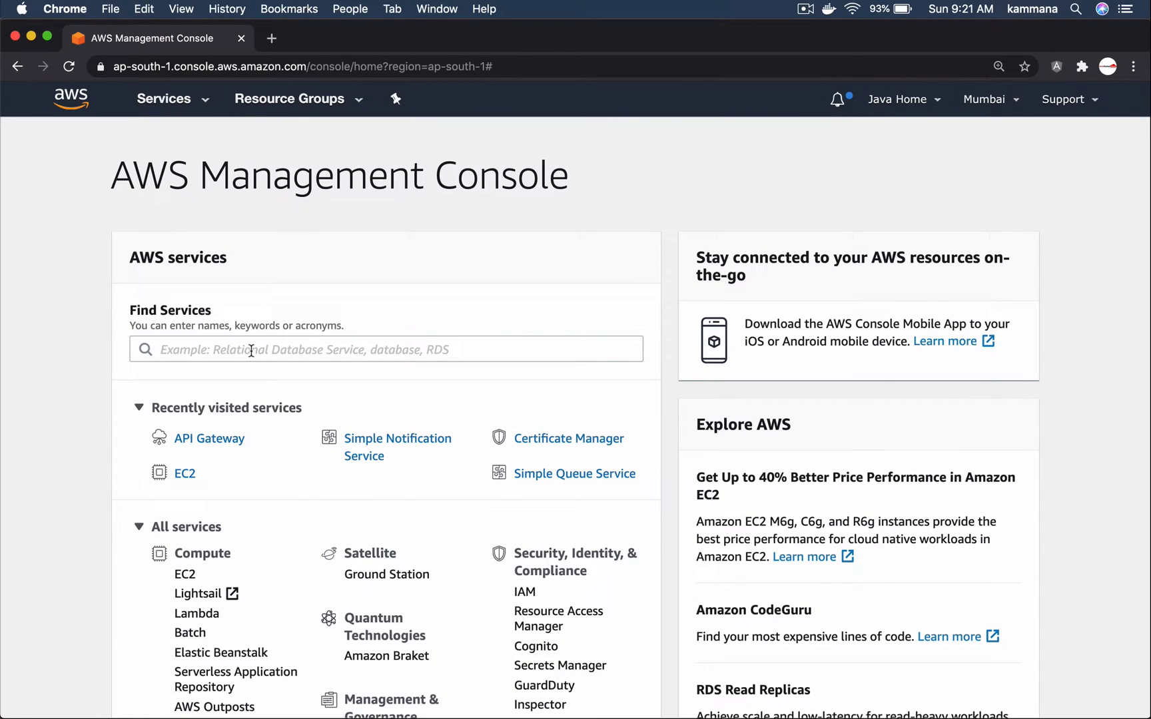
- Search for iam and open the IAM service to see its users
{"action": "type", "text": "iam"}
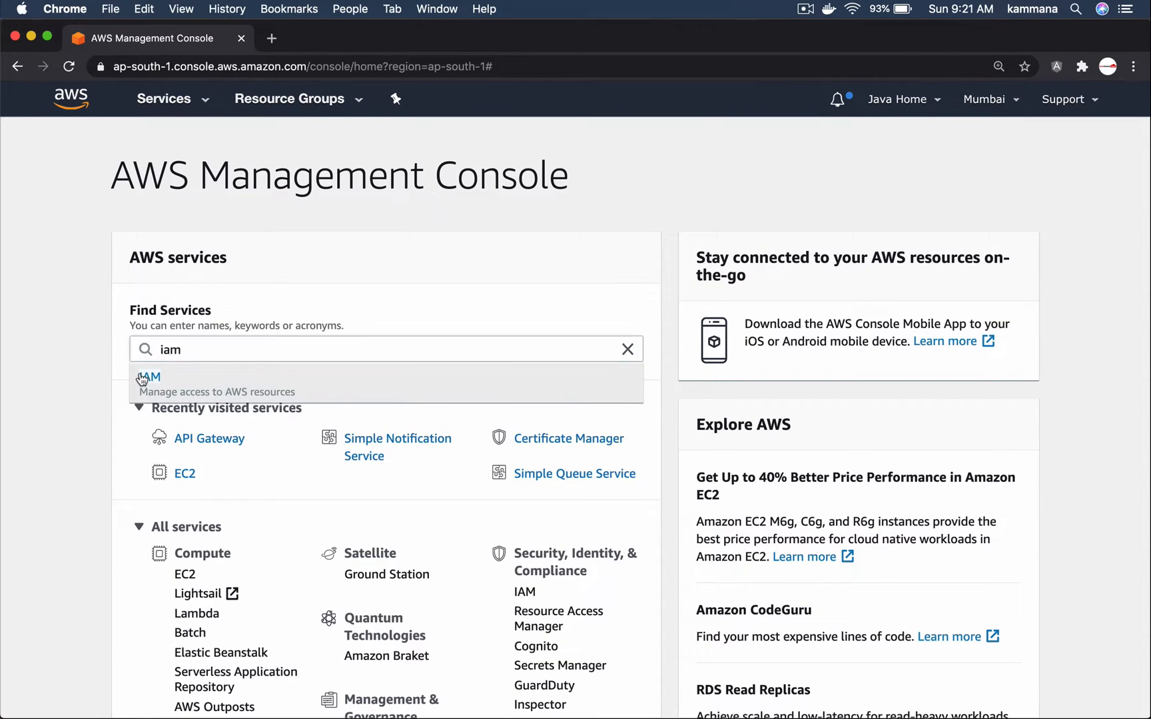
{"action": "left_click", "coordinate": [149, 381]}
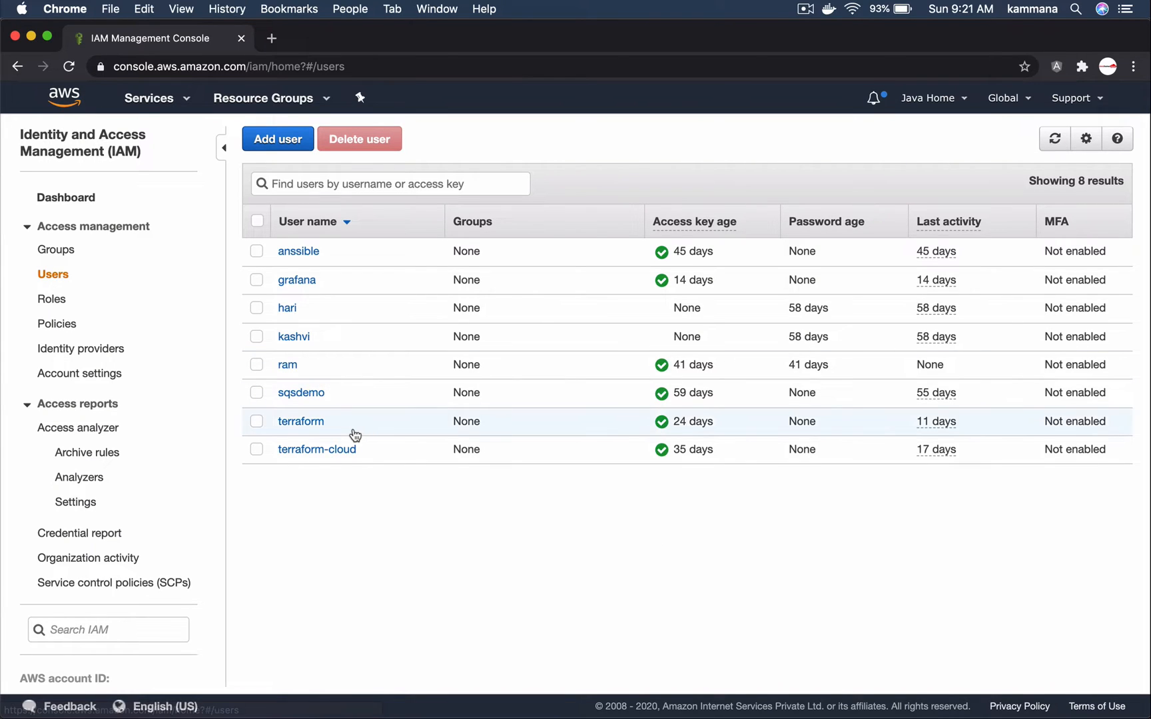
{"action": "mouse_move", "coordinate": [355, 535]}
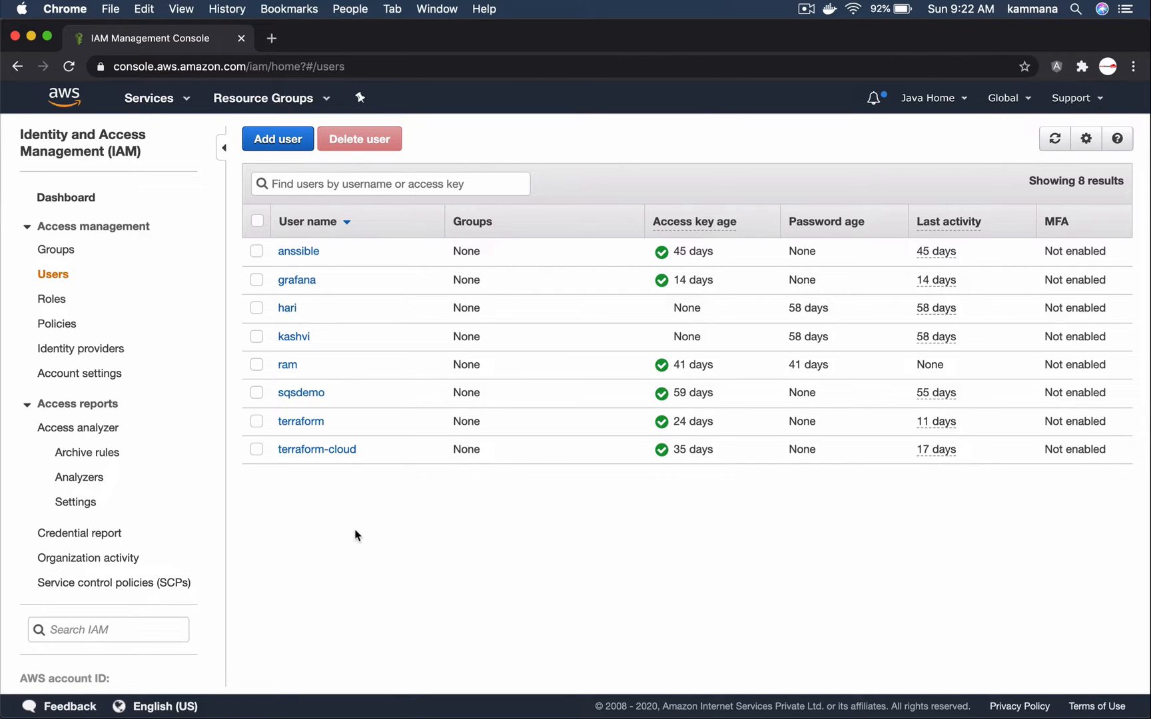
- Start a new IAM user named sam-demo with programmatic access
{"action": "left_click", "coordinate": [278, 138]}
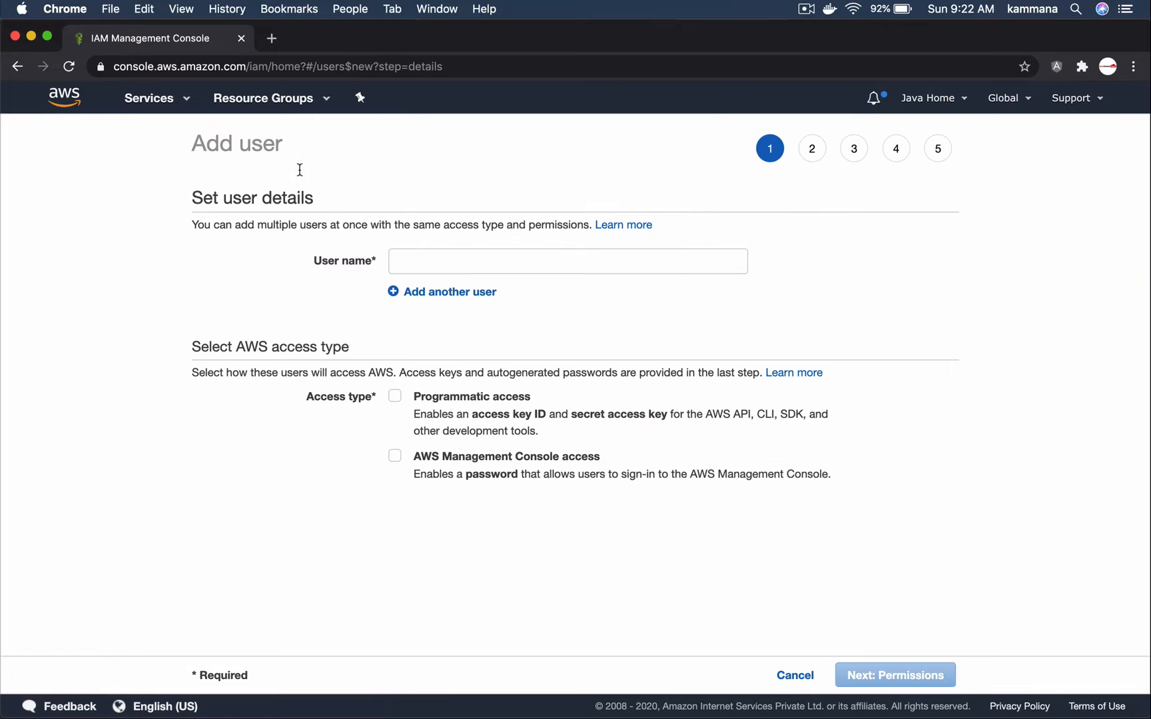
{"action": "type", "text": "sam-d"}
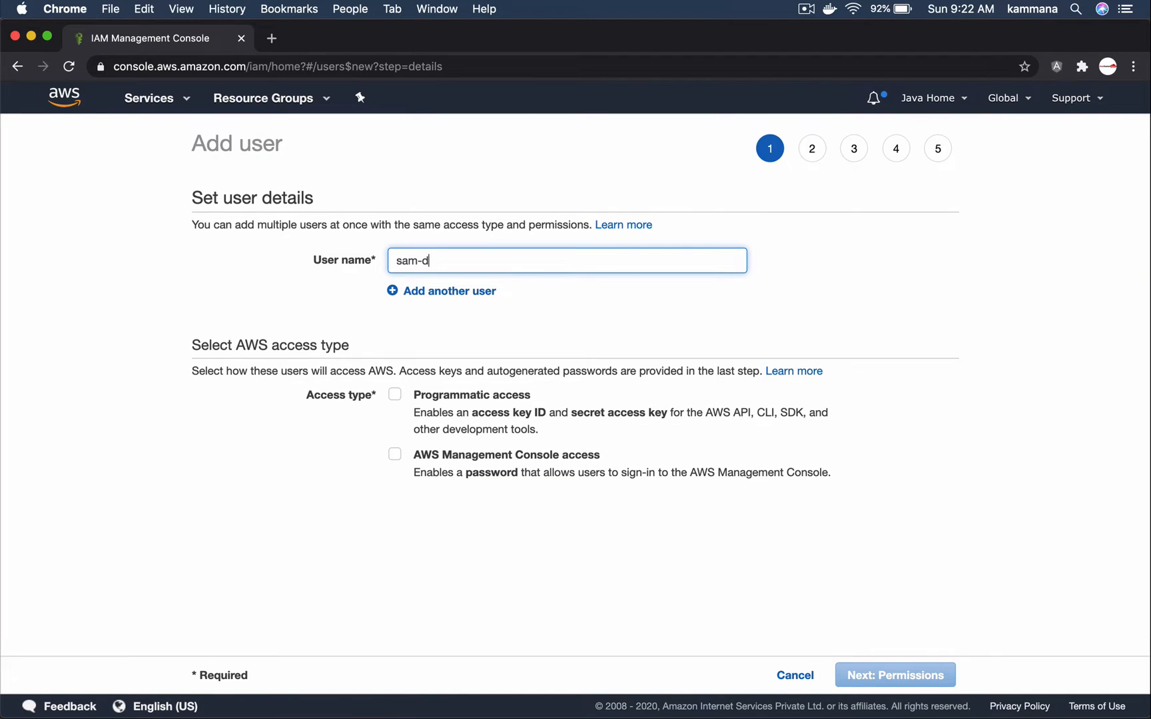
{"action": "type", "text": "emo"}
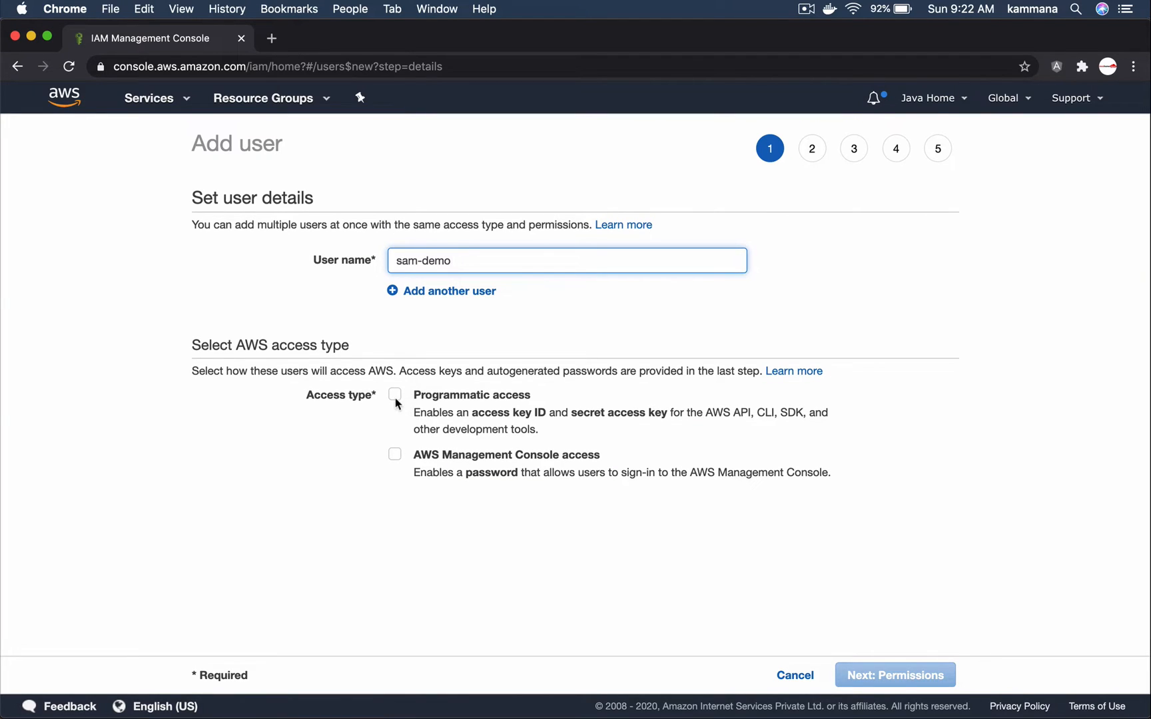
{"action": "left_click", "coordinate": [395, 395]}
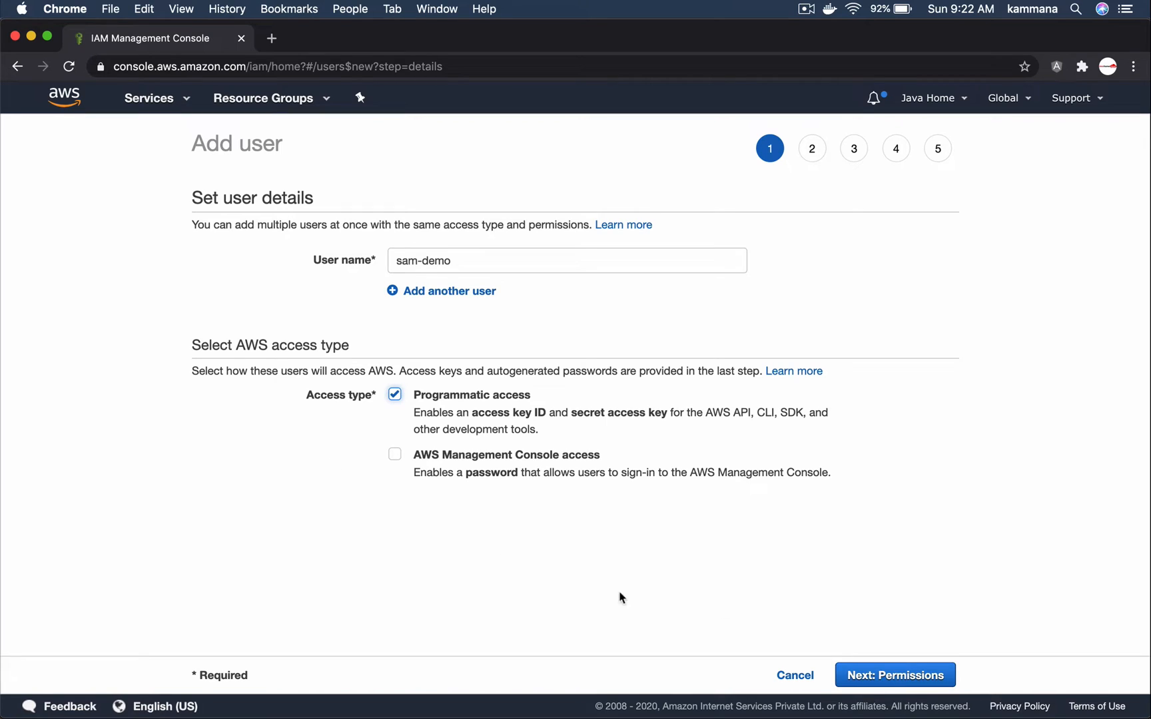
{"action": "left_click", "coordinate": [893, 674]}
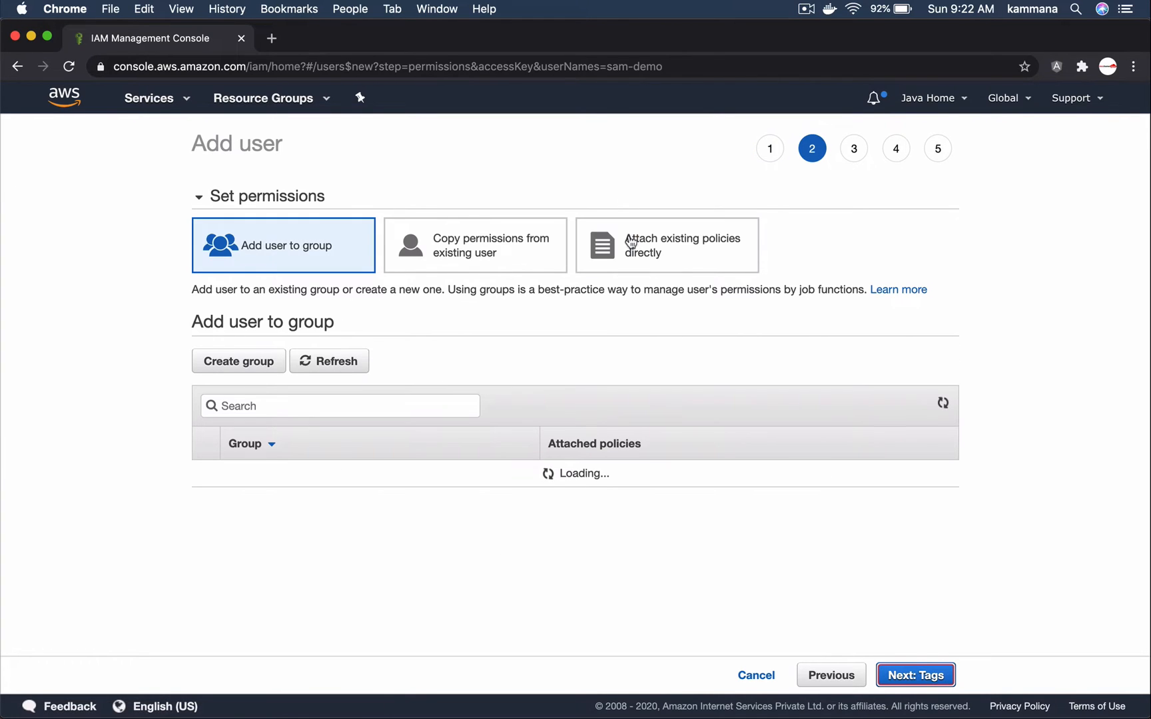
- Attach the AdministratorAccess policy directly, pass tags and review, and create the user
{"action": "left_click", "coordinate": [666, 244]}
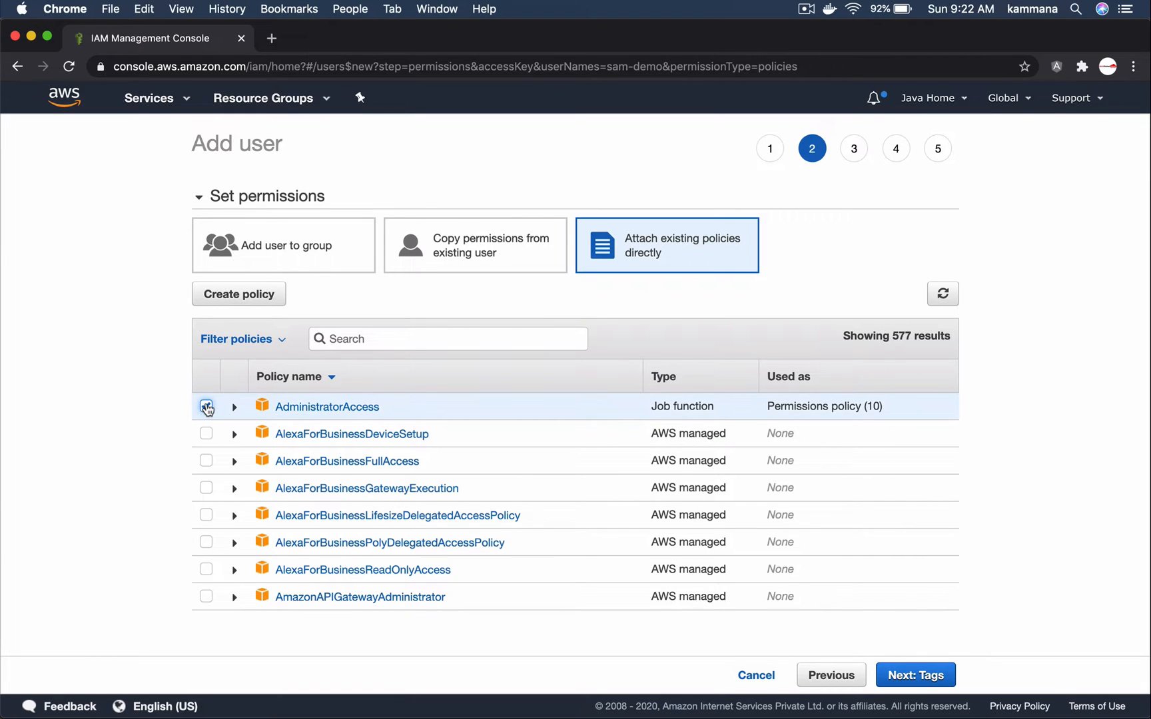
{"action": "left_click", "coordinate": [206, 406]}
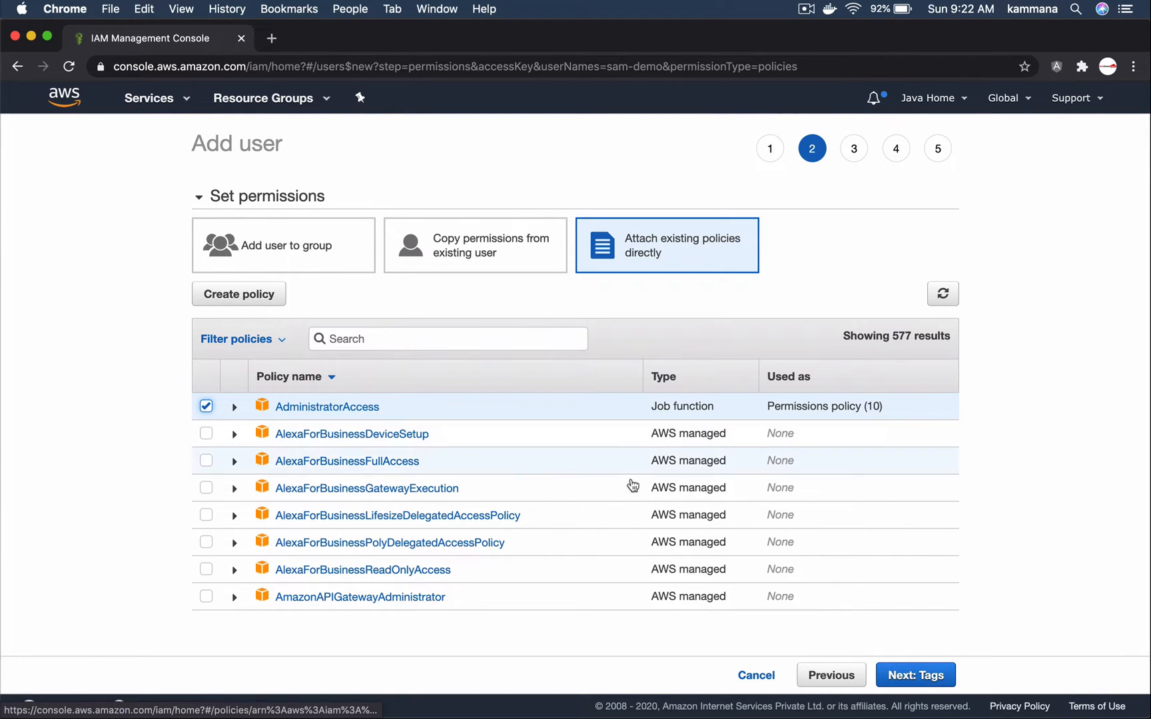
{"action": "left_click", "coordinate": [915, 674]}
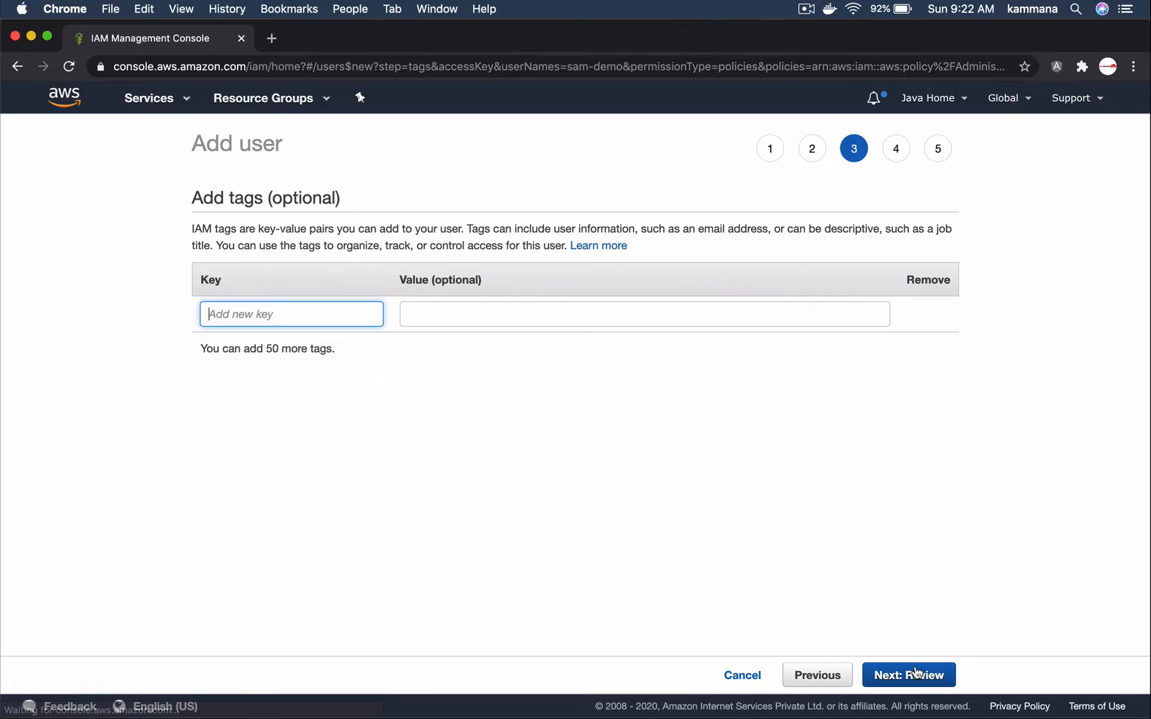
{"action": "left_click", "coordinate": [907, 675]}
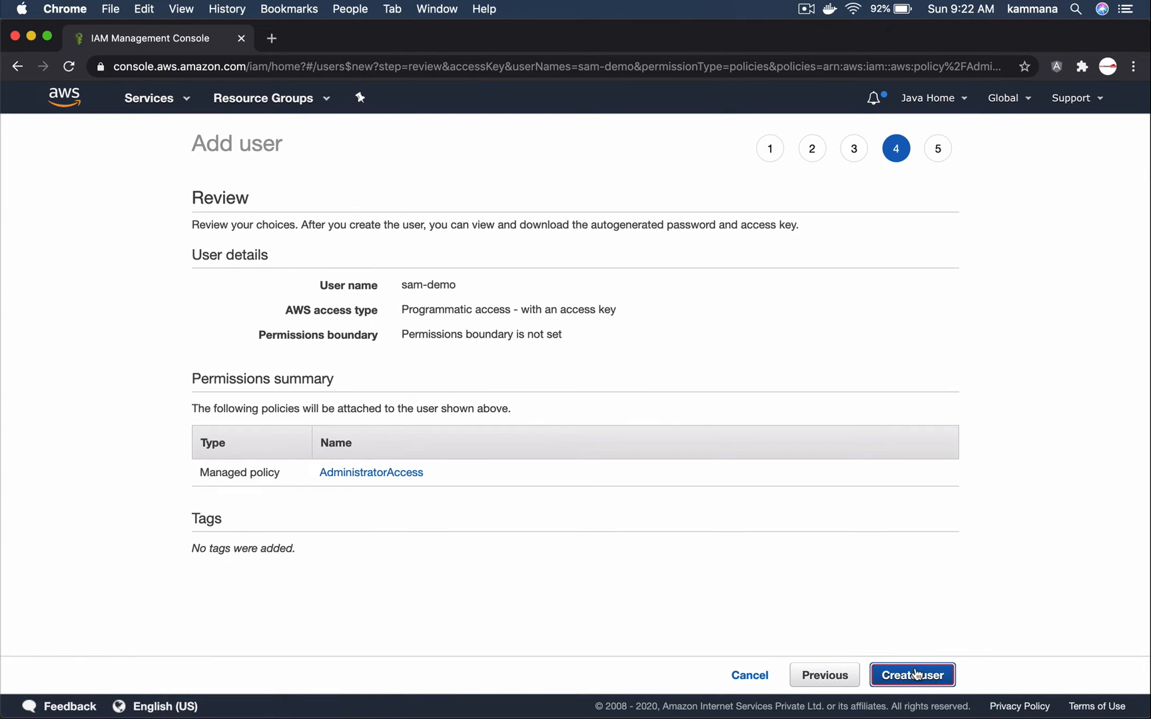
{"action": "left_click", "coordinate": [912, 675]}
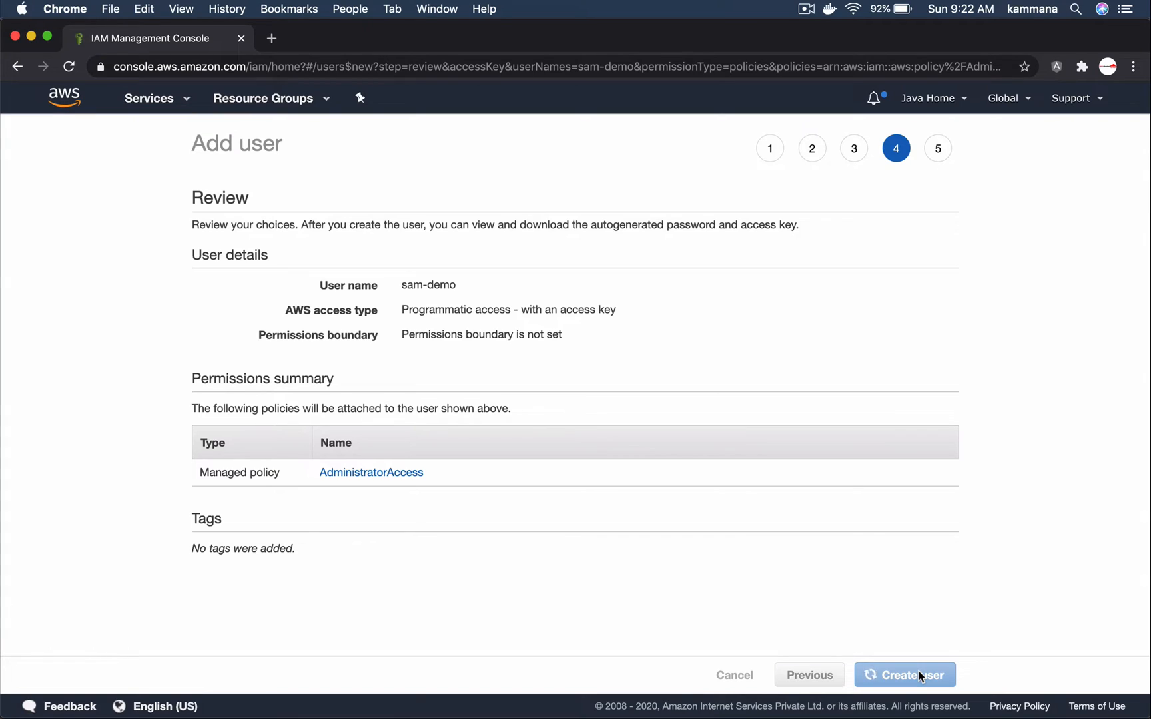
{"action": "left_click", "coordinate": [904, 675]}
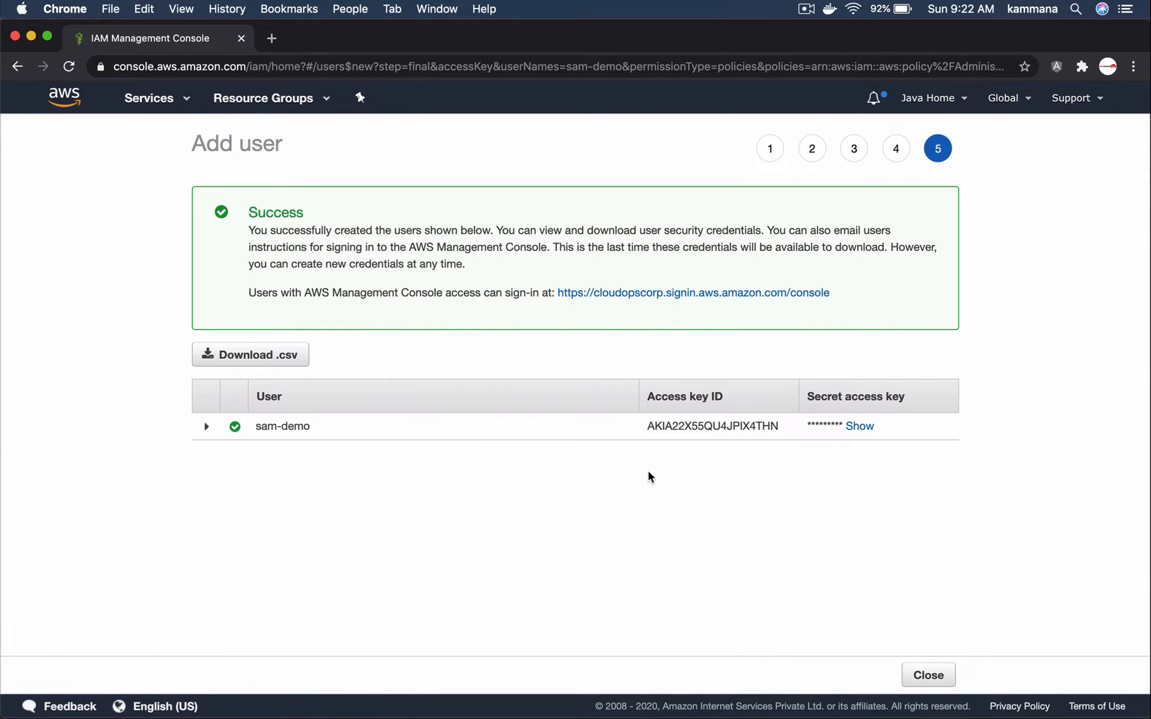
{"action": "mouse_move", "coordinate": [720, 473]}
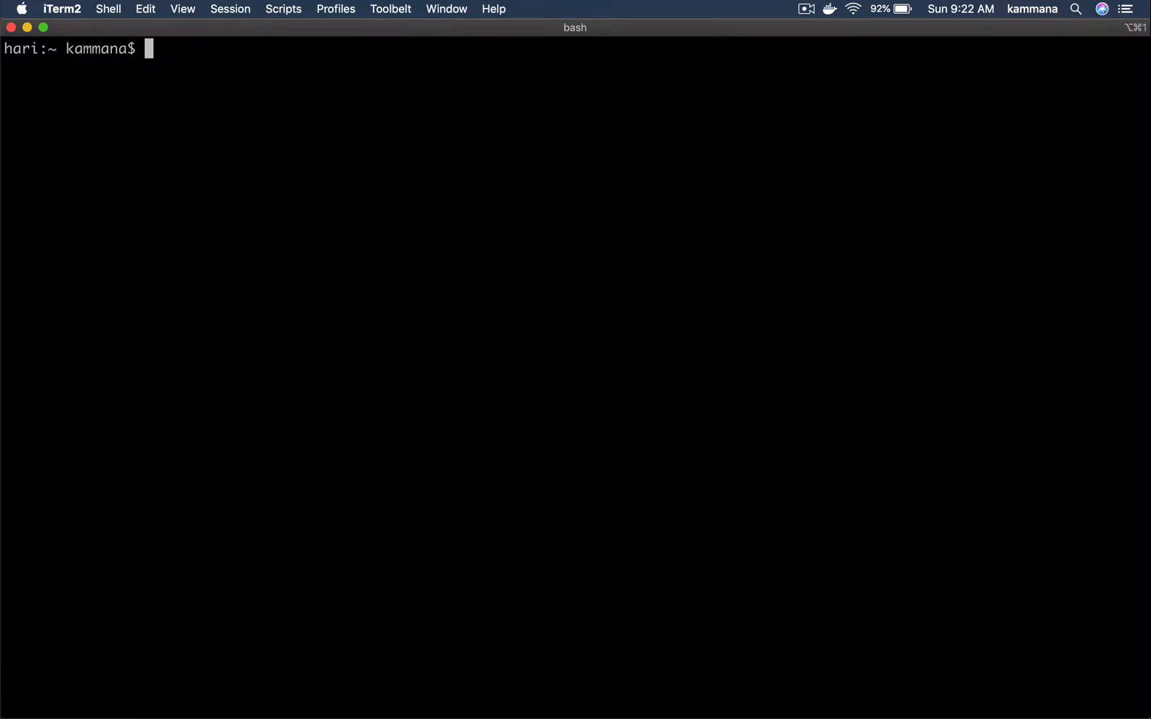
- Enter the aws configure command in the iTerm2 shell
{"action": "type", "text": "a"}
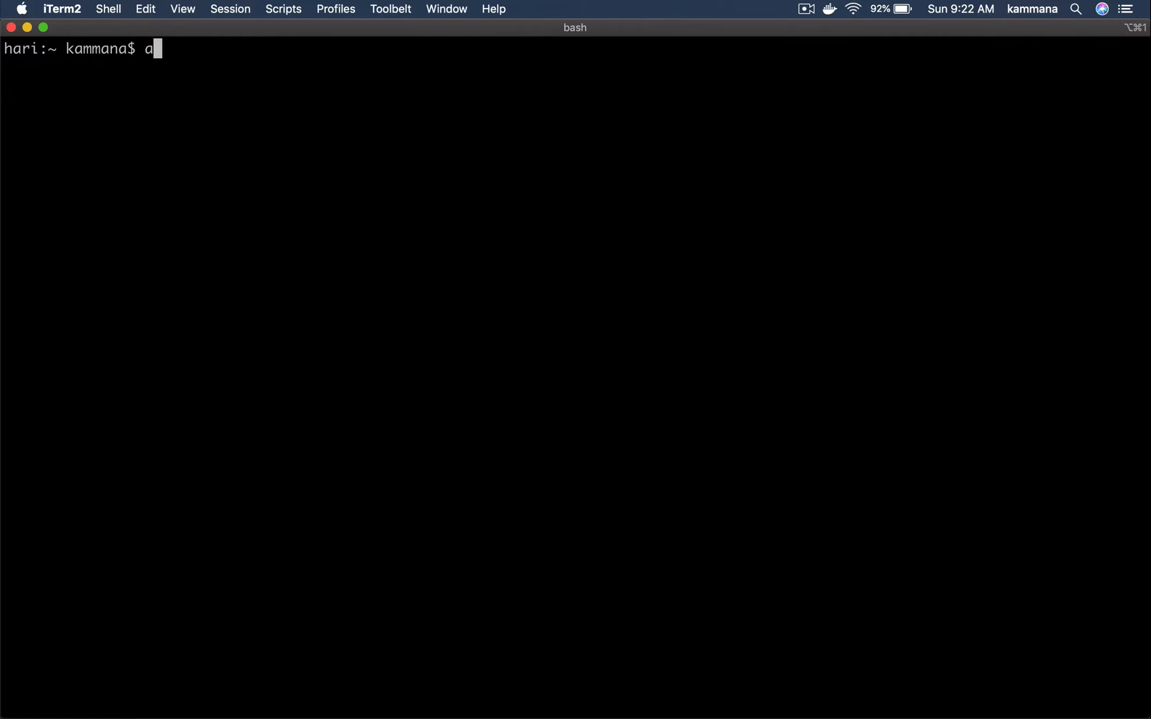
{"action": "type", "text": "ws co"}
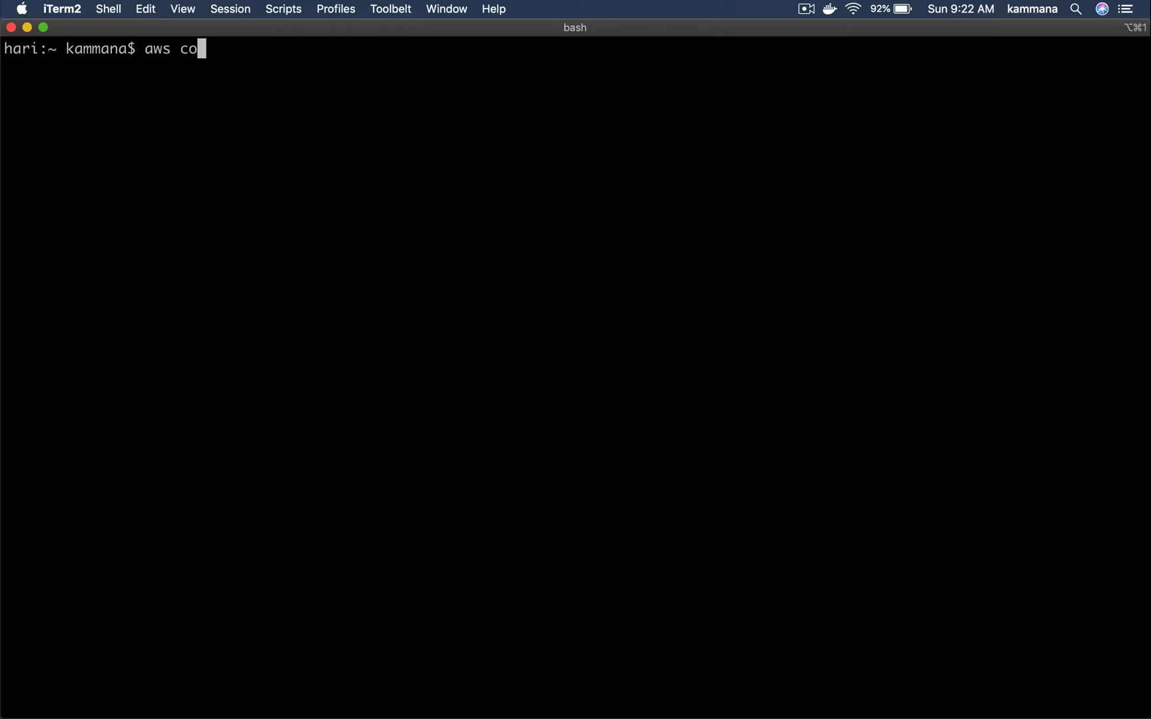
{"action": "type", "text": "nfigre"}
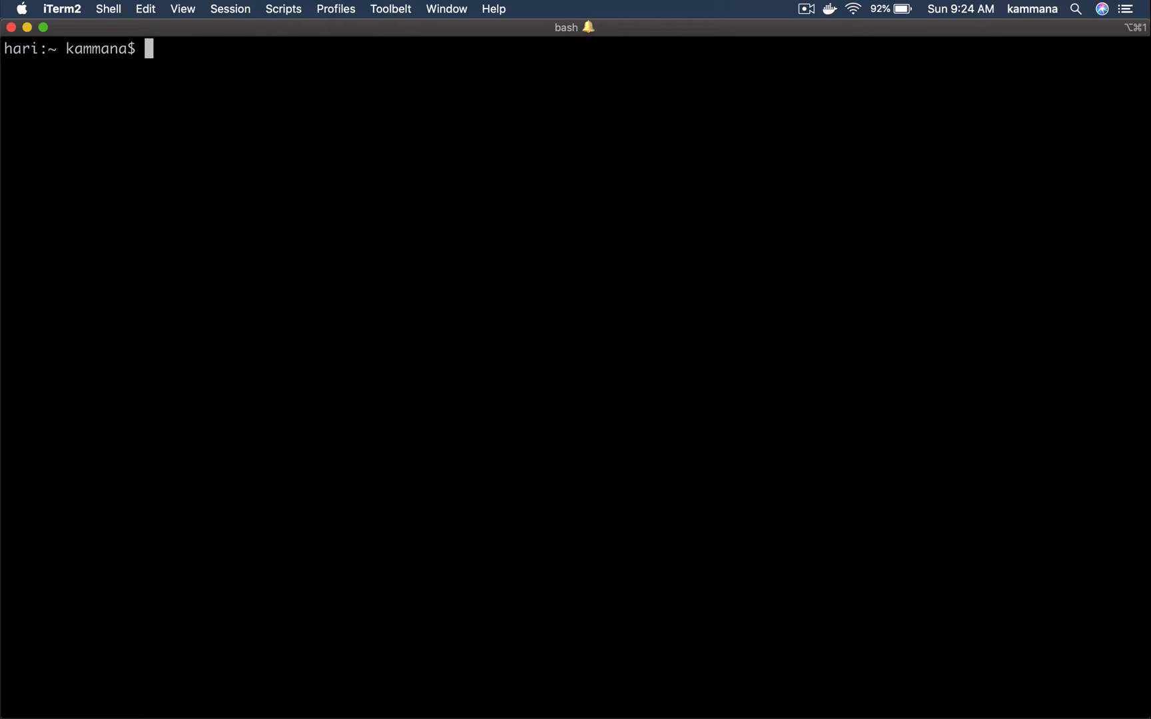
- Go to ~/Desktop, create the sam-demo folder, and change into it
{"action": "type", "text": "cd"}
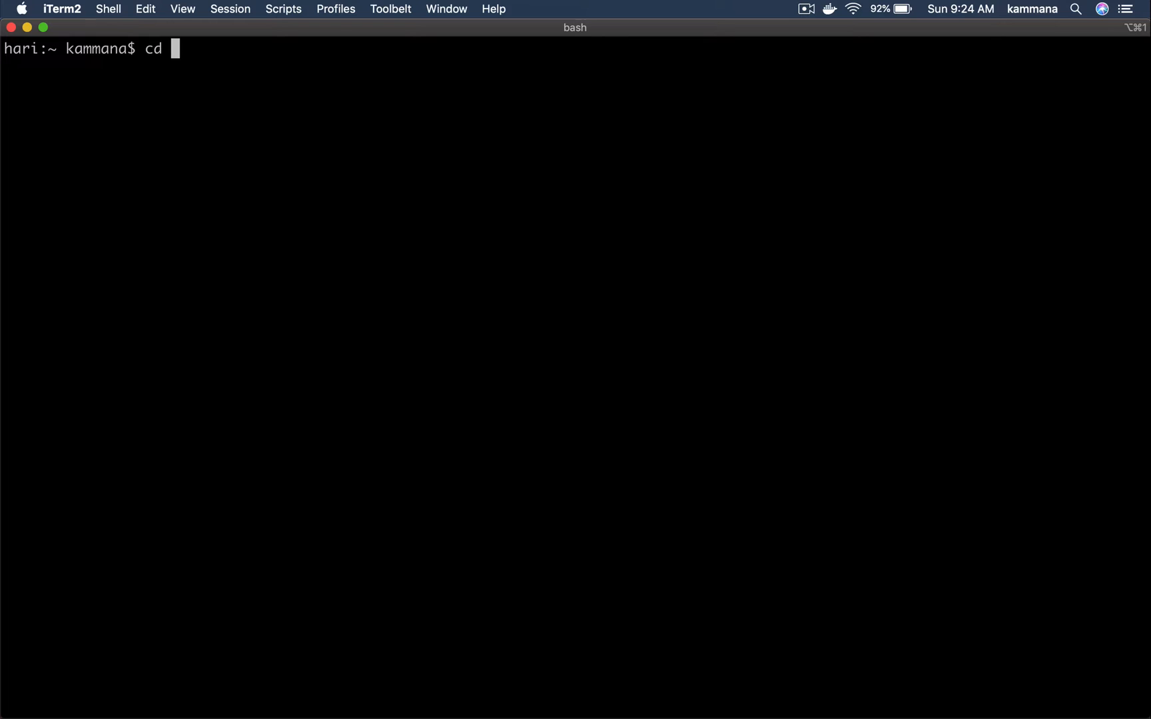
{"action": "type", "text": "~/De"}
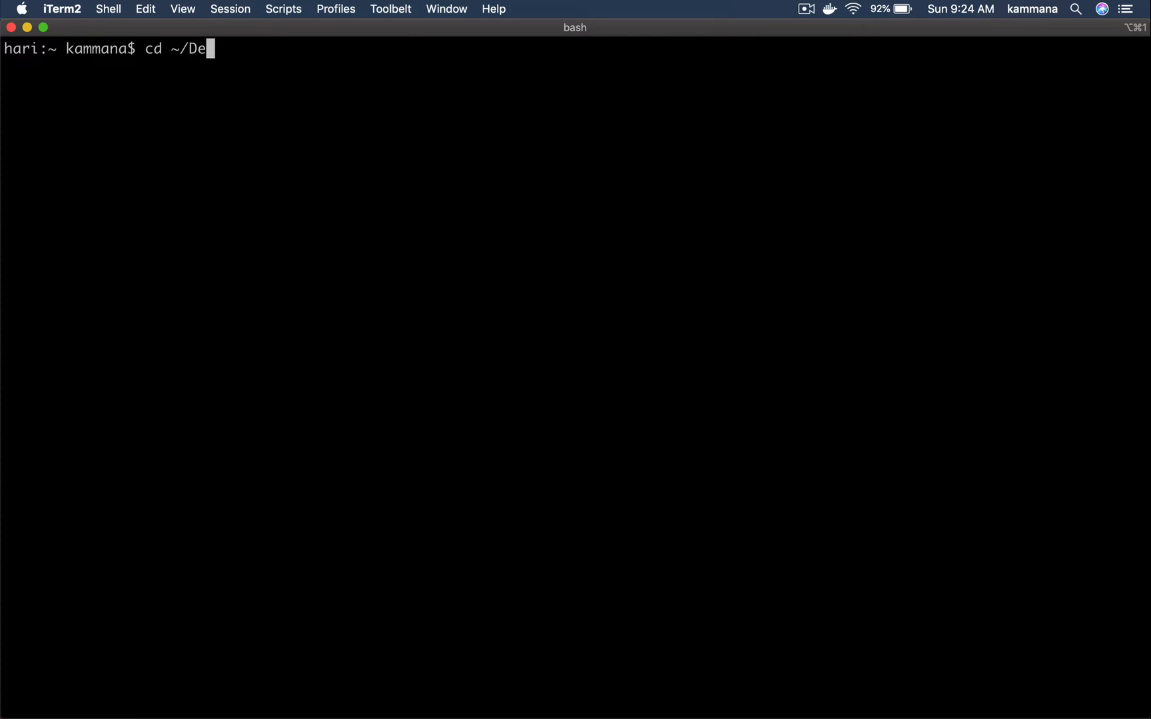
{"action": "key", "text": "Return"}
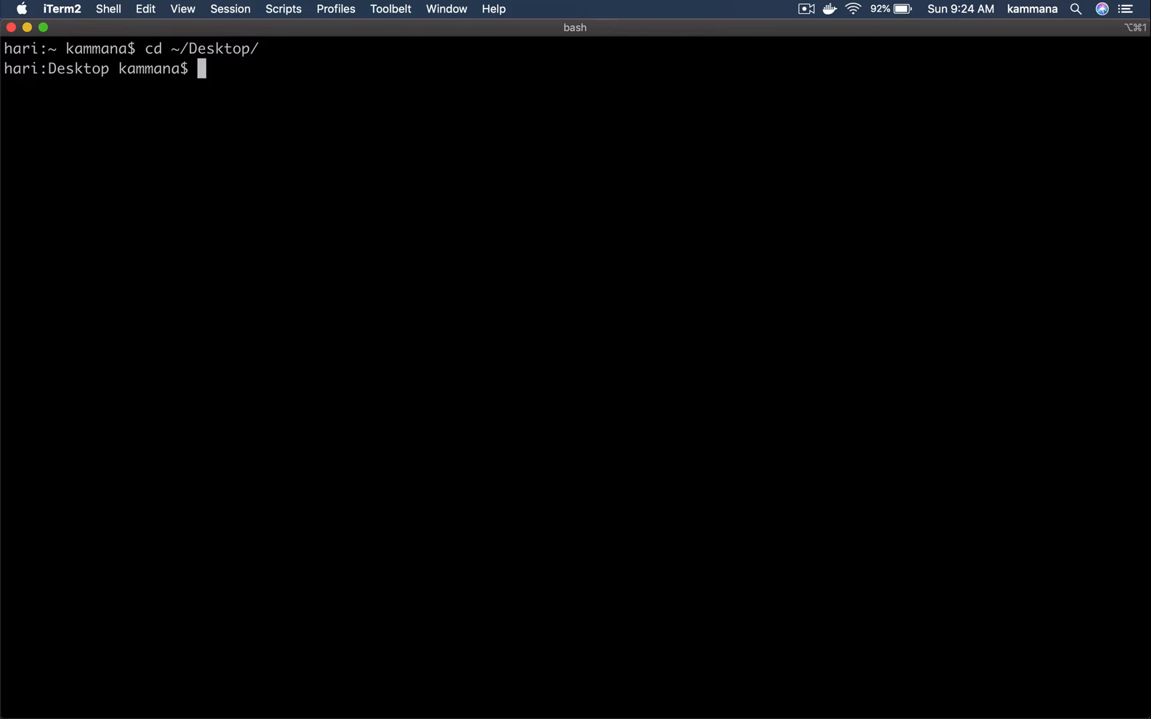
{"action": "type", "text": "mkdir s"}
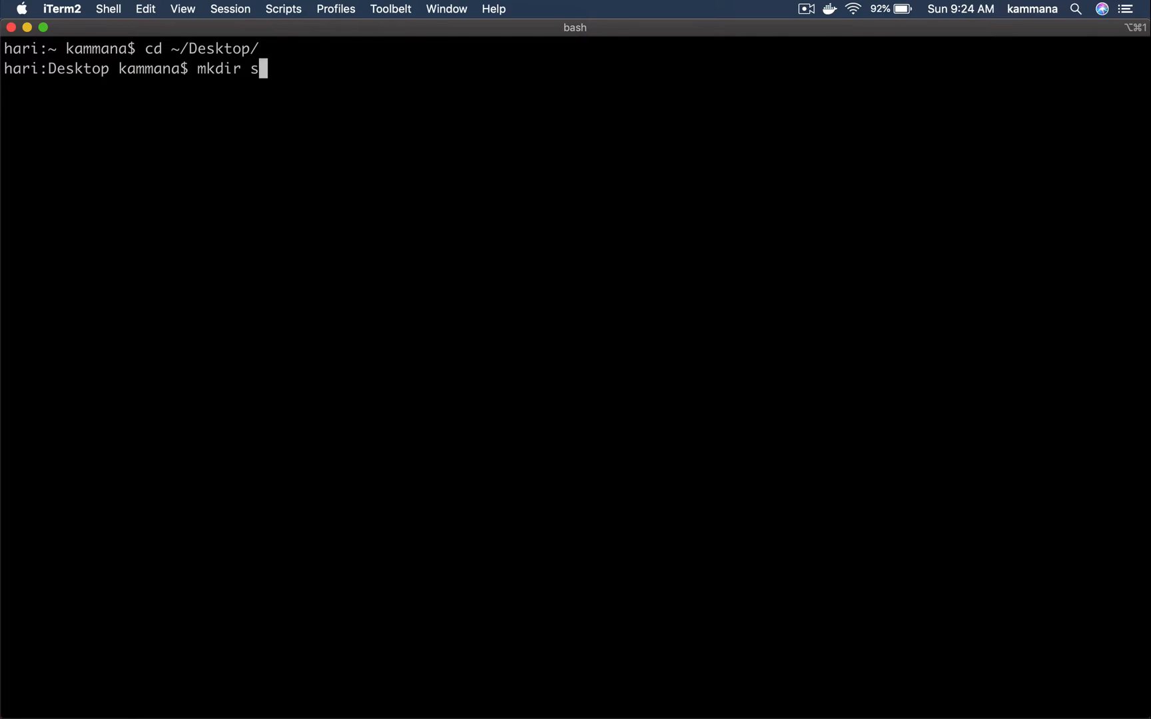
{"action": "type", "text": "am-demo"}
{"action": "type", "text": "cd ca"}
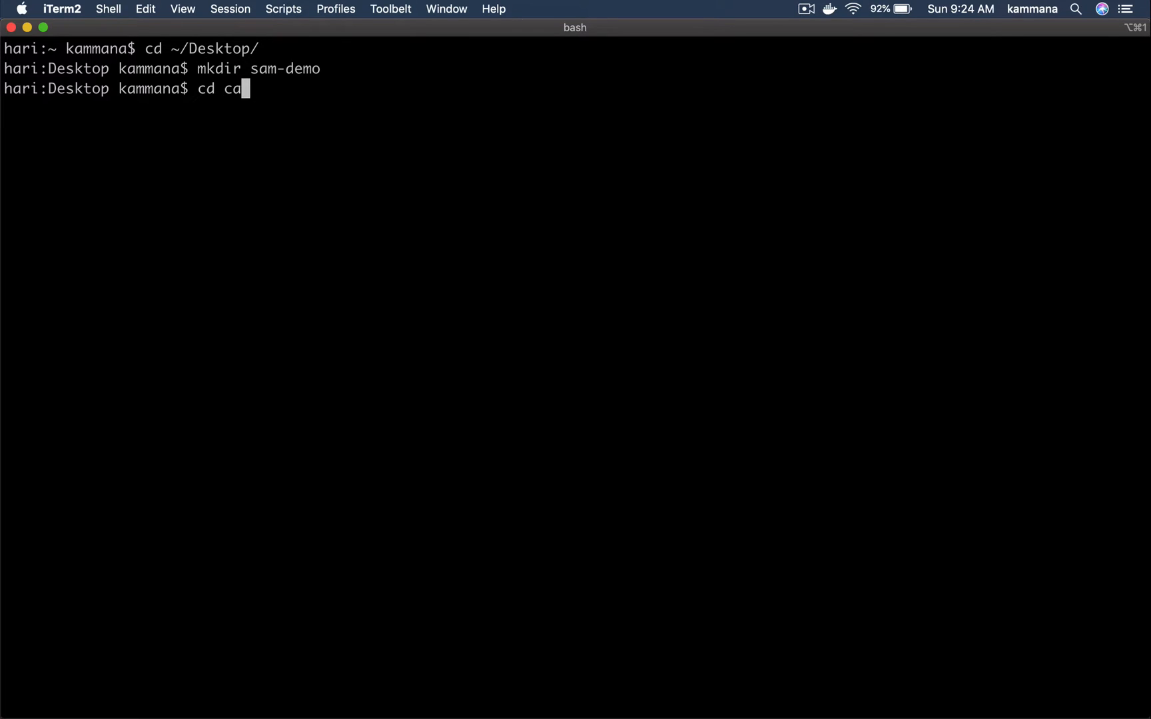
{"action": "type", "text": "m-d"}
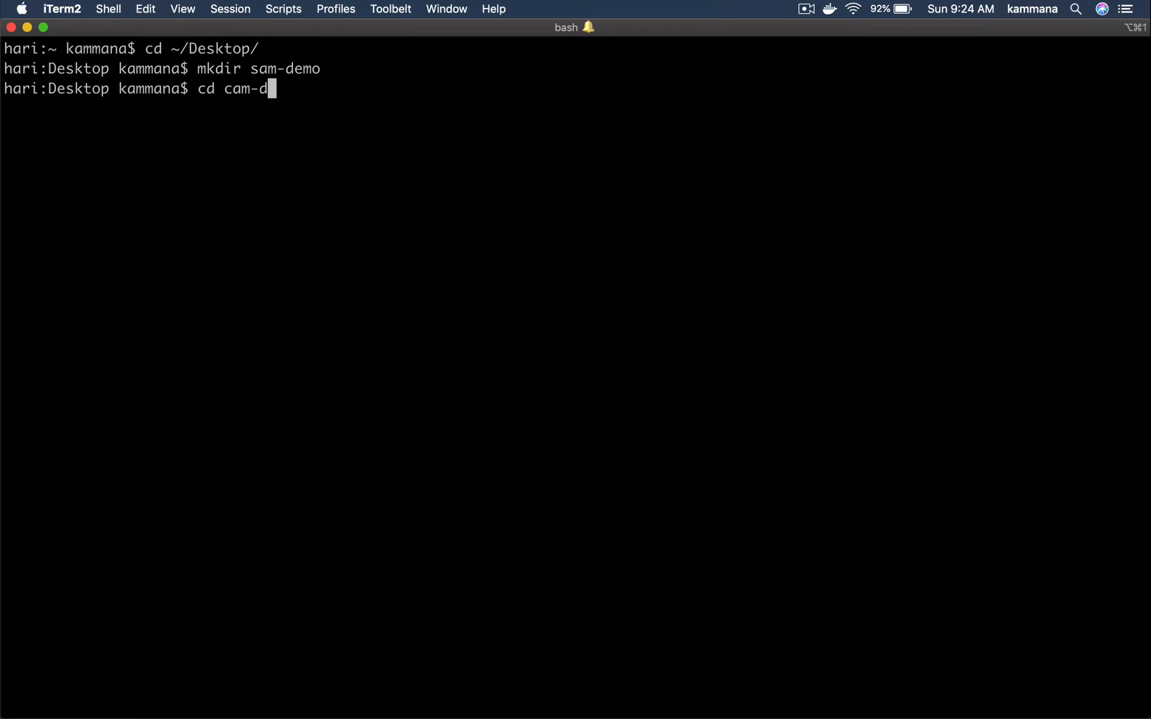
{"action": "key", "text": "Backspace"}
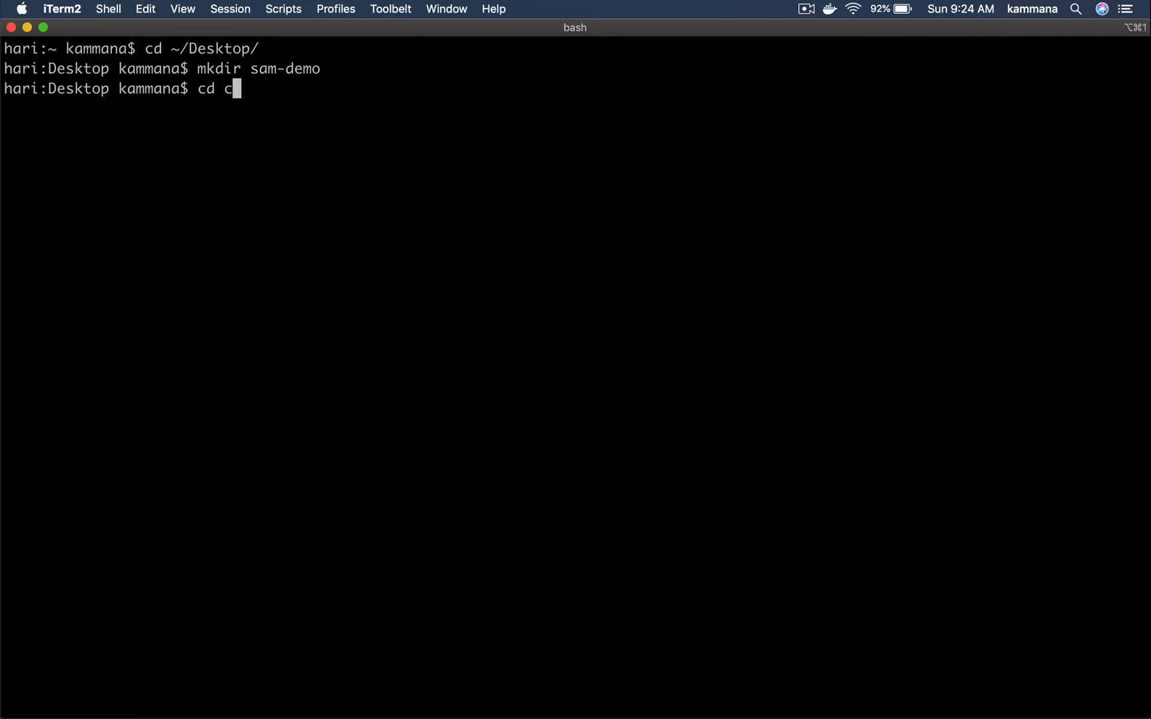
{"action": "key", "text": "Return"}
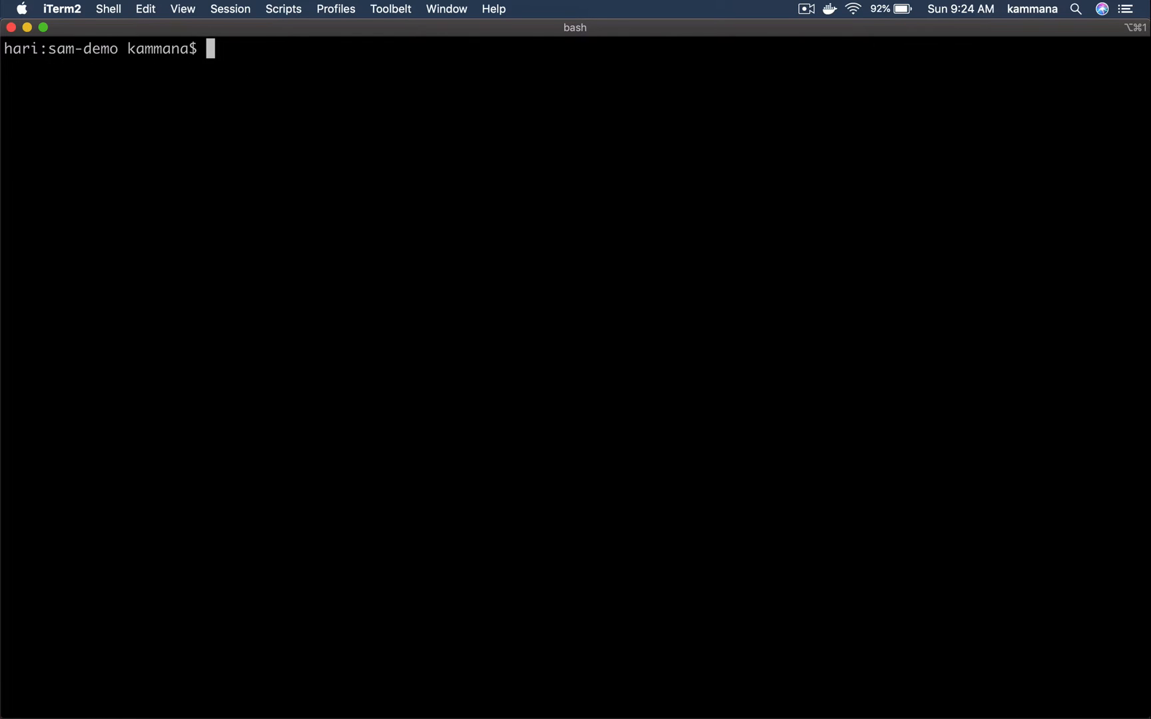
- Run sam init choosing Quick Start templates, python3.8, and project name javahome-app
{"action": "type", "text": "s"}
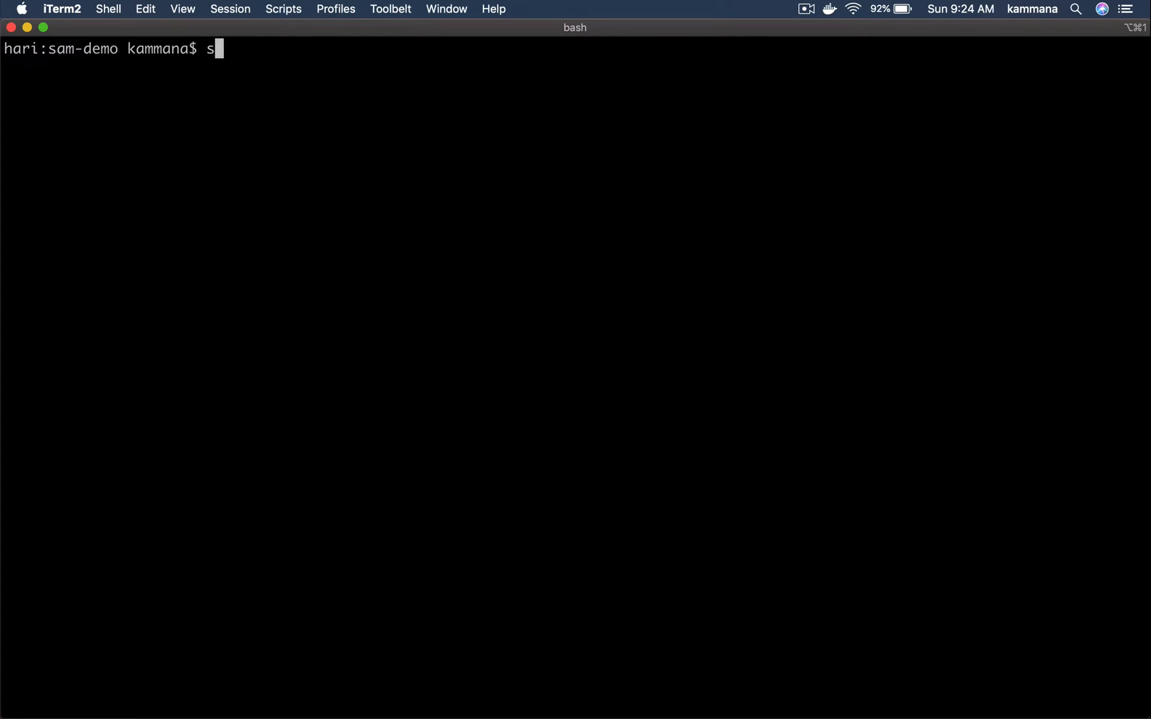
{"action": "type", "text": "am init"}
{"action": "type", "text": "1"}
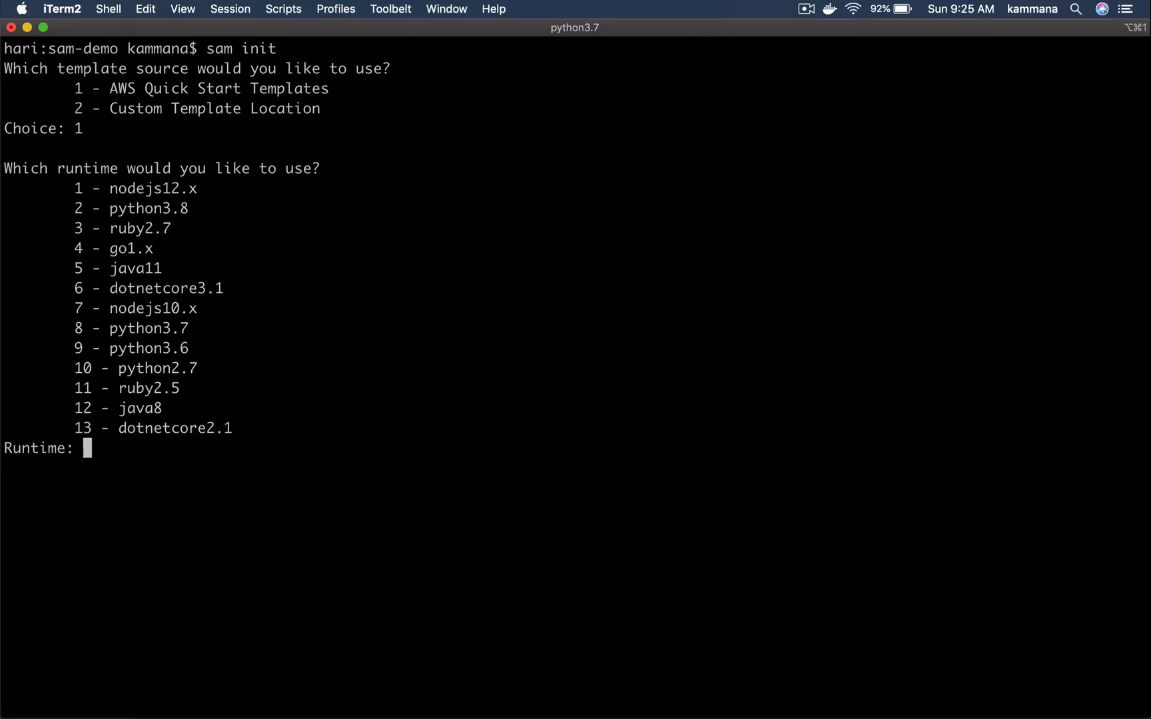
{"action": "mouse_move", "coordinate": [267, 277]}
{"action": "type", "text": "2"}
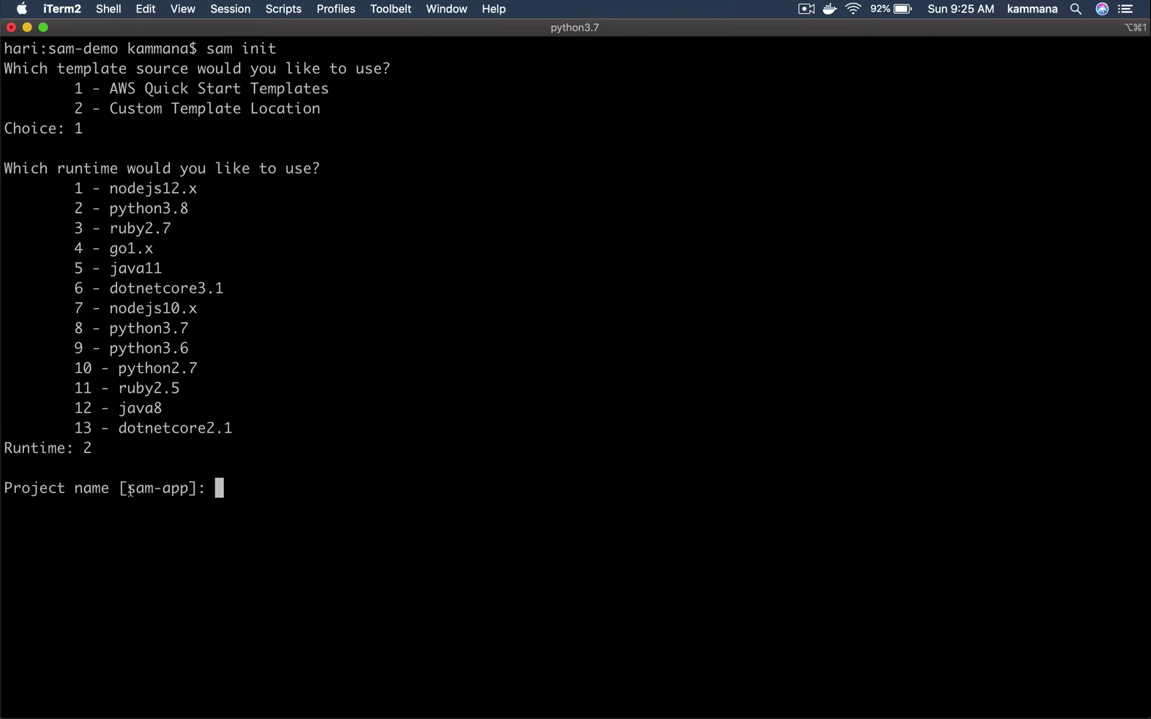
{"action": "type", "text": "jav"}
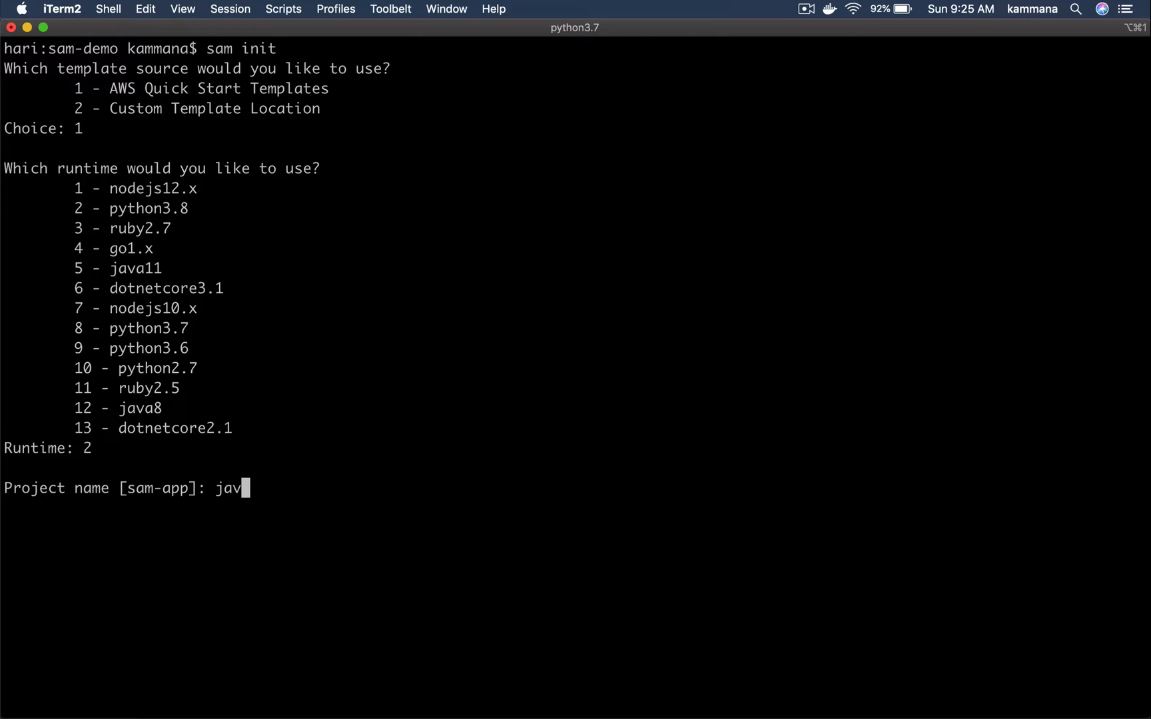
{"action": "type", "text": "ahome-app"}
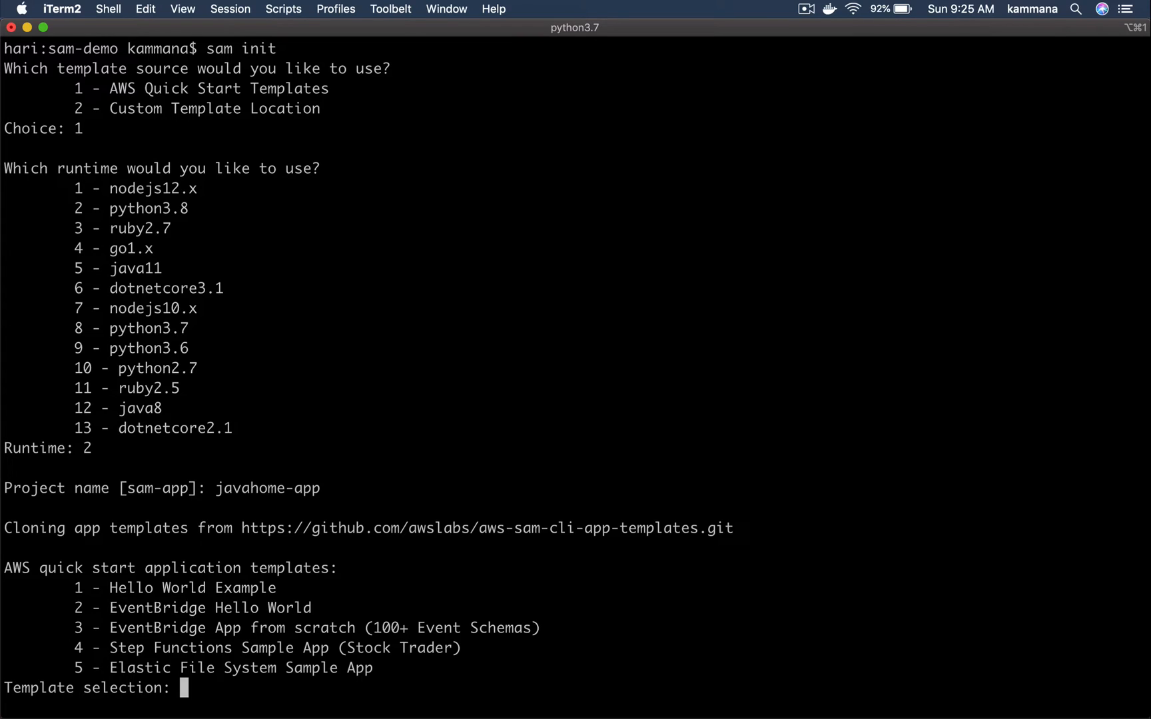
{"action": "mouse_move", "coordinate": [173, 535]}
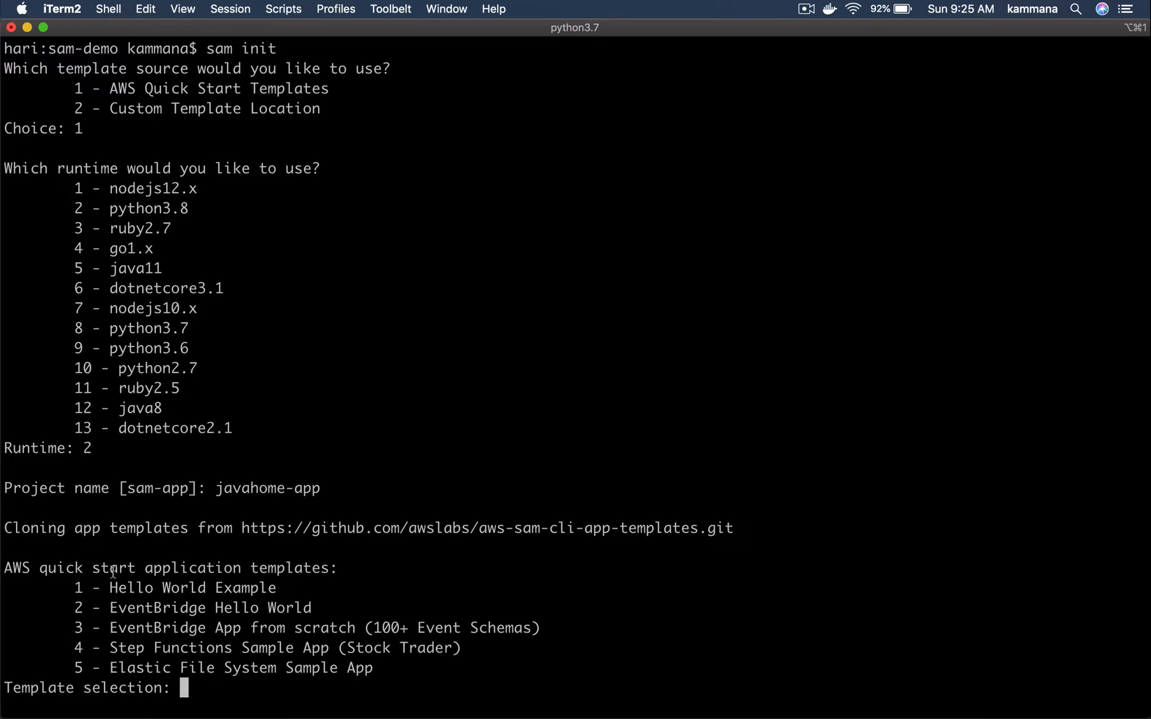
{"action": "mouse_move", "coordinate": [73, 587]}
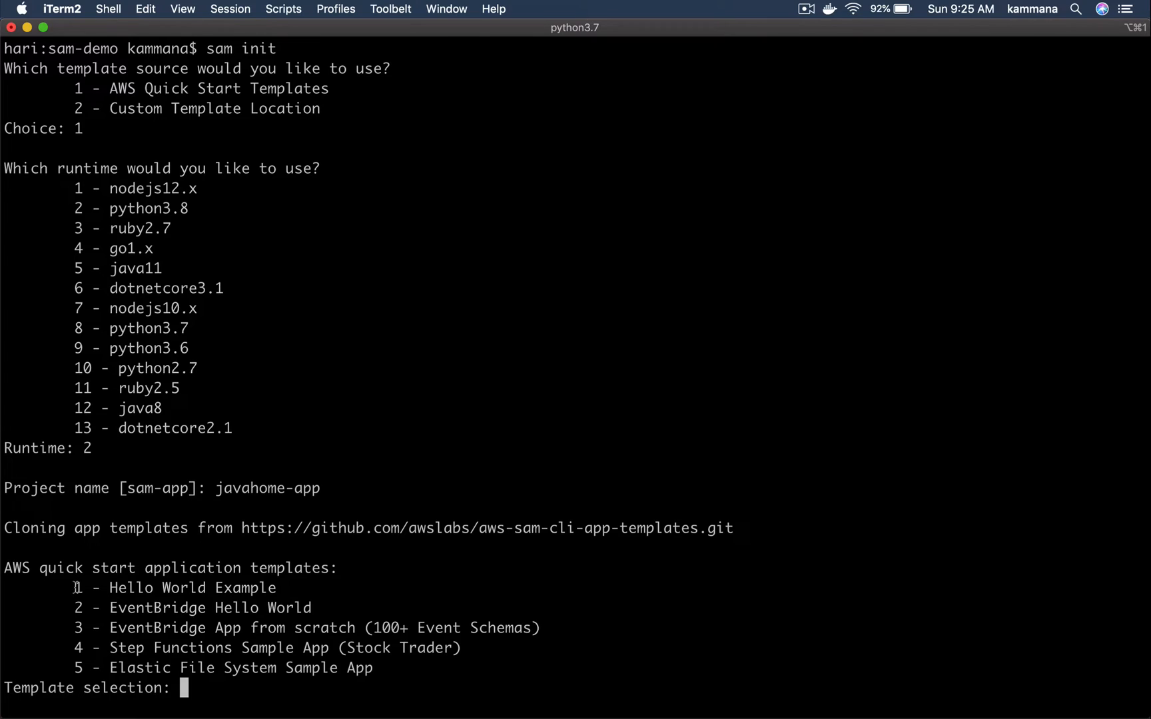
- Choose template 1, the Hello World Example
{"action": "type", "text": "1"}
{"action": "type", "text": "ls"}
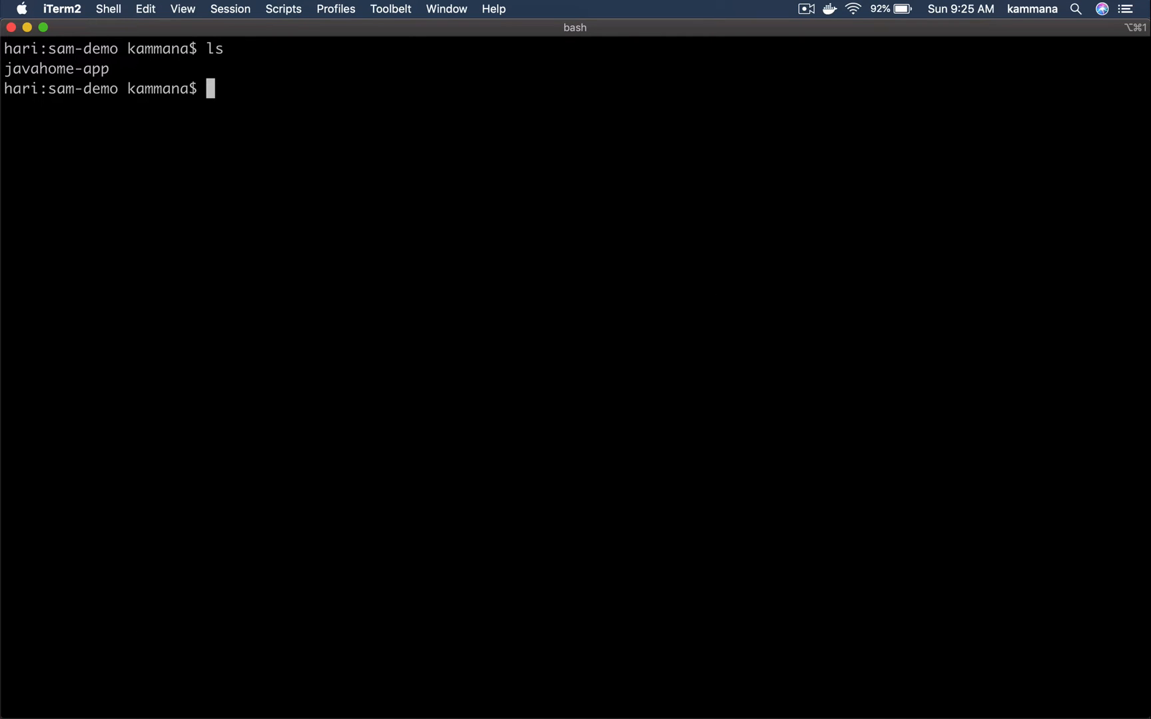
{"action": "mouse_move", "coordinate": [48, 81]}
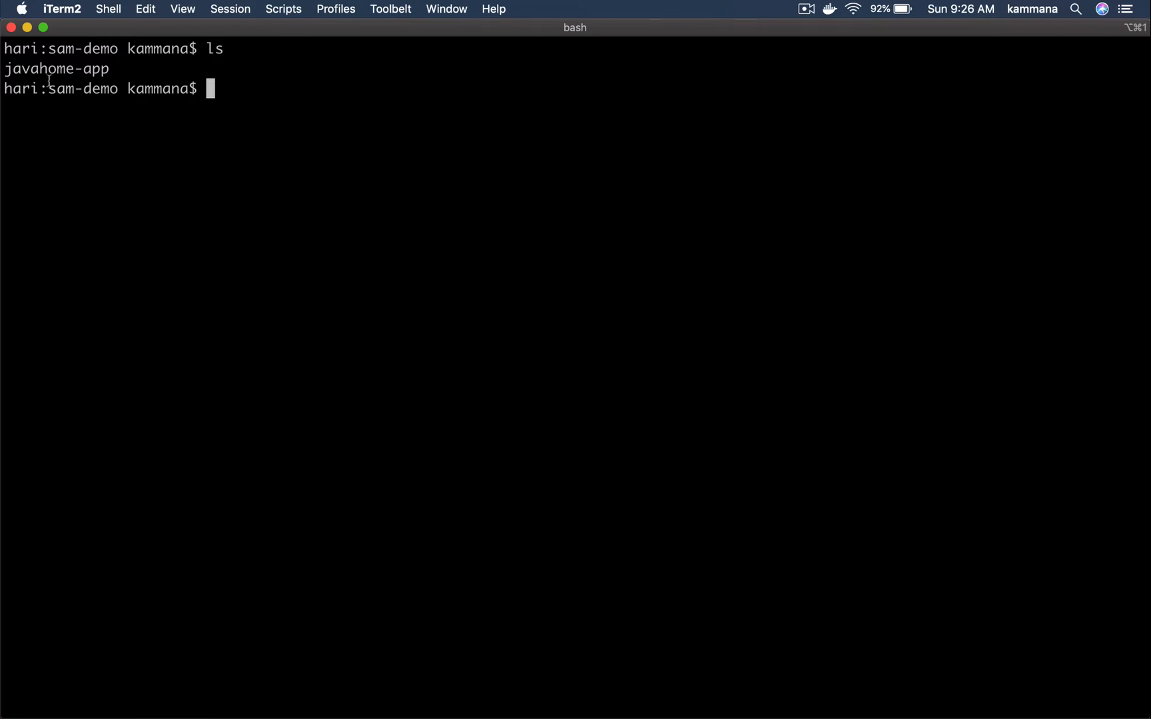
- List the sam-demo folder and change into javahome-app
{"action": "type", "text": "c"}
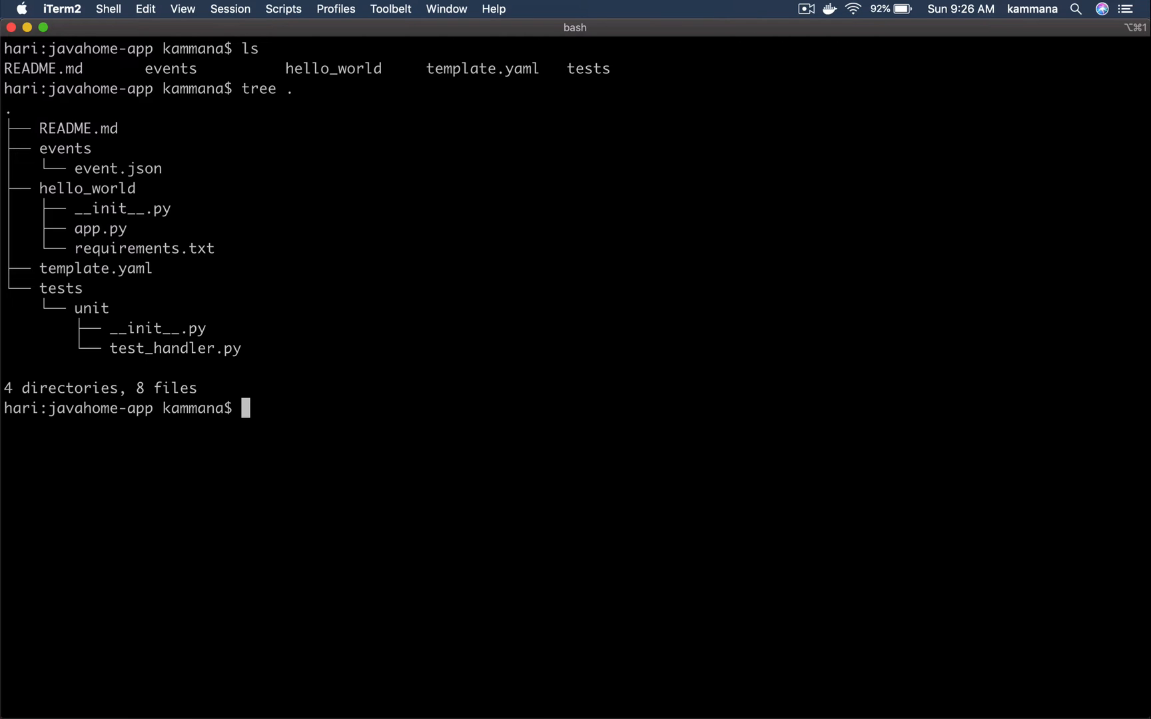
{"action": "mouse_move", "coordinate": [62, 187]}
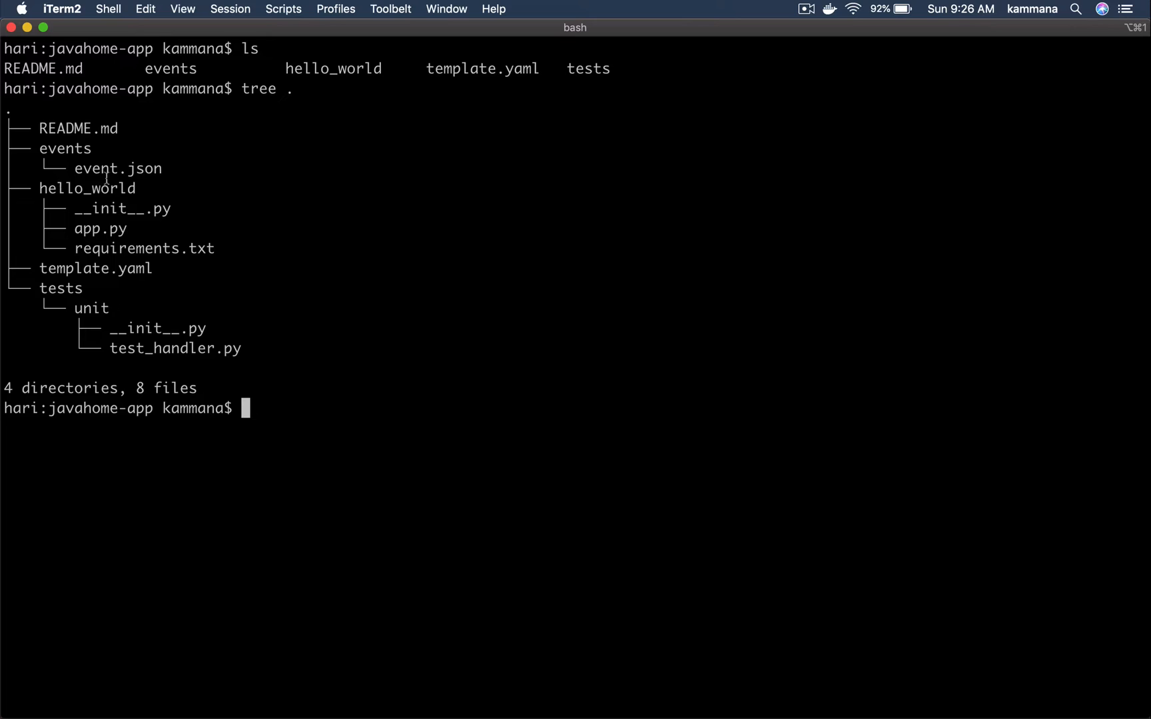
{"action": "double_click", "coordinate": [78, 128]}
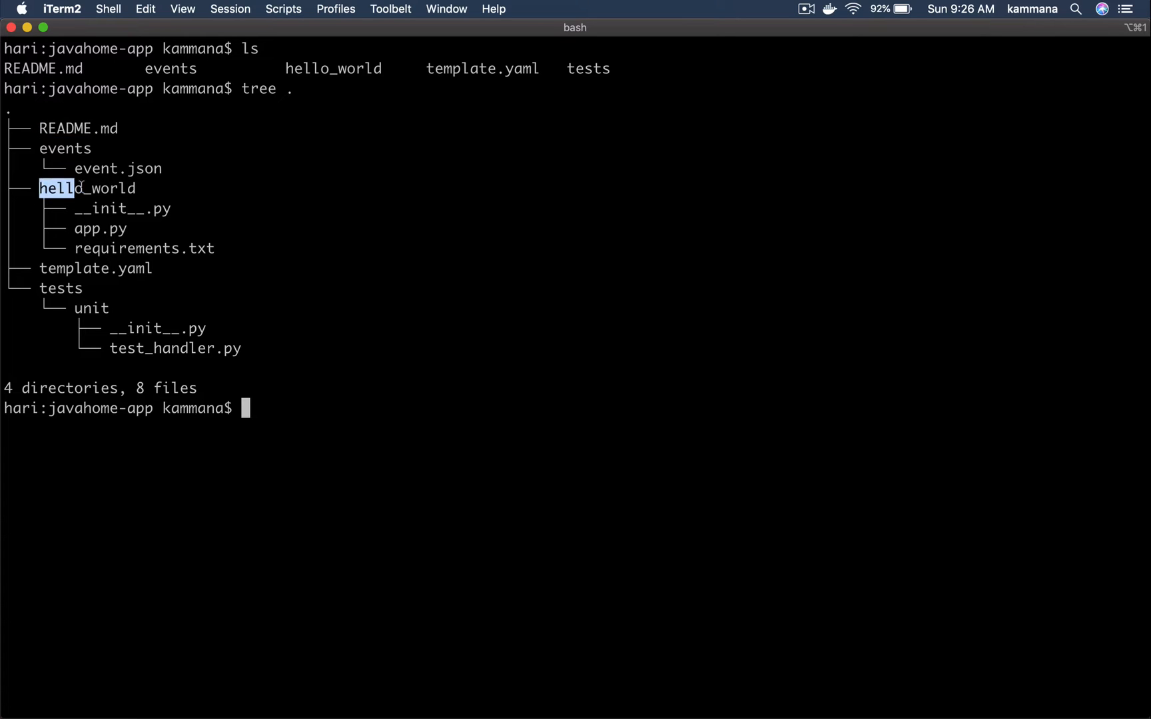
{"action": "double_click", "coordinate": [87, 188]}
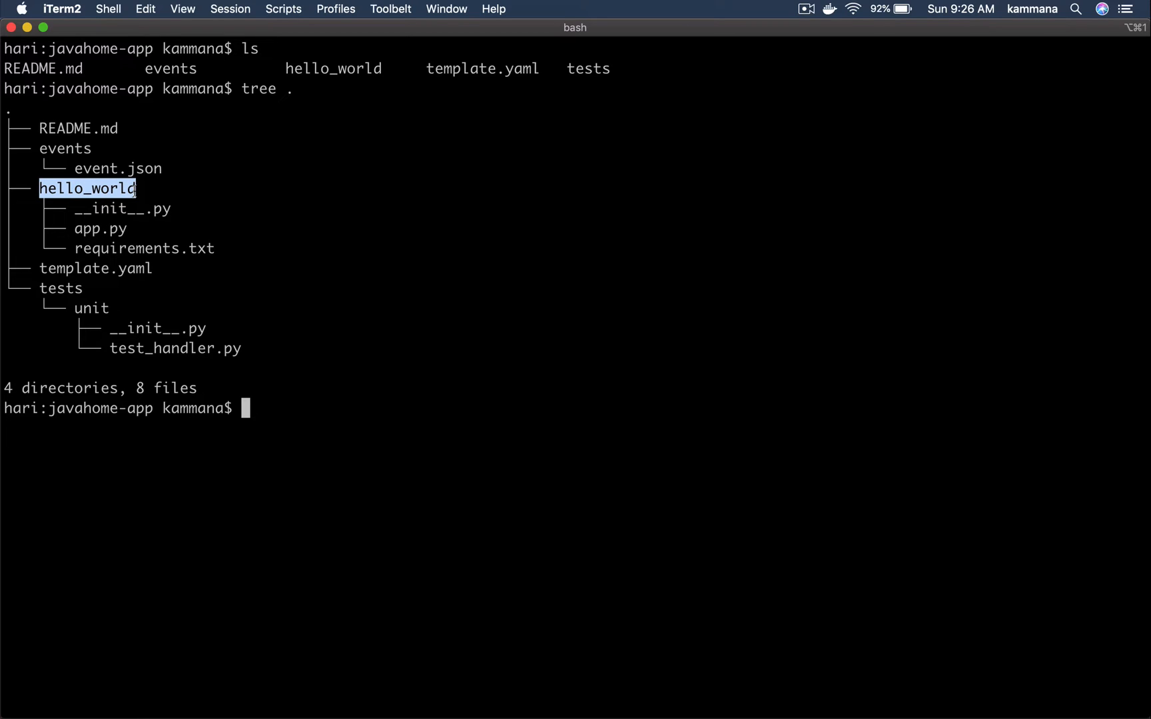
{"action": "double_click", "coordinate": [99, 228]}
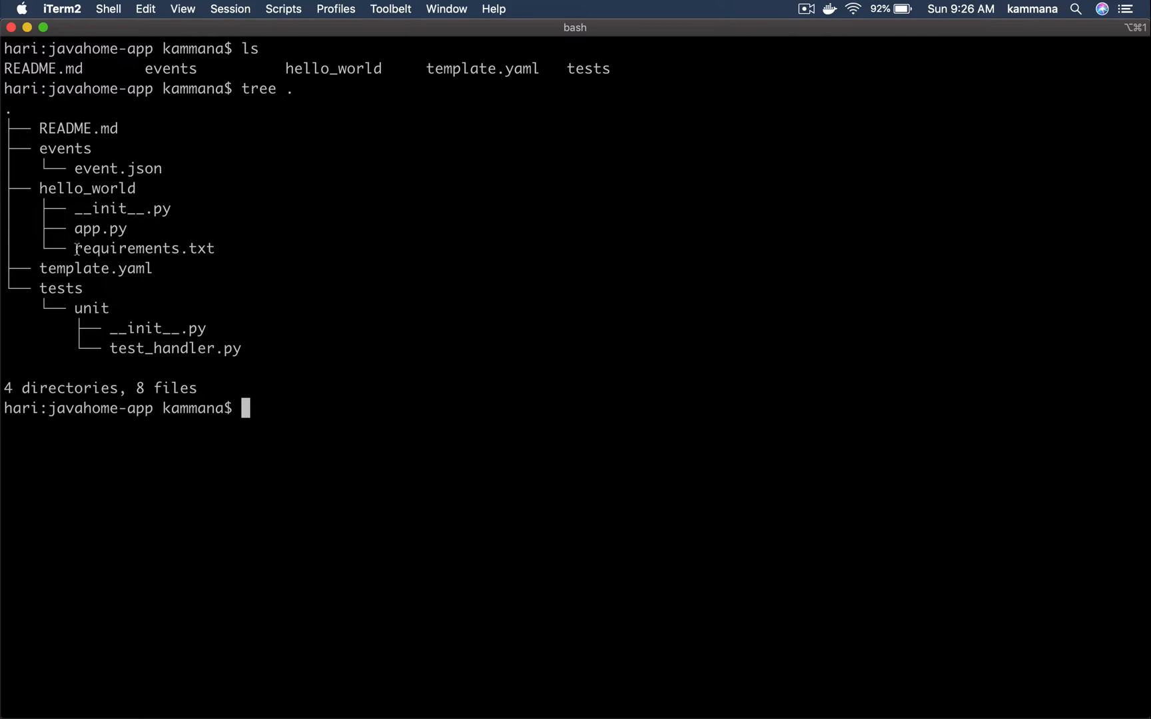
{"action": "double_click", "coordinate": [100, 229]}
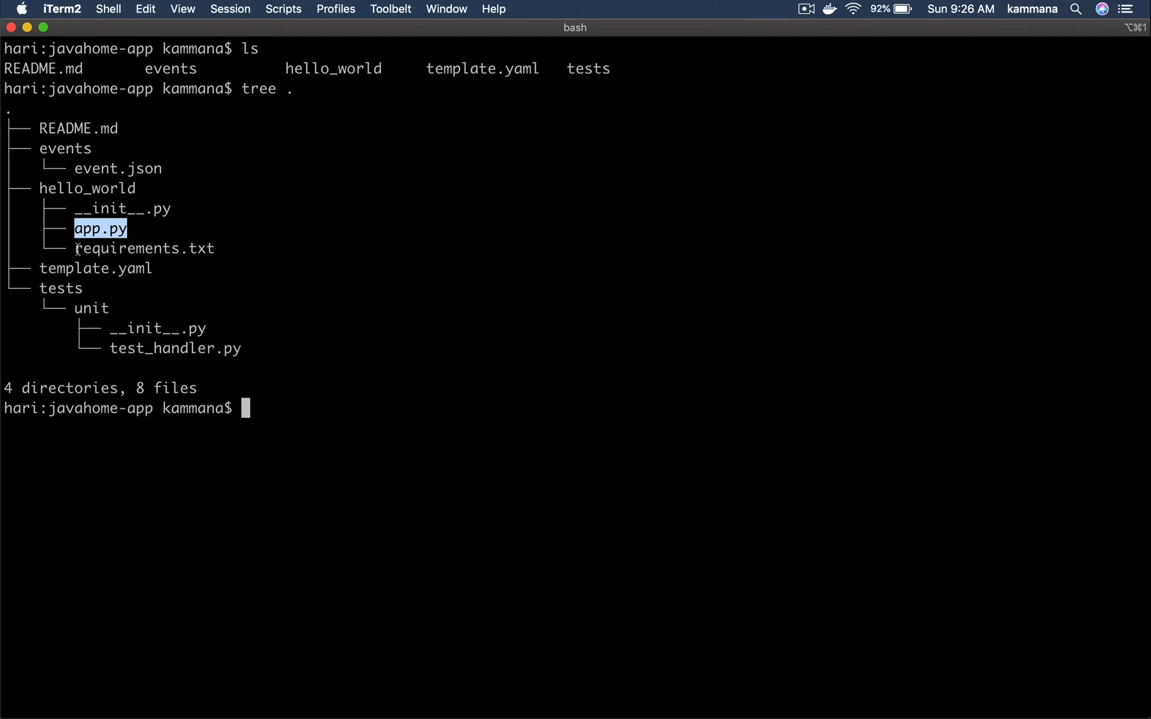
{"action": "double_click", "coordinate": [144, 248]}
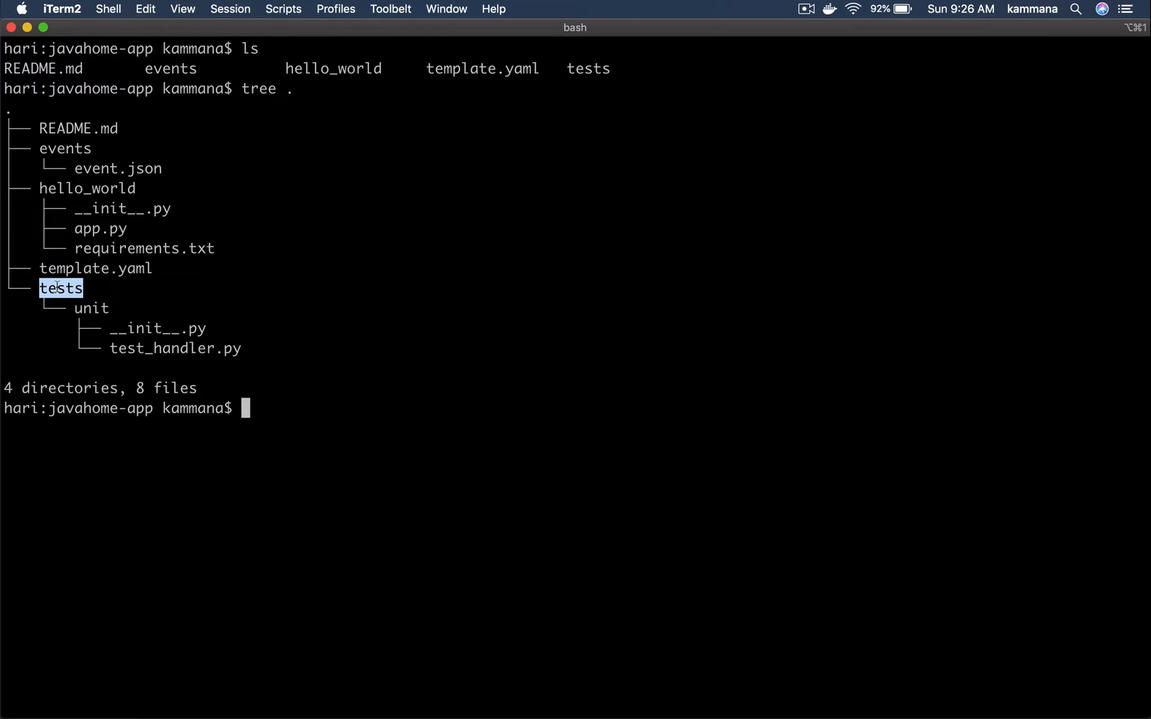
{"action": "mouse_move", "coordinate": [54, 332]}
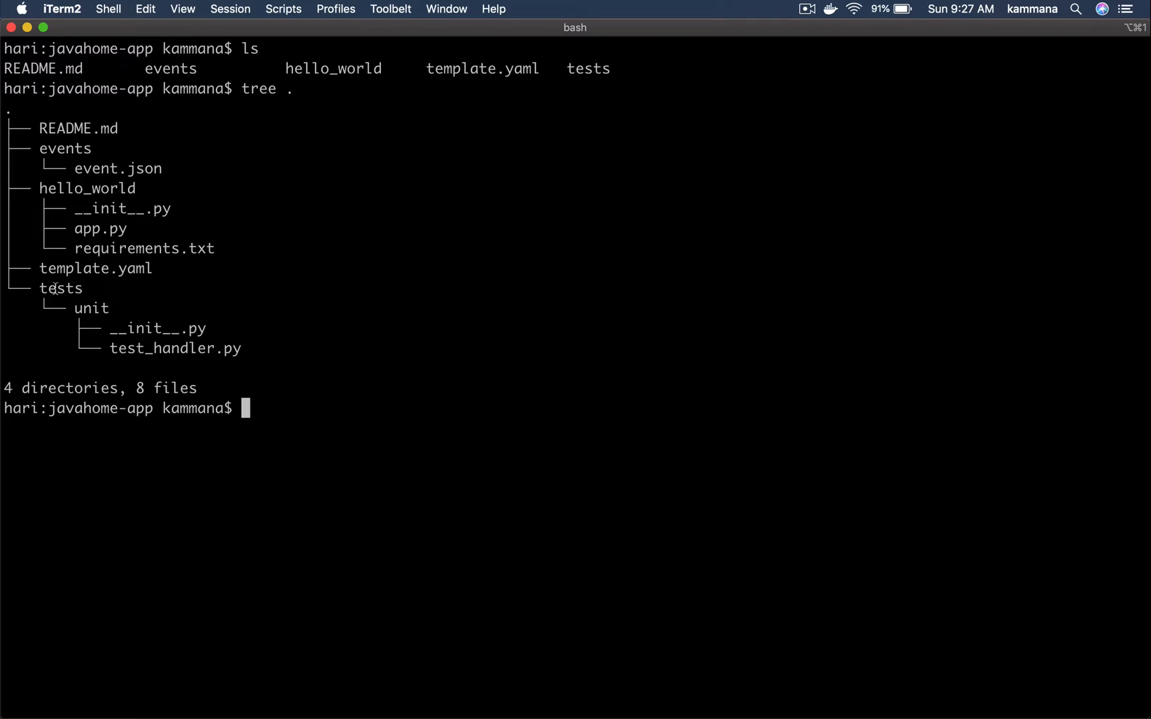
{"action": "mouse_move", "coordinate": [898, 376]}
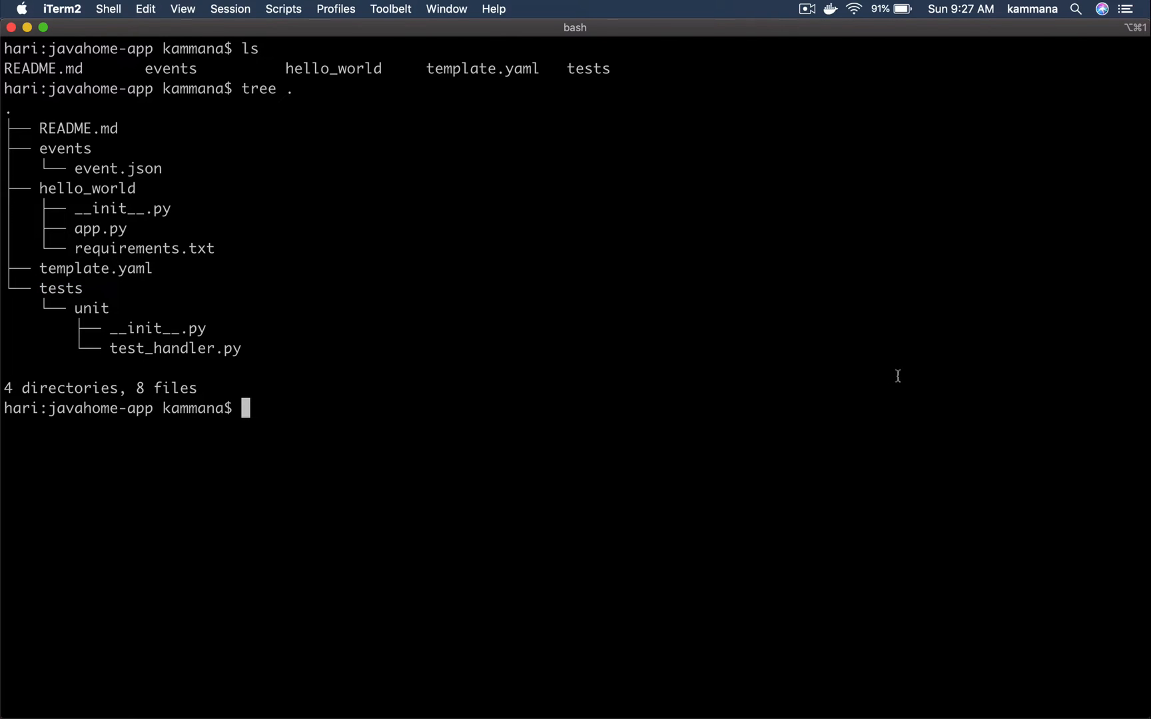
{"action": "mouse_move", "coordinate": [211, 129]}
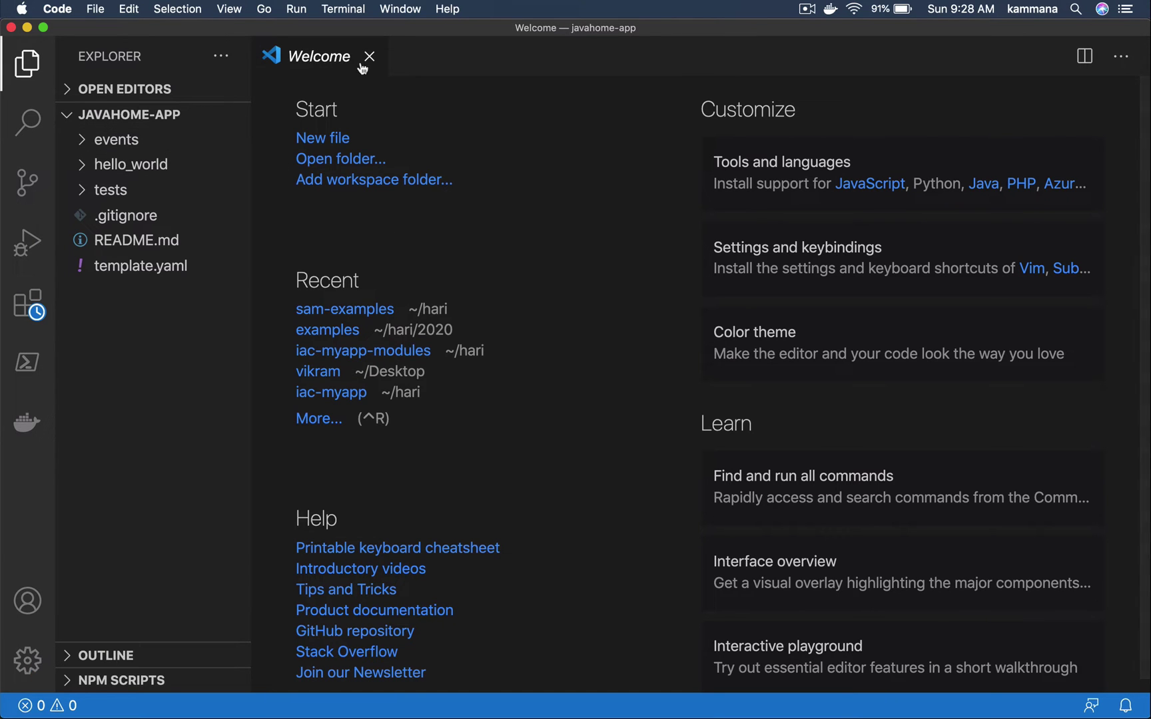
- Close the Welcome tab and show template.yaml from the Explorer
{"action": "left_click", "coordinate": [370, 56]}
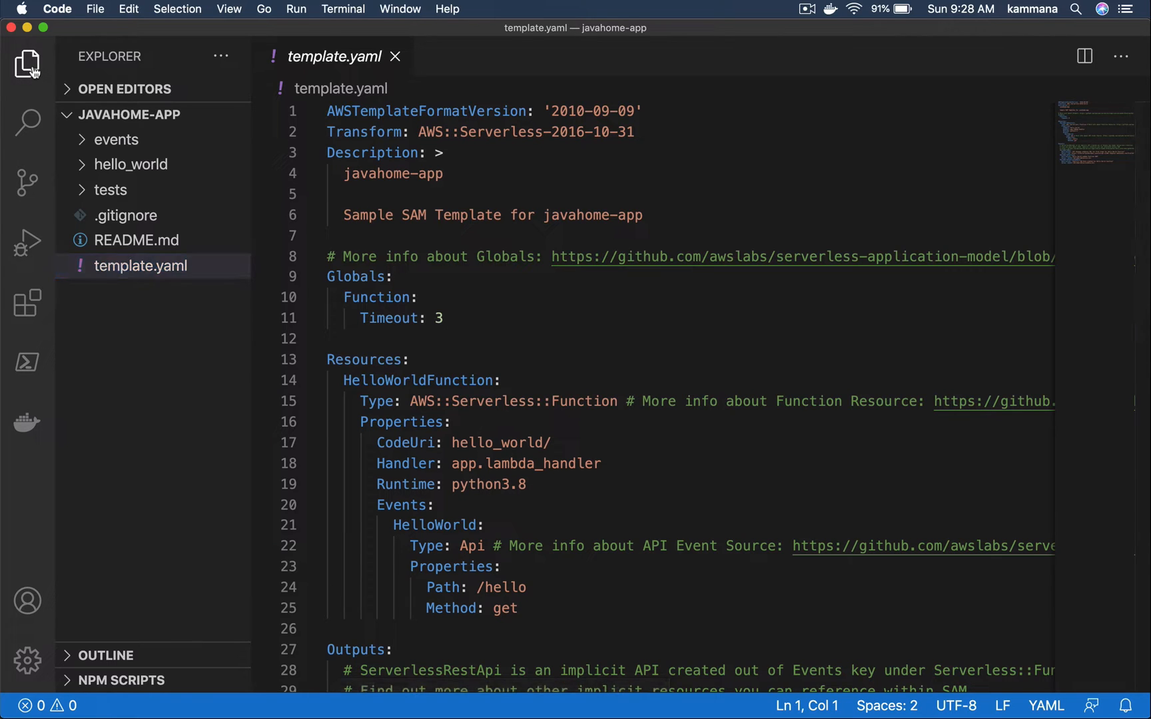
- Hide the sidebar and highlight Globals, Resources, Properties, python3.8 runtime, Events and HelloWorld
{"action": "left_click", "coordinate": [28, 64]}
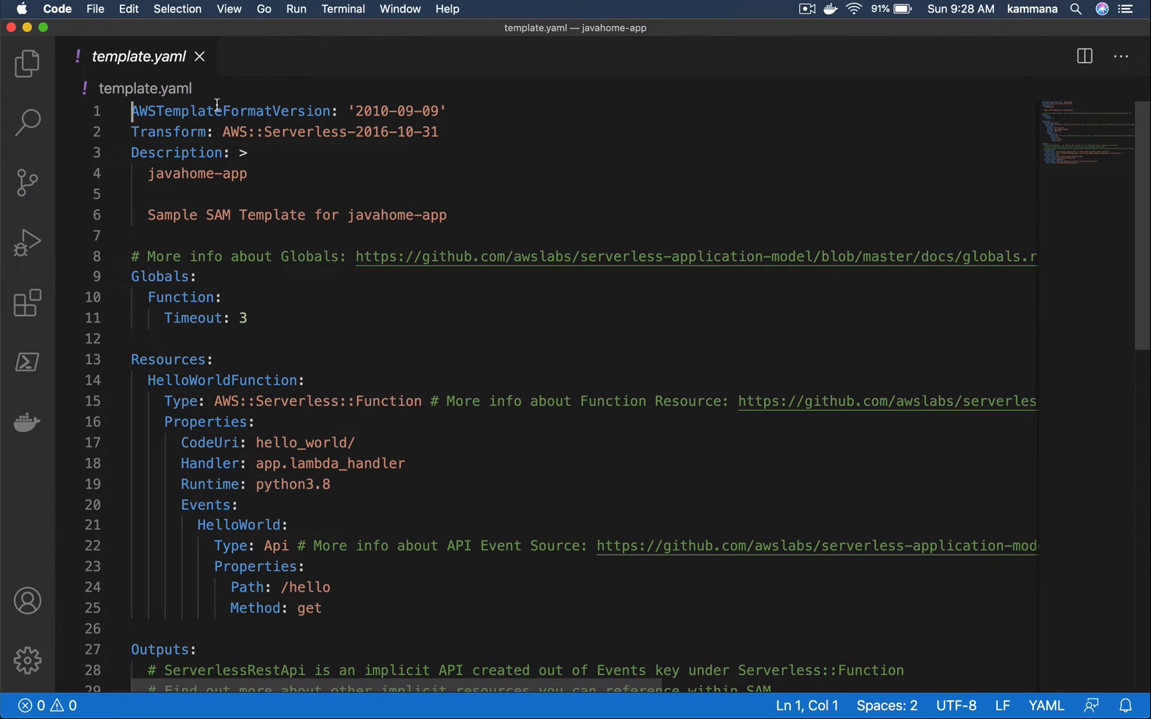
{"action": "double_click", "coordinate": [229, 111]}
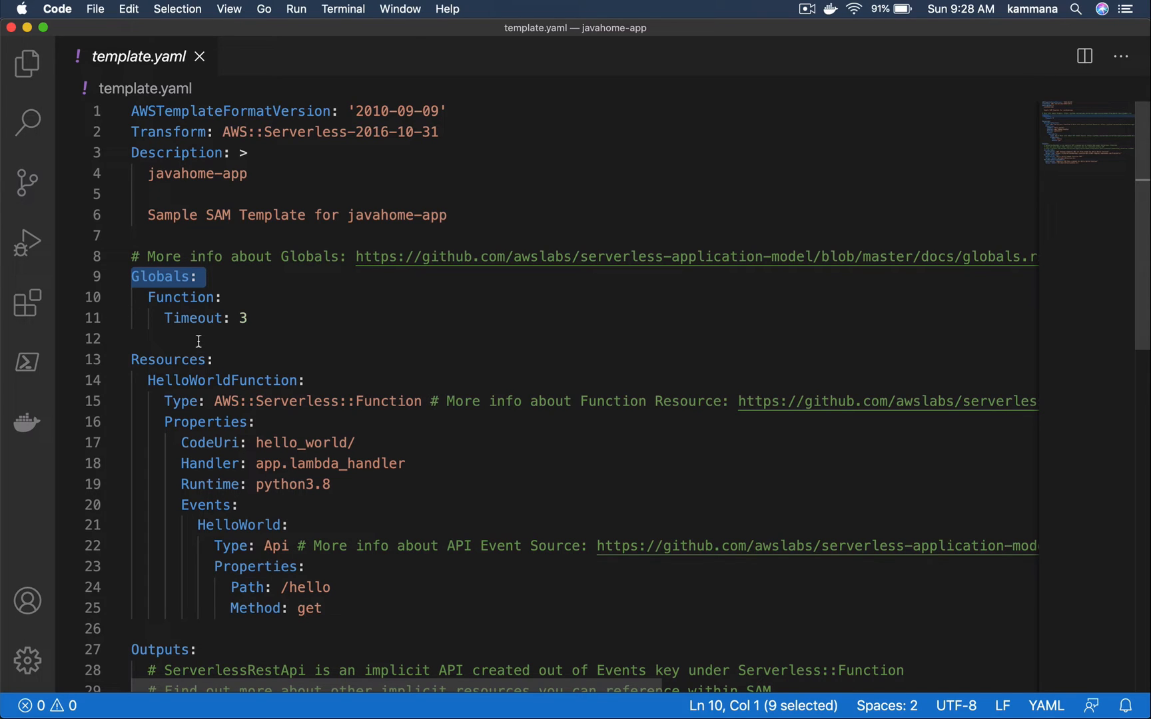
{"action": "mouse_move", "coordinate": [258, 353]}
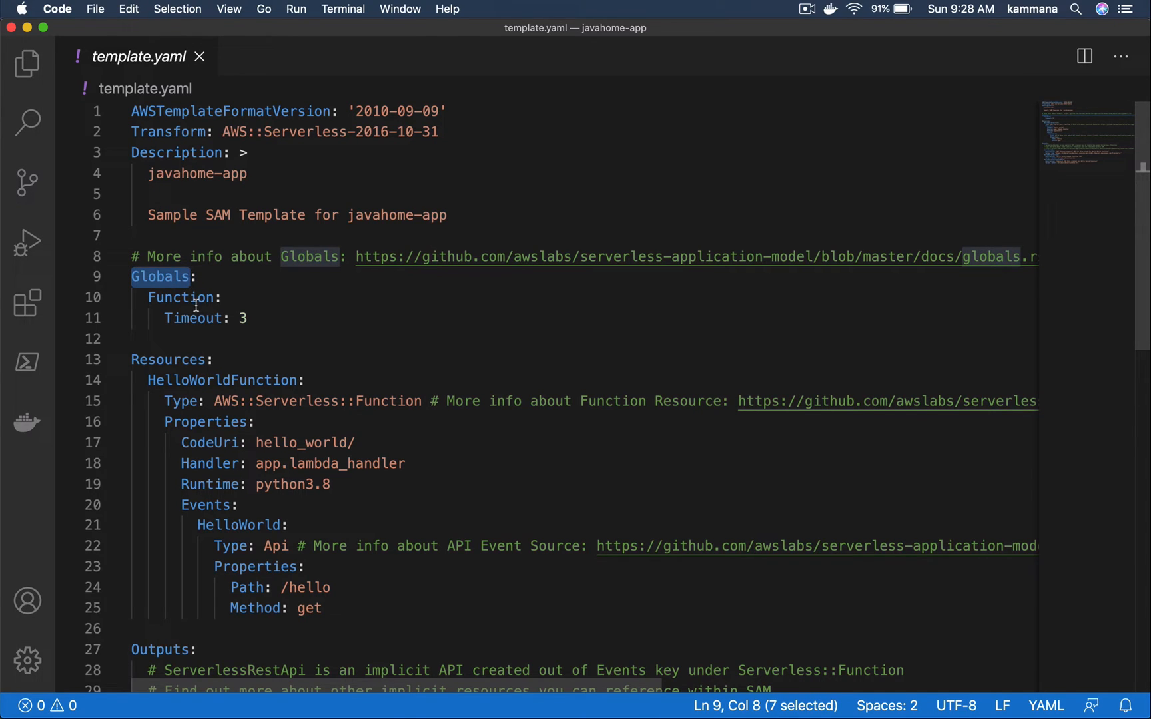
{"action": "mouse_move", "coordinate": [163, 323]}
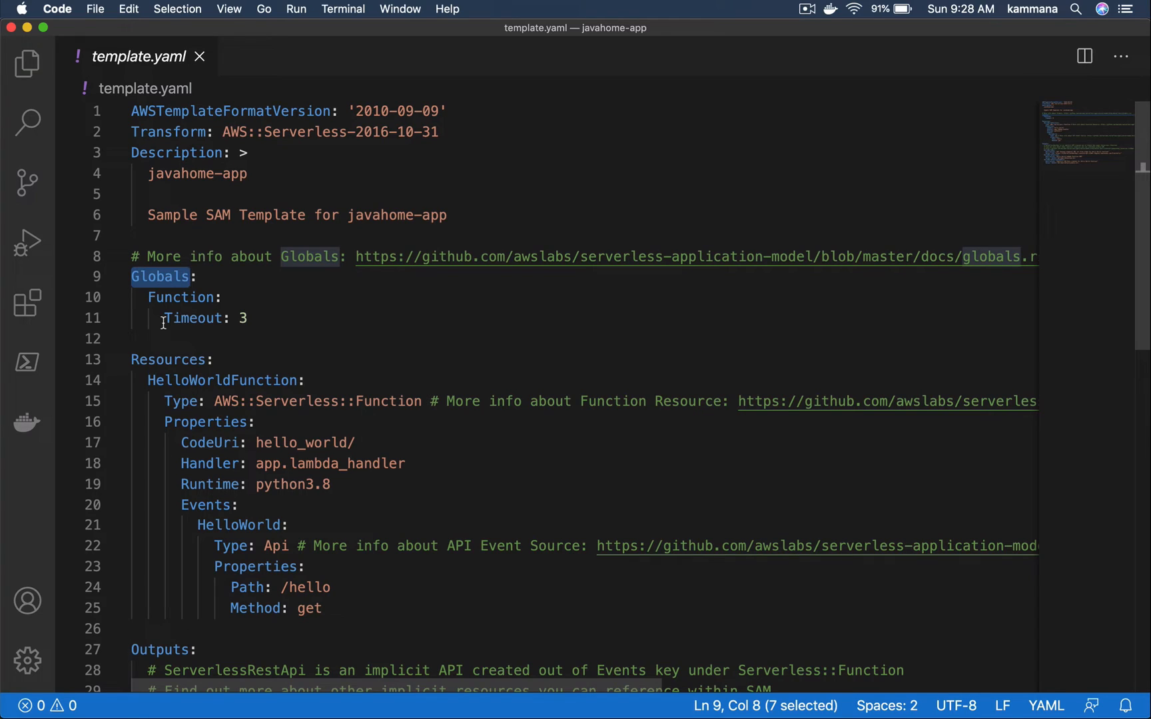
{"action": "mouse_move", "coordinate": [196, 350]}
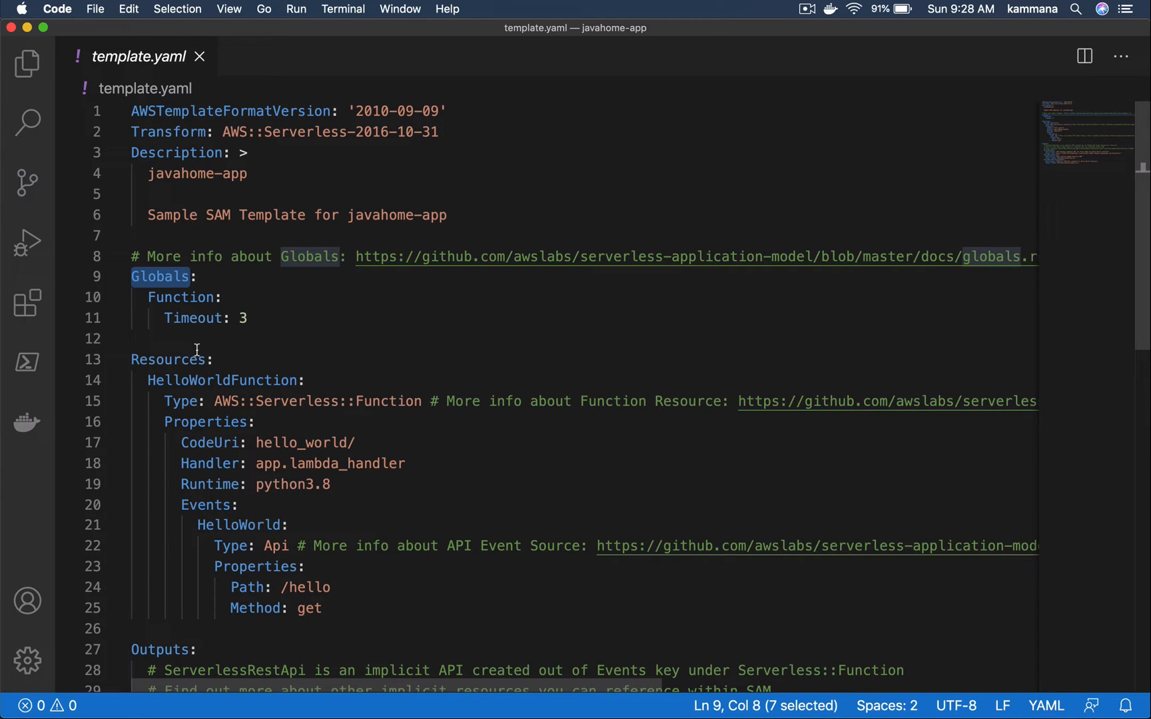
{"action": "double_click", "coordinate": [167, 359]}
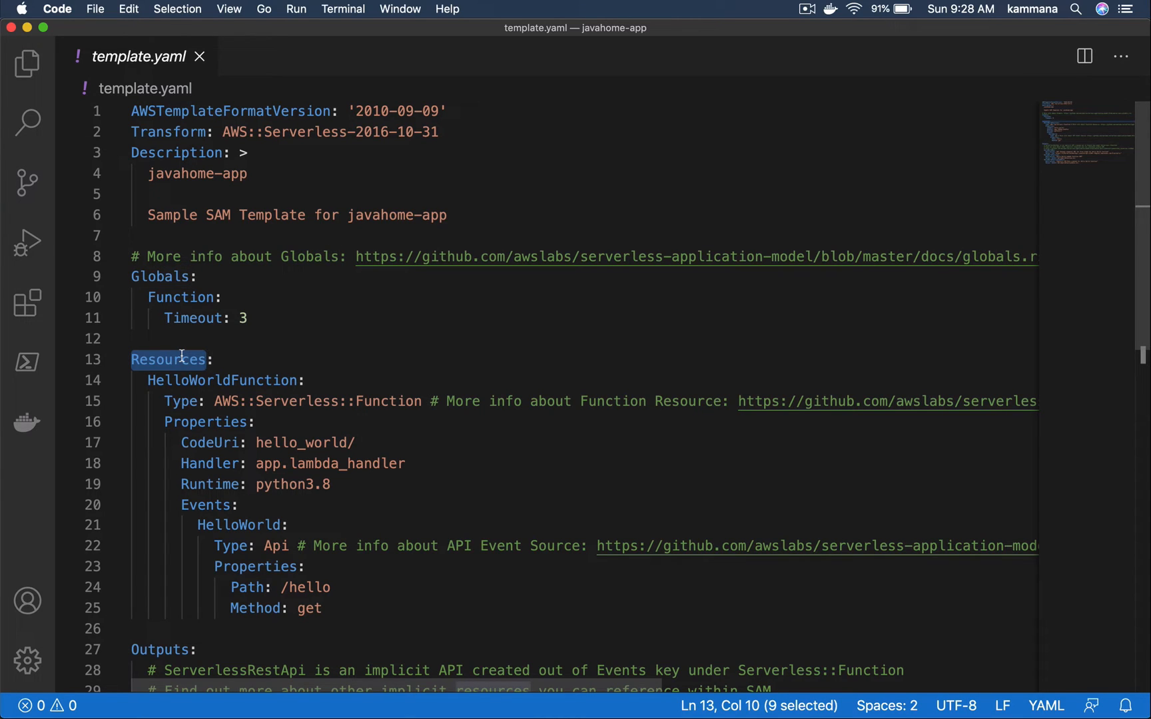
{"action": "mouse_move", "coordinate": [240, 380]}
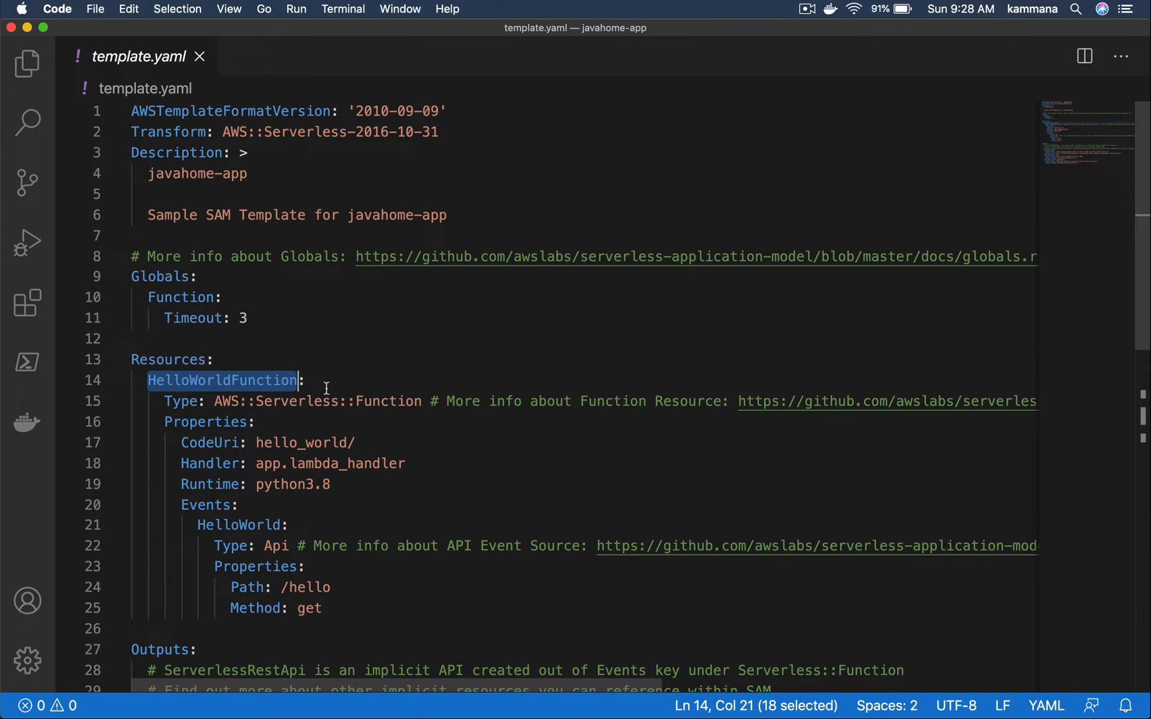
{"action": "mouse_move", "coordinate": [347, 395]}
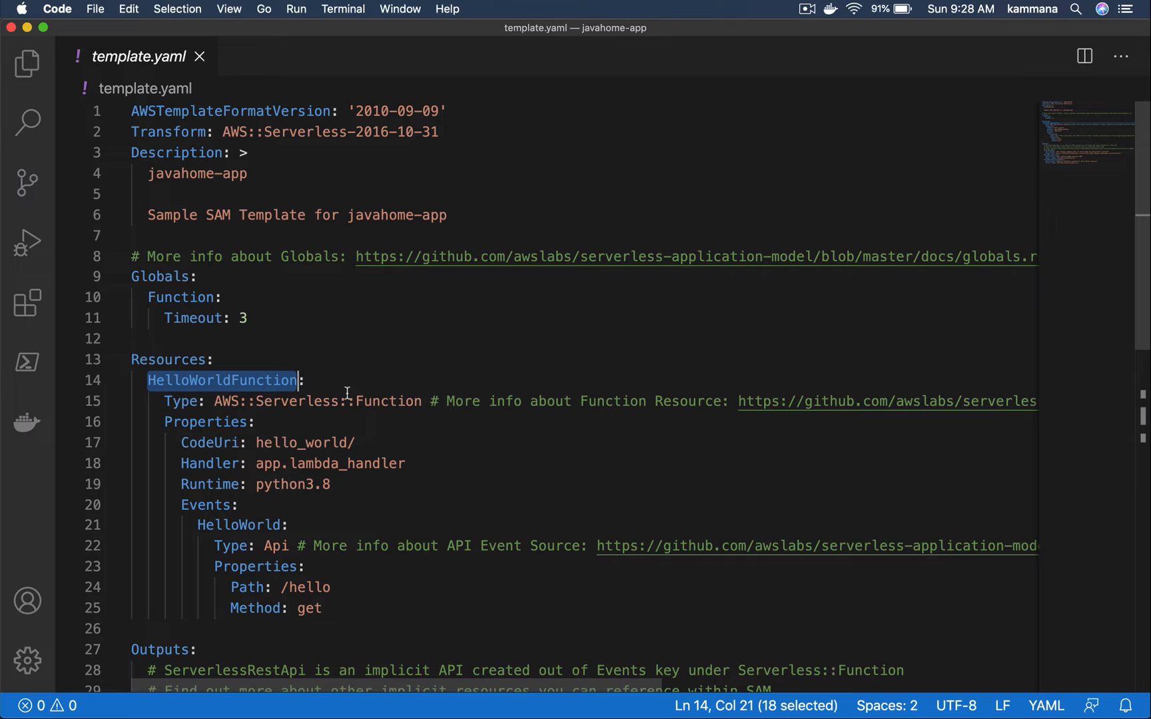
{"action": "mouse_move", "coordinate": [328, 401]}
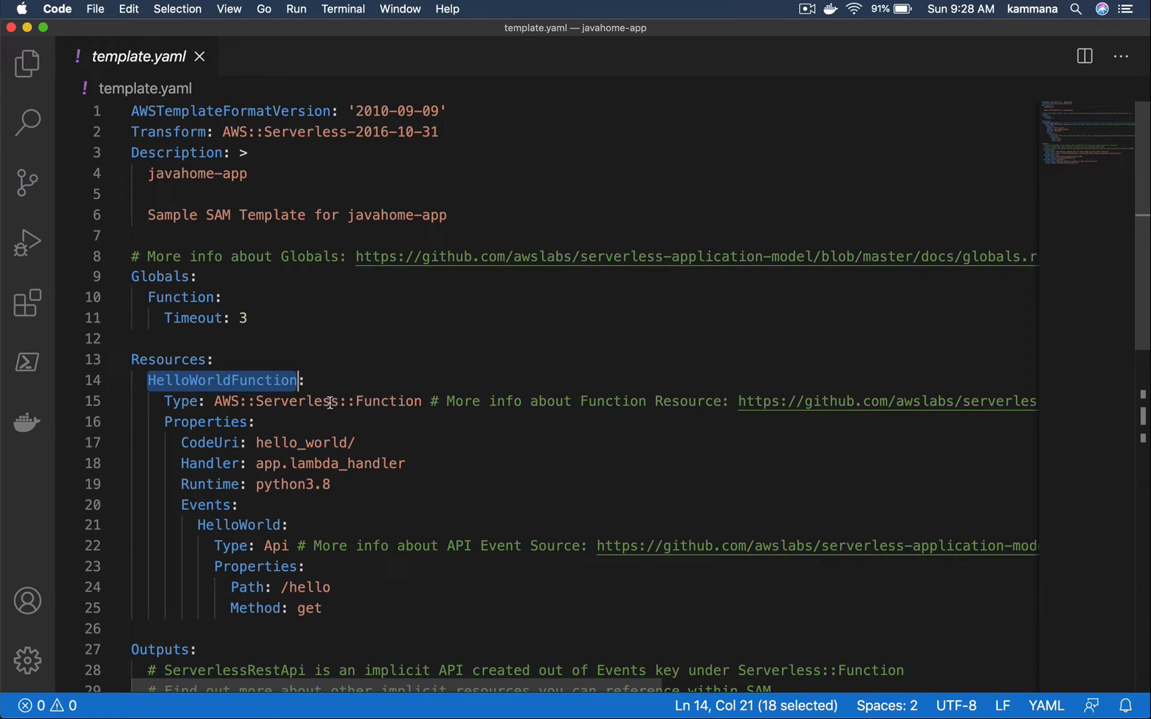
{"action": "double_click", "coordinate": [389, 401]}
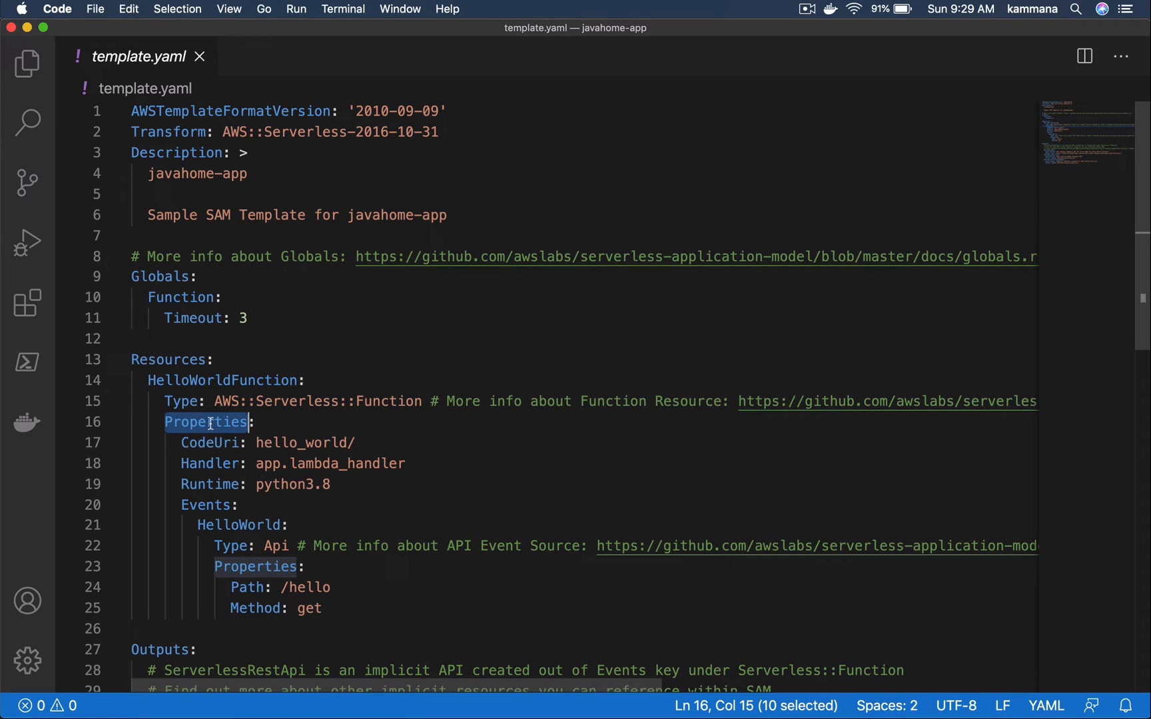
{"action": "double_click", "coordinate": [209, 443]}
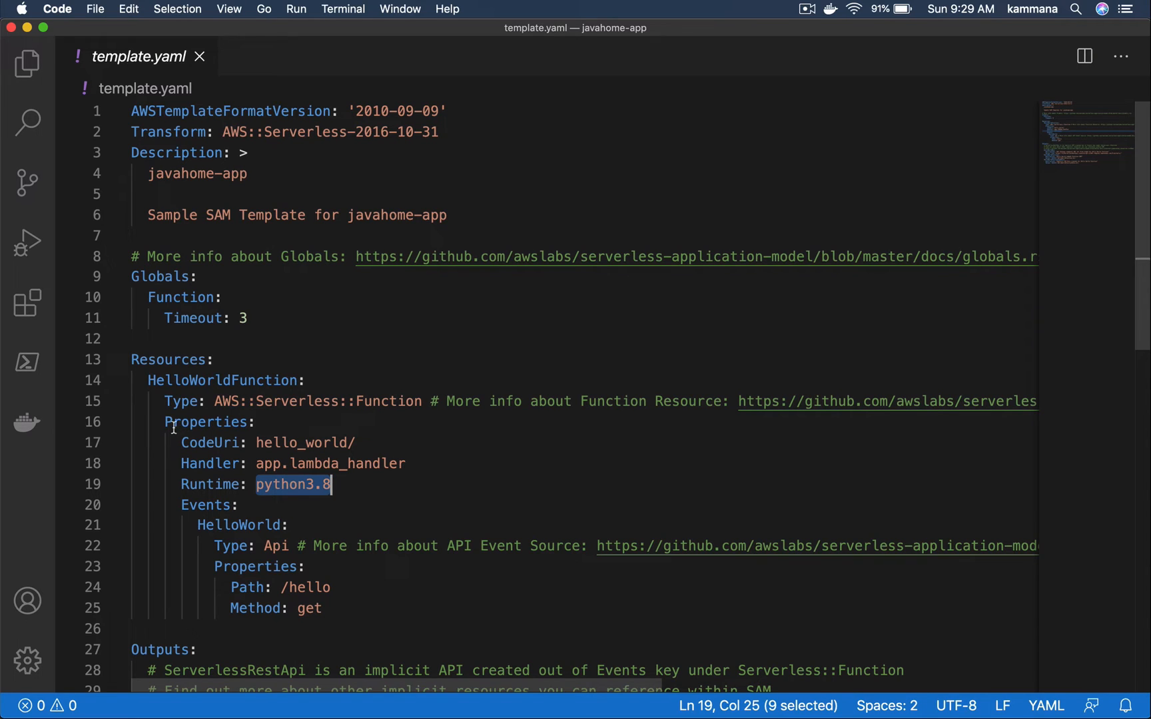
{"action": "mouse_move", "coordinate": [293, 496]}
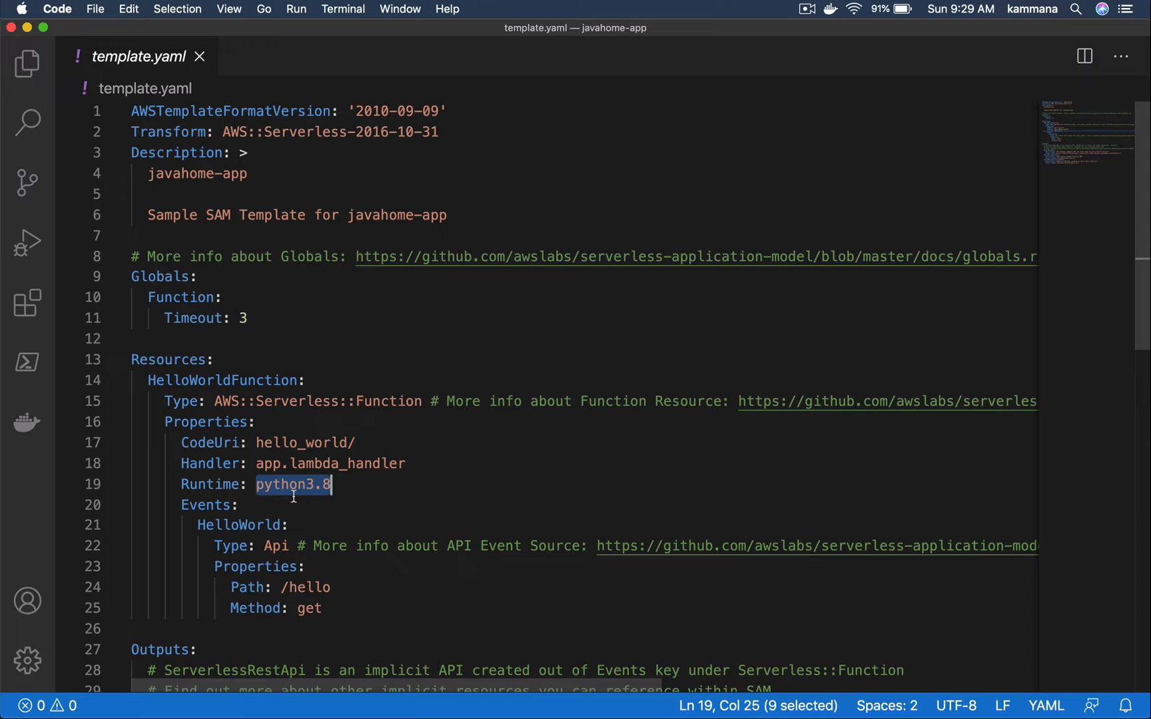
{"action": "left_click", "coordinate": [279, 588]}
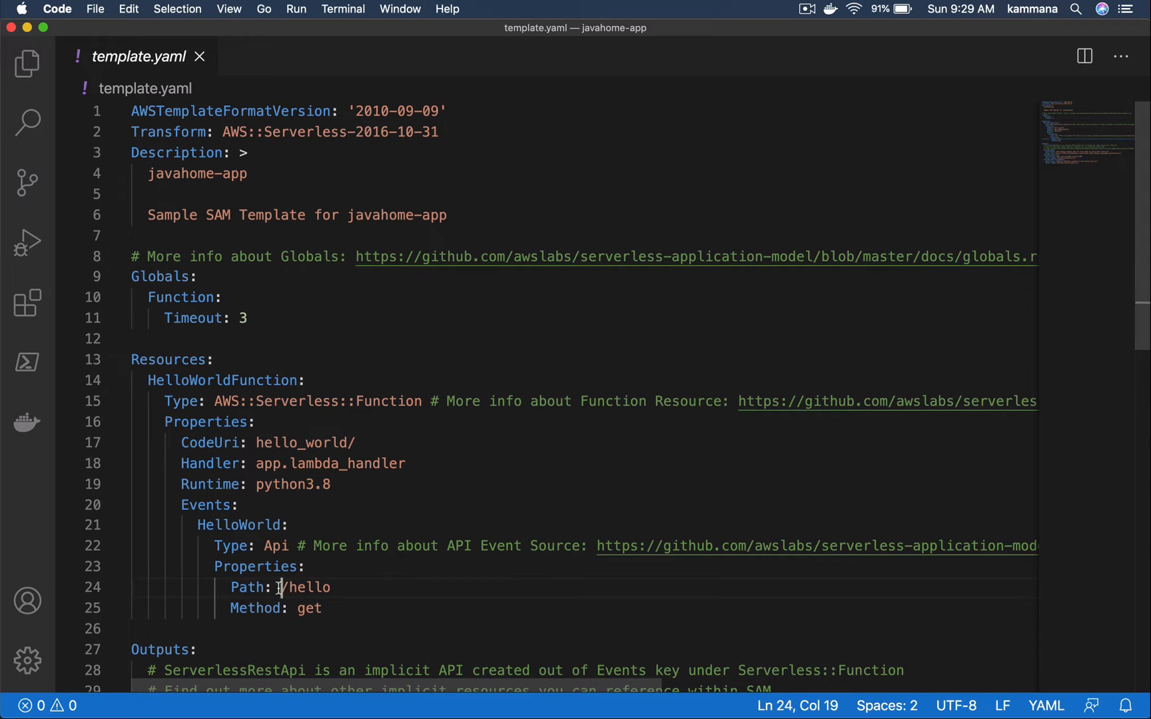
{"action": "double_click", "coordinate": [205, 505]}
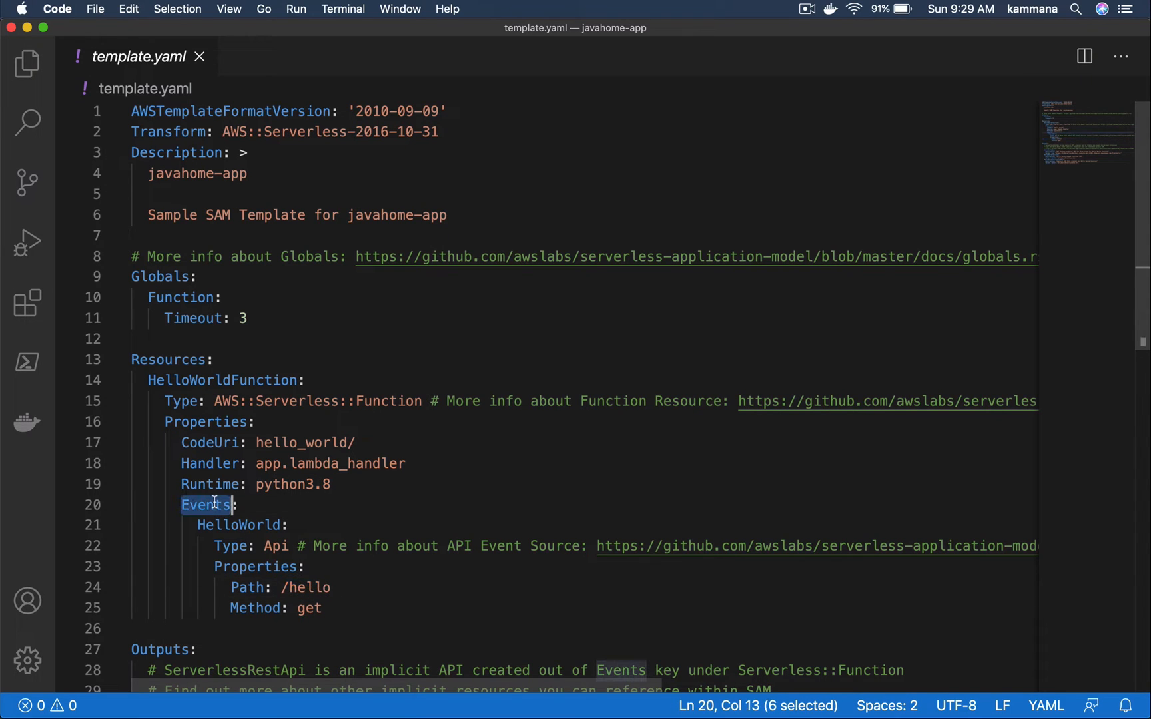
{"action": "double_click", "coordinate": [239, 524]}
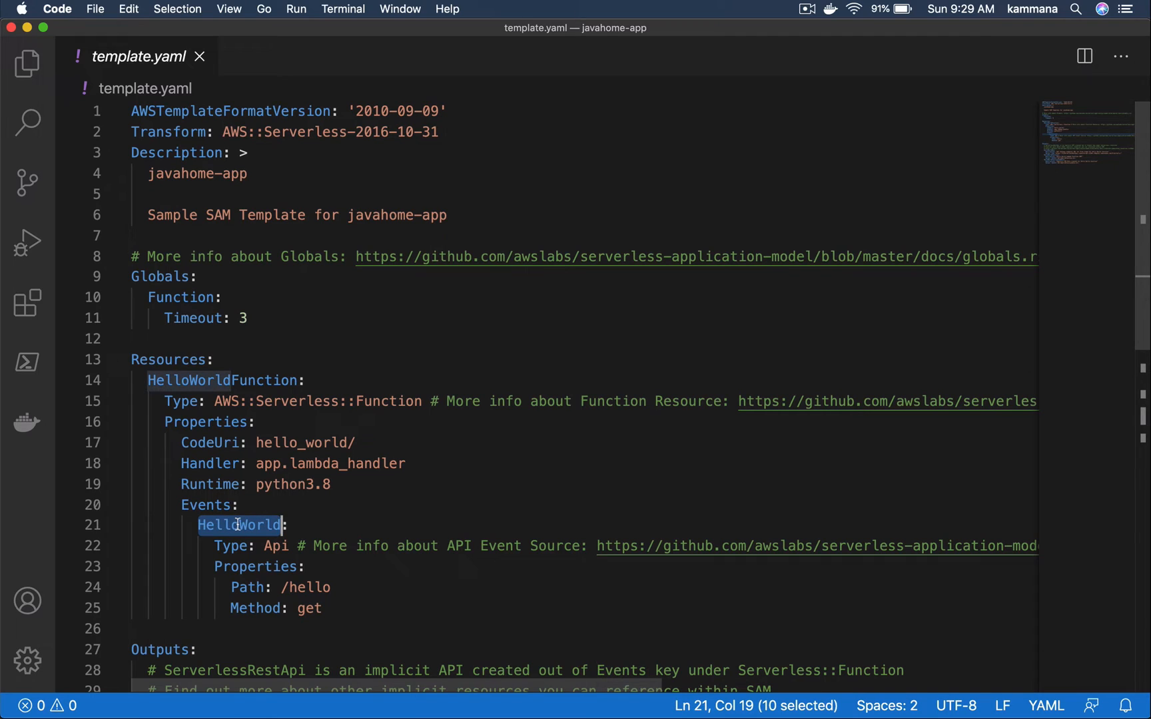
{"action": "mouse_move", "coordinate": [236, 540]}
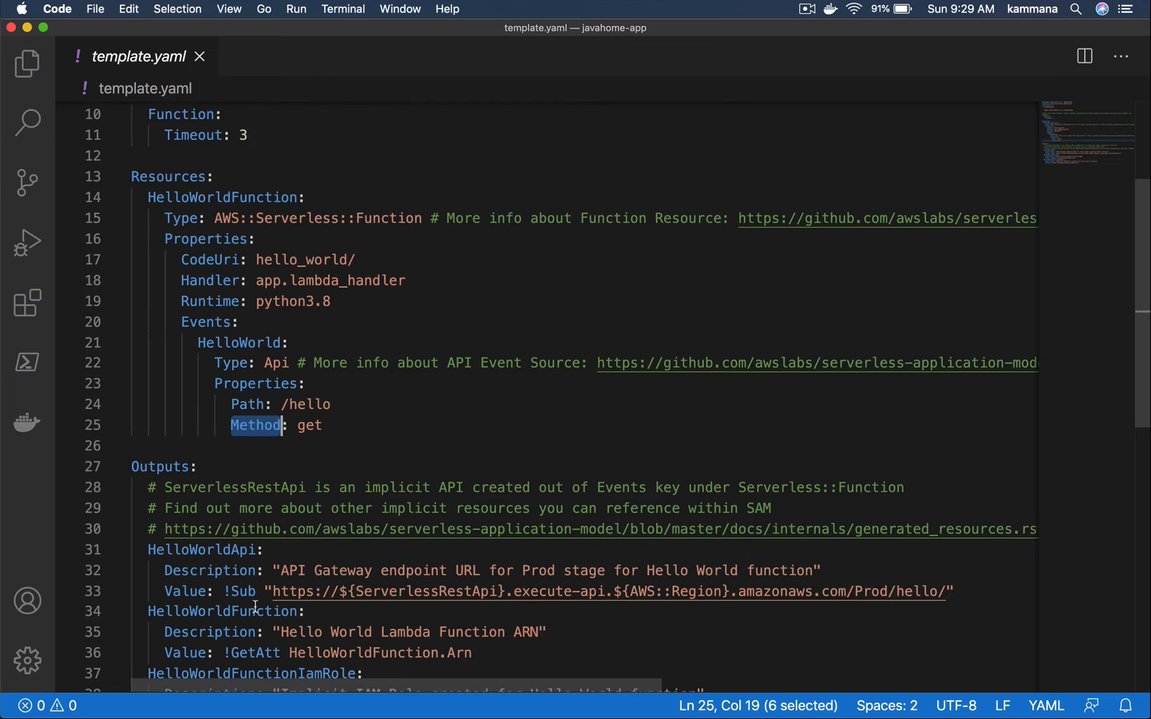
- Return to the Explorer file tree with hello_world showing app.py and requirements.txt
{"action": "scroll", "scroll_direction": "down", "scroll_amount": 3}
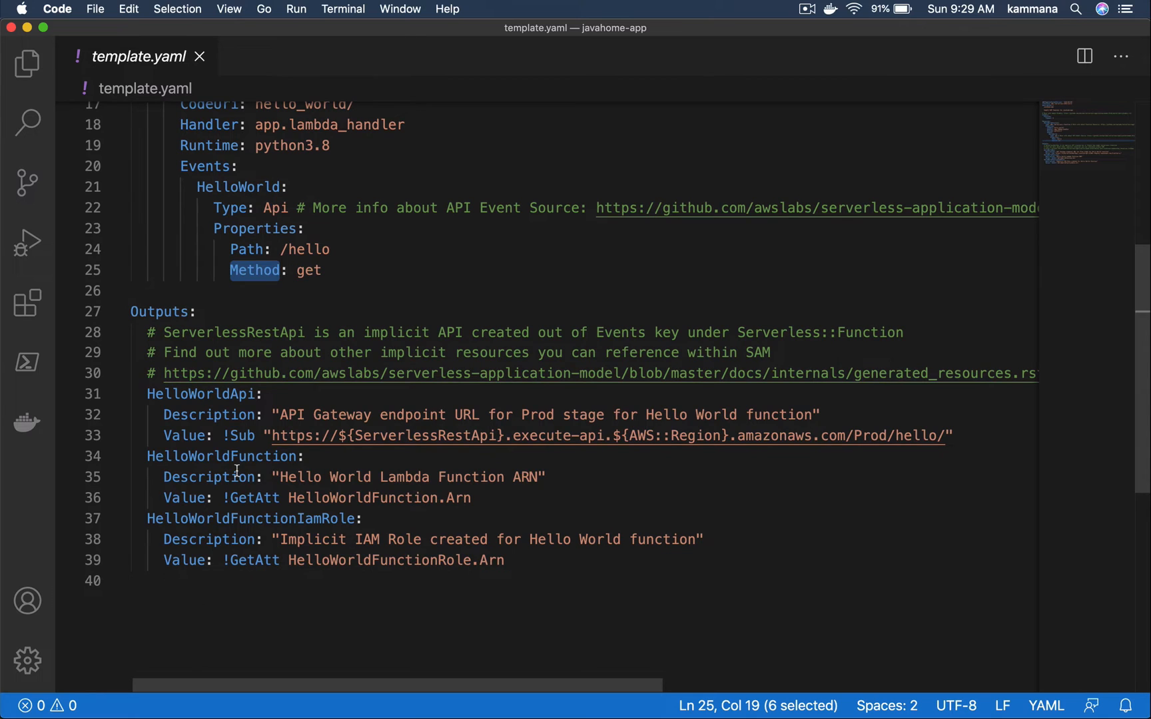
{"action": "scroll", "scroll_direction": "up", "scroll_amount": 3}
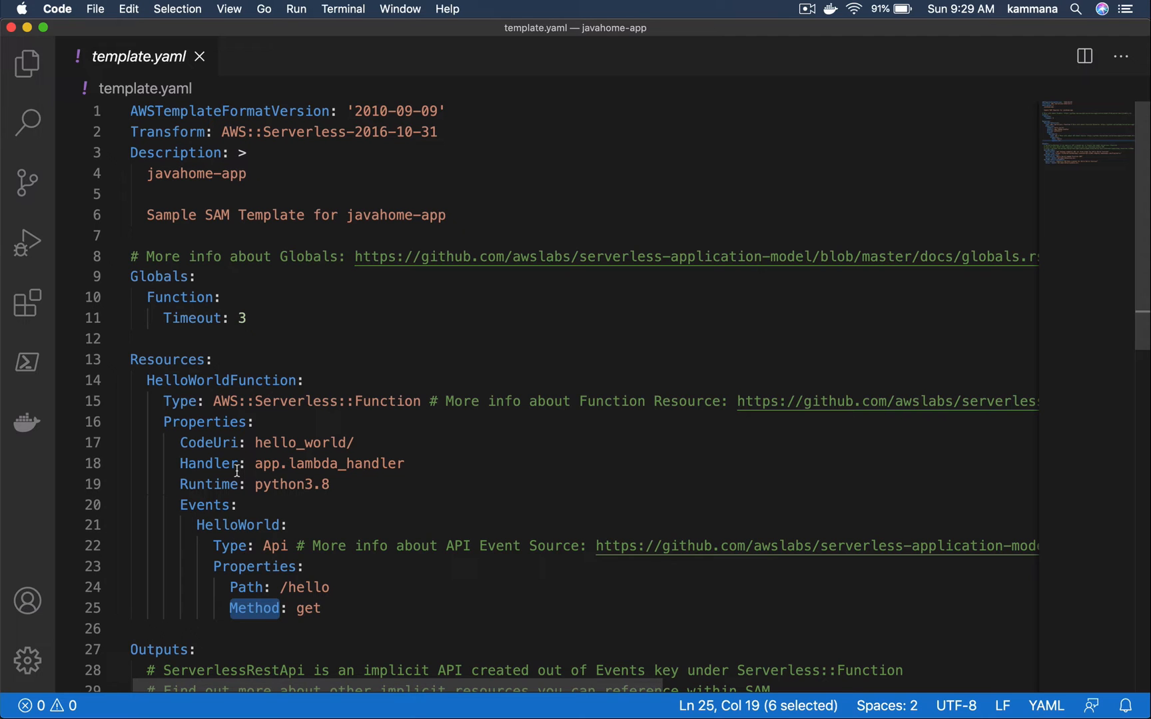
{"action": "mouse_move", "coordinate": [96, 139]}
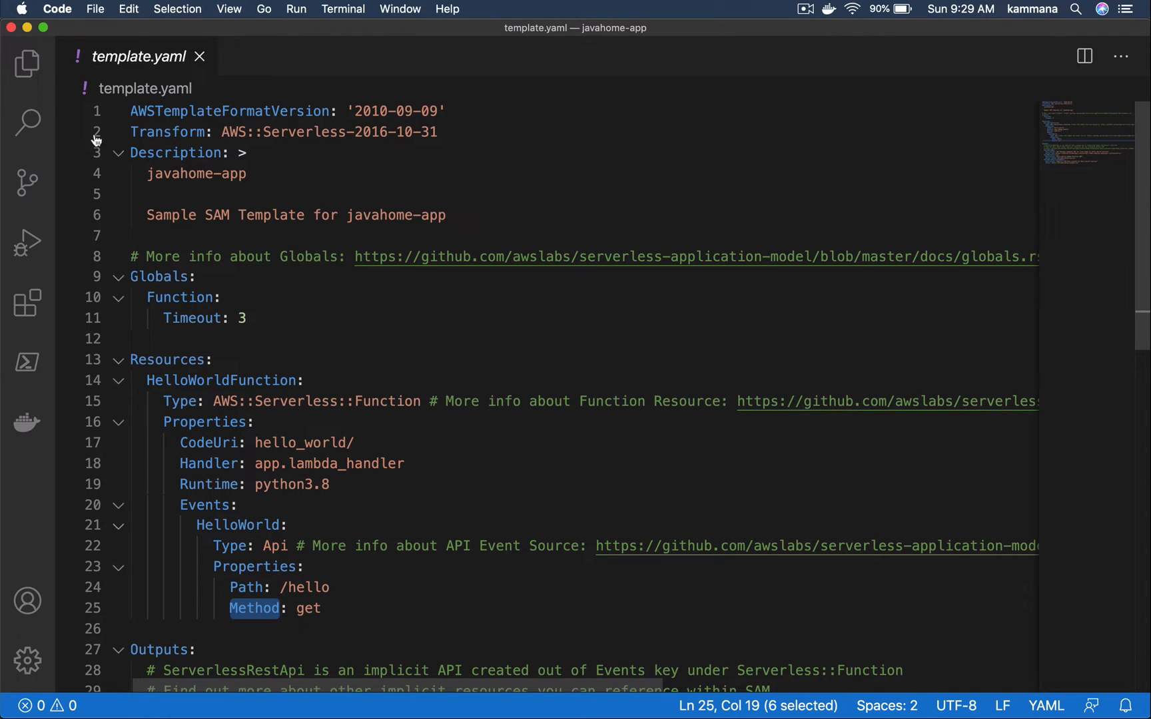
{"action": "left_click", "coordinate": [28, 64]}
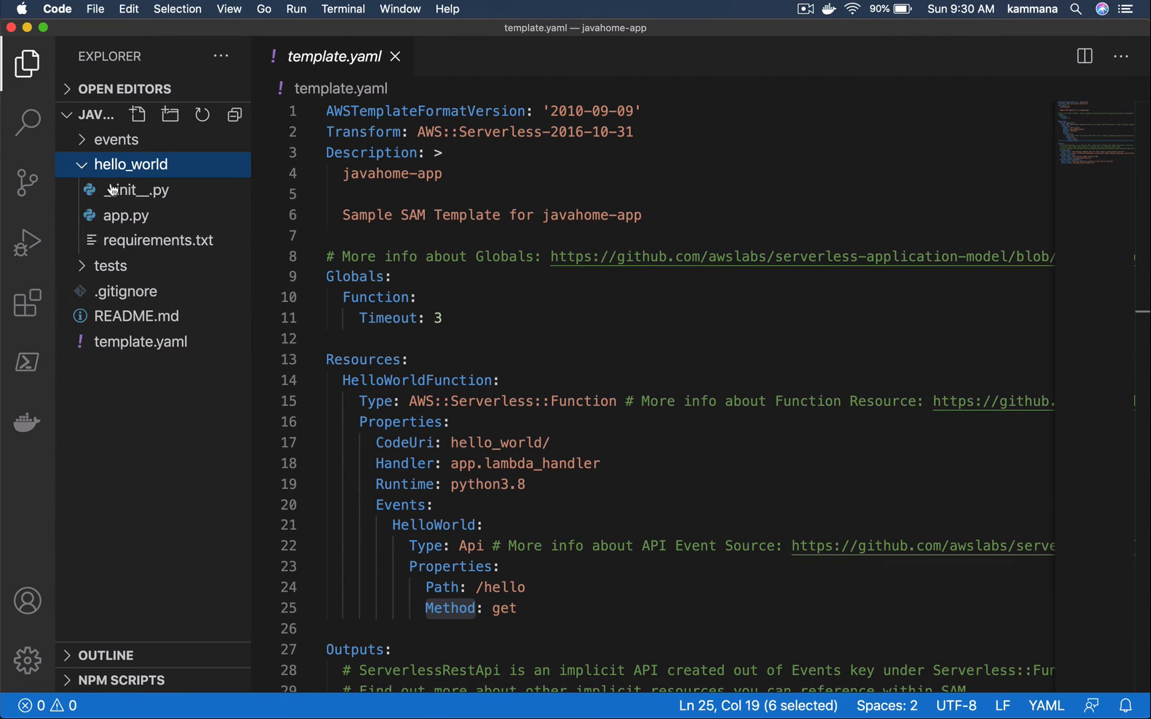
{"action": "left_click", "coordinate": [125, 215]}
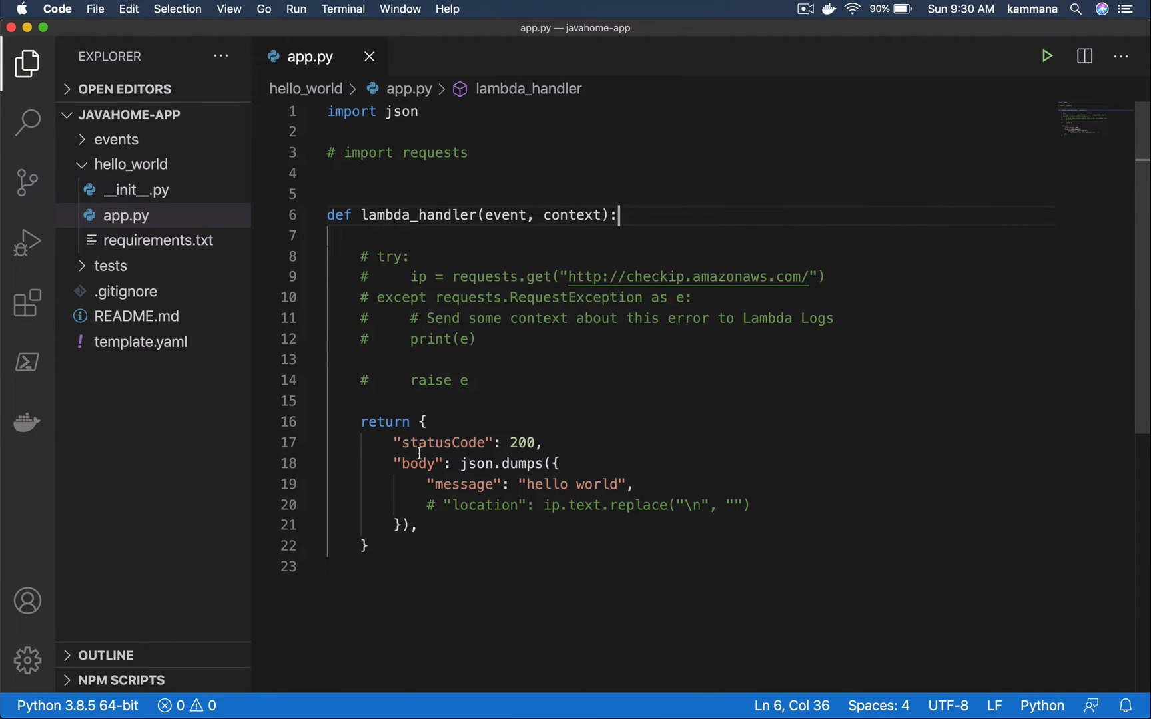
{"action": "mouse_move", "coordinate": [422, 407]}
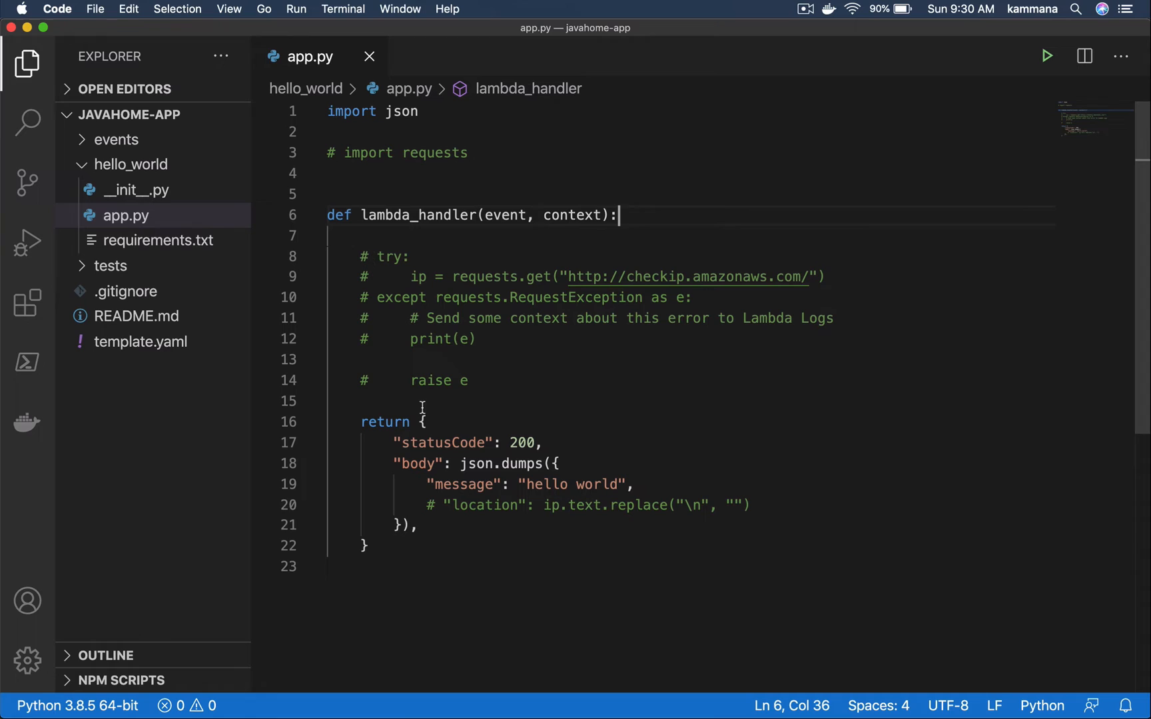
{"action": "mouse_move", "coordinate": [363, 423]}
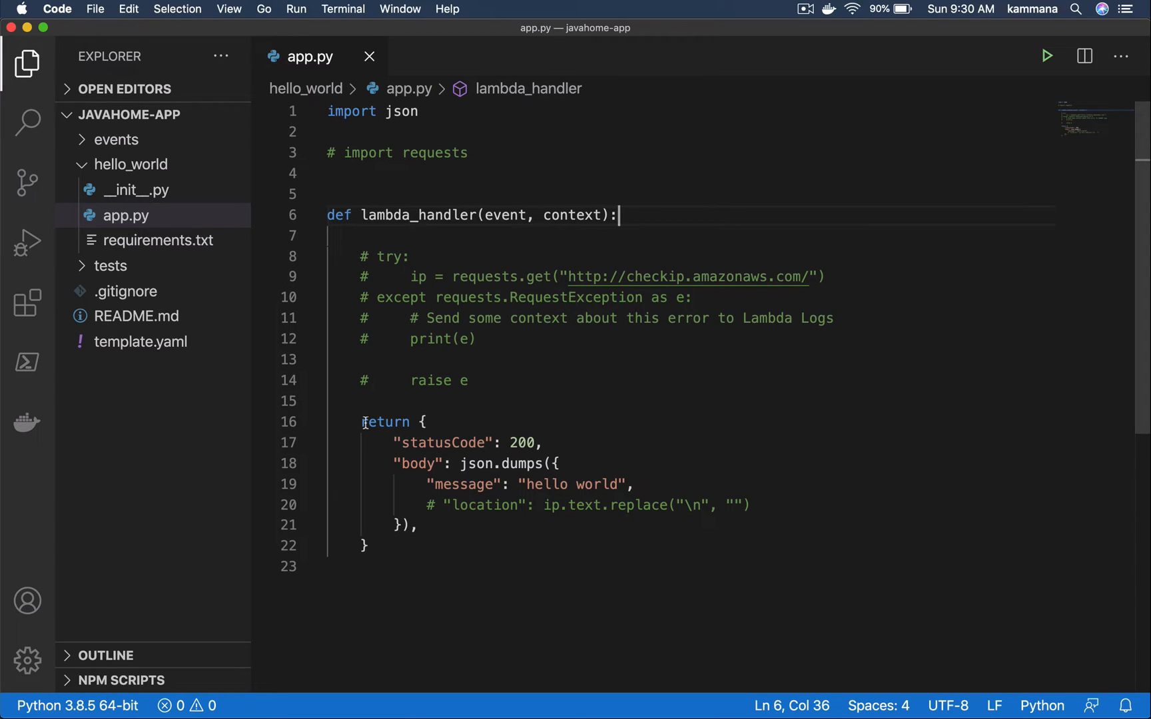
{"action": "double_click", "coordinate": [384, 421]}
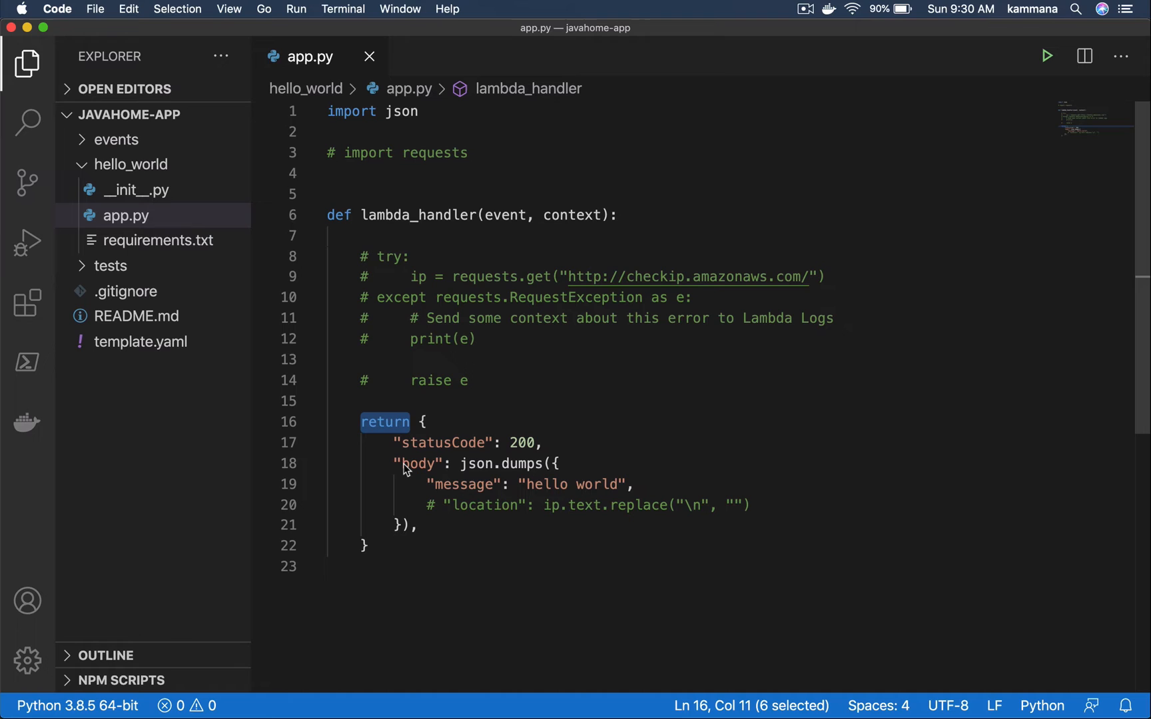
{"action": "mouse_move", "coordinate": [481, 377]}
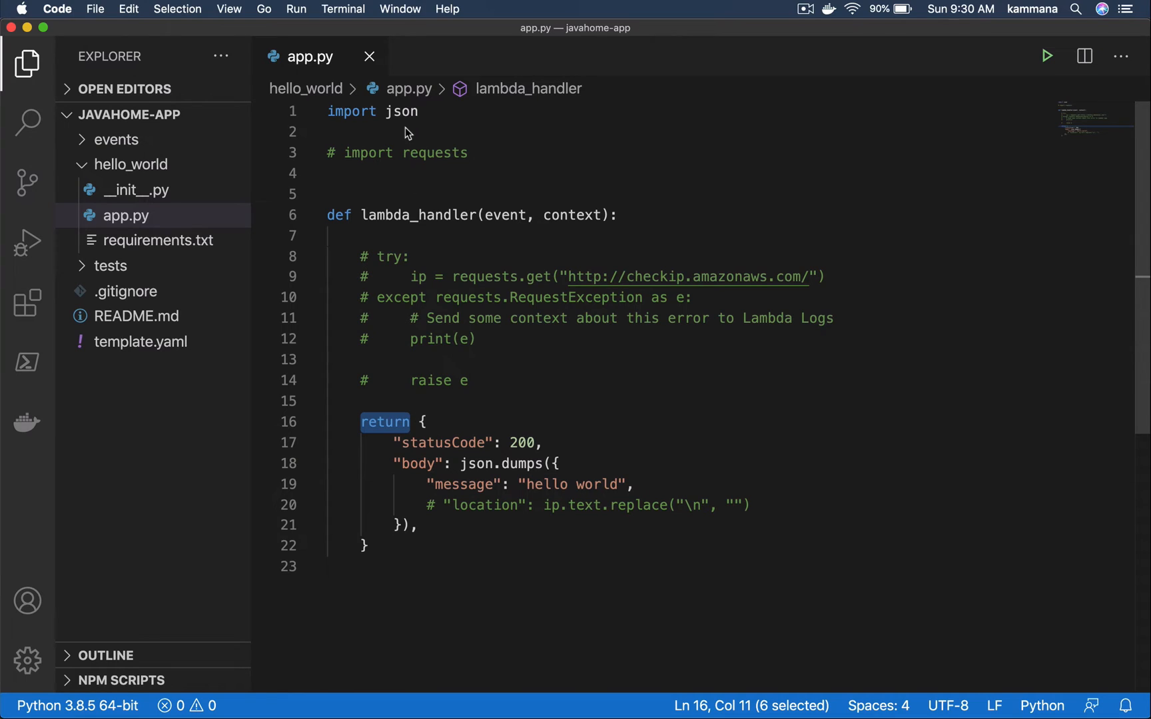
{"action": "mouse_move", "coordinate": [408, 214]}
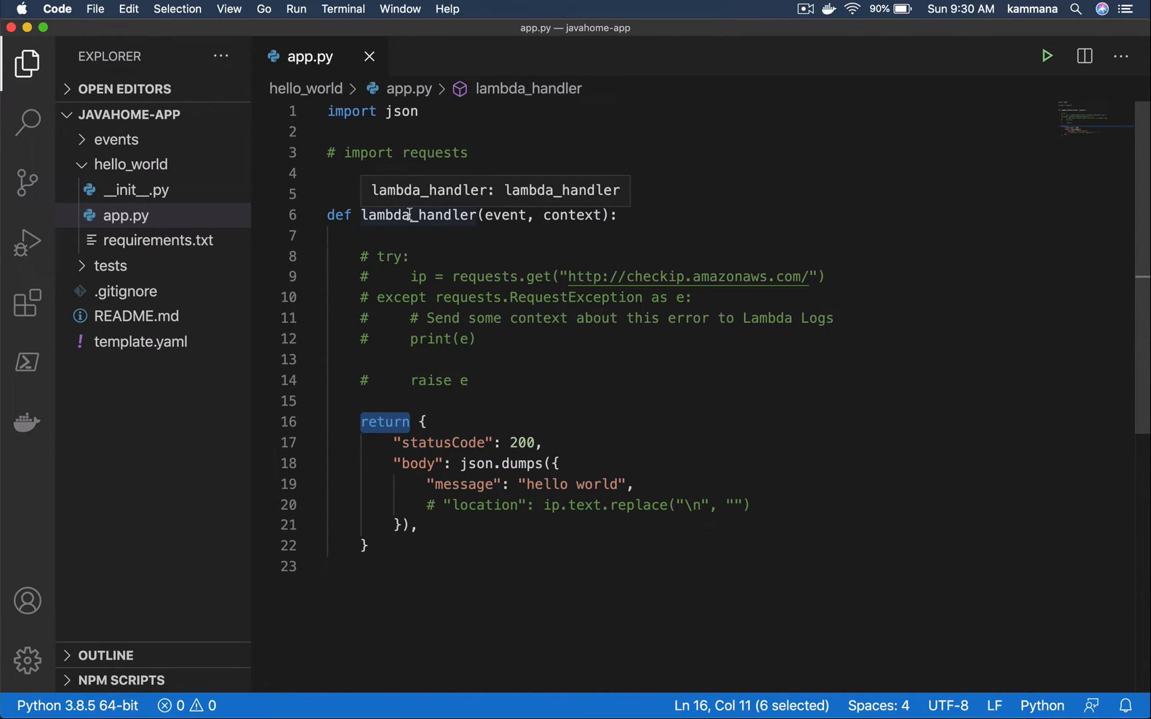
{"action": "mouse_move", "coordinate": [409, 245]}
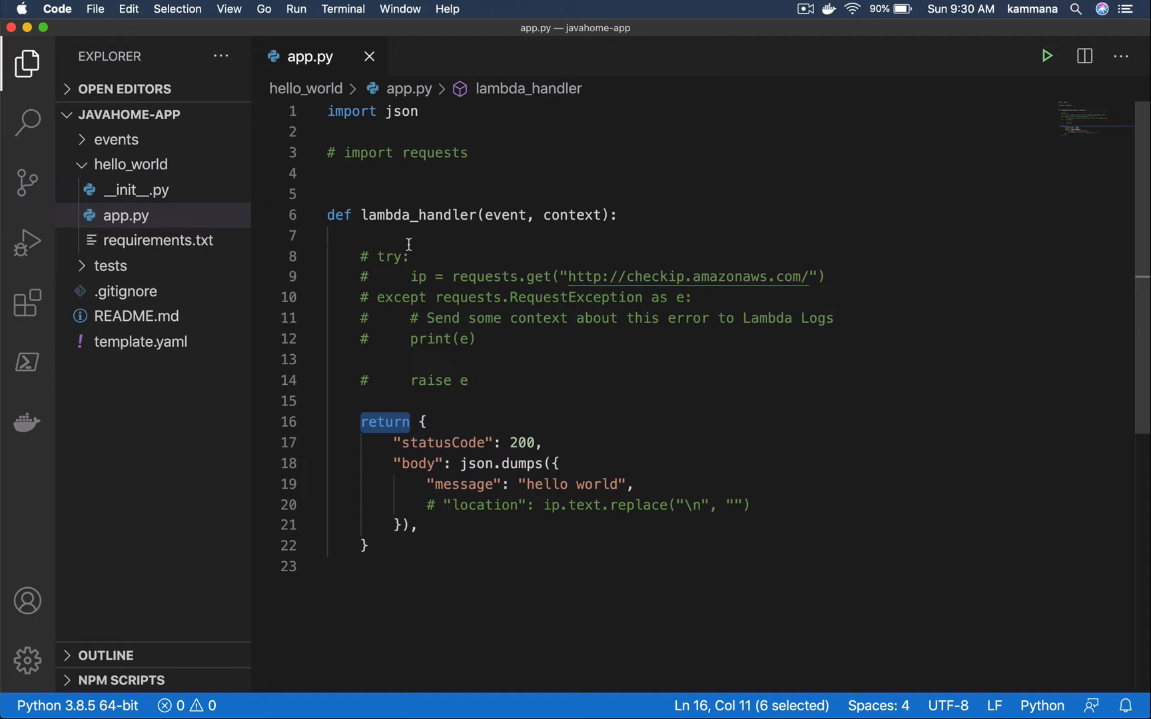
{"action": "double_click", "coordinate": [433, 153]}
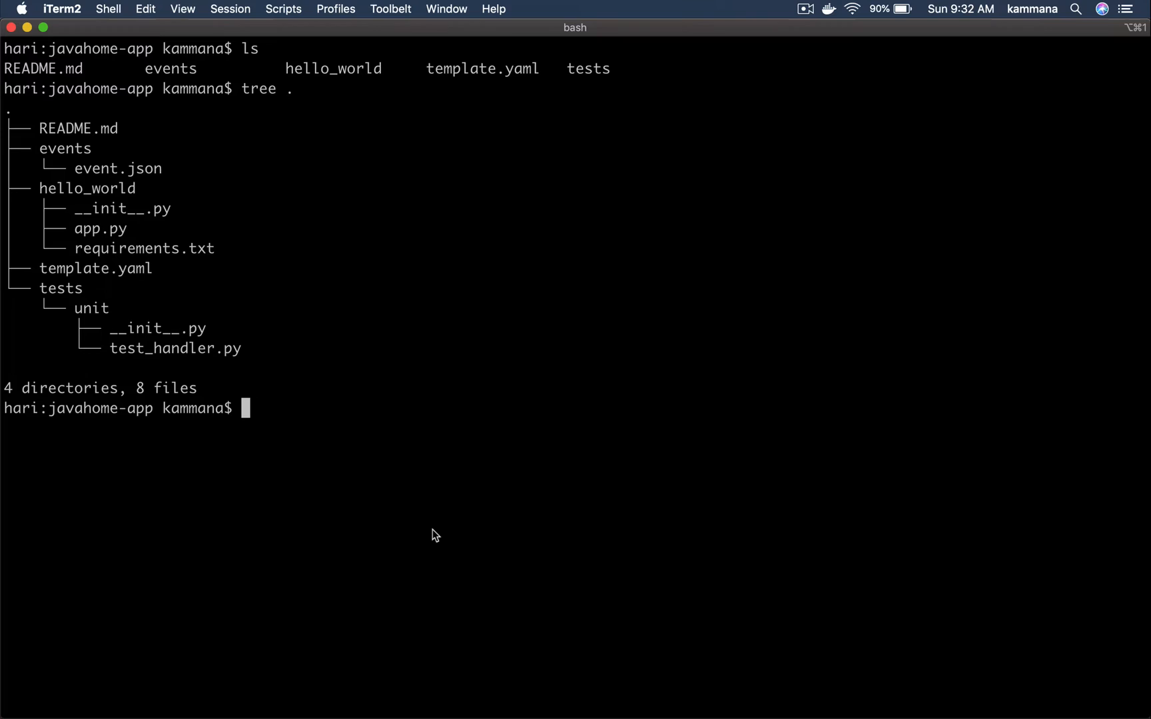
- Run sam build and review the Build Succeeded output for HelloWorldFunction
{"action": "type", "text": "sam build"}
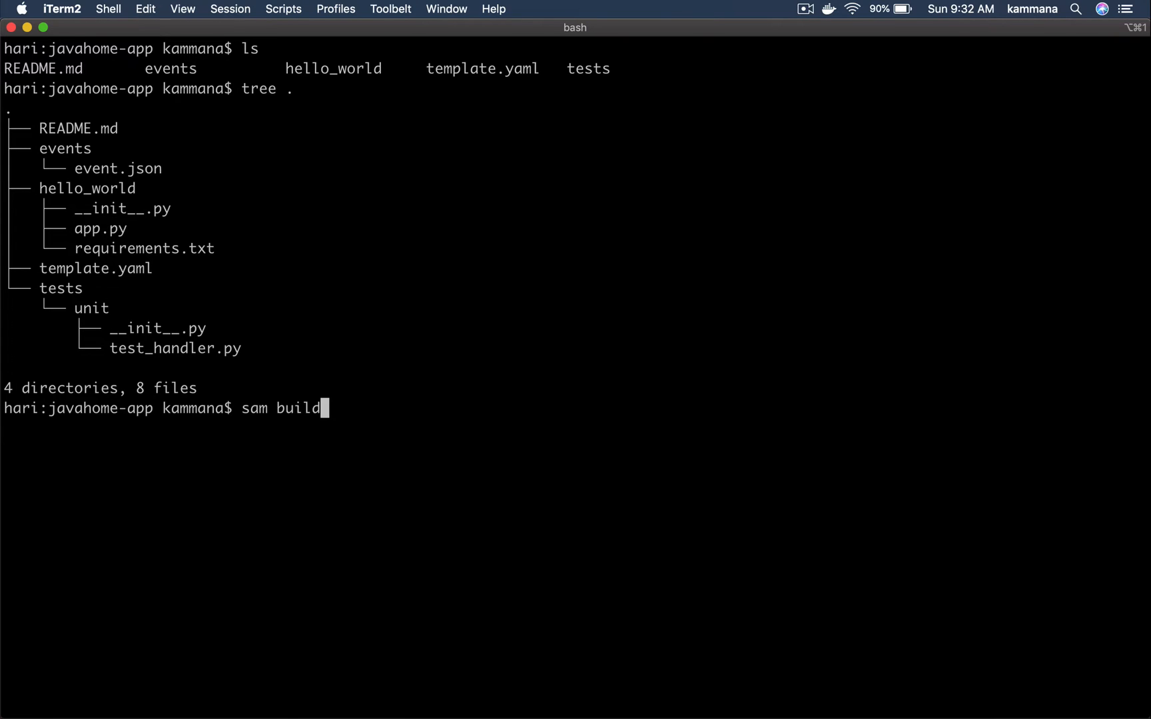
{"action": "key", "text": "Return"}
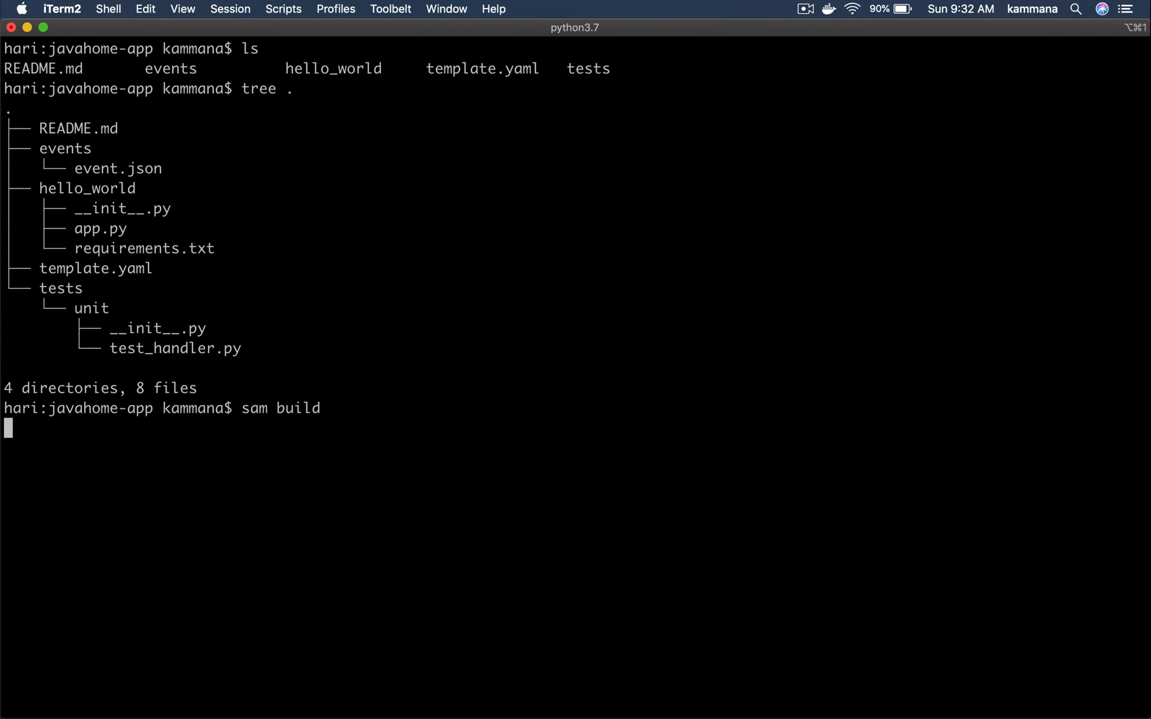
{"action": "key", "text": "Return"}
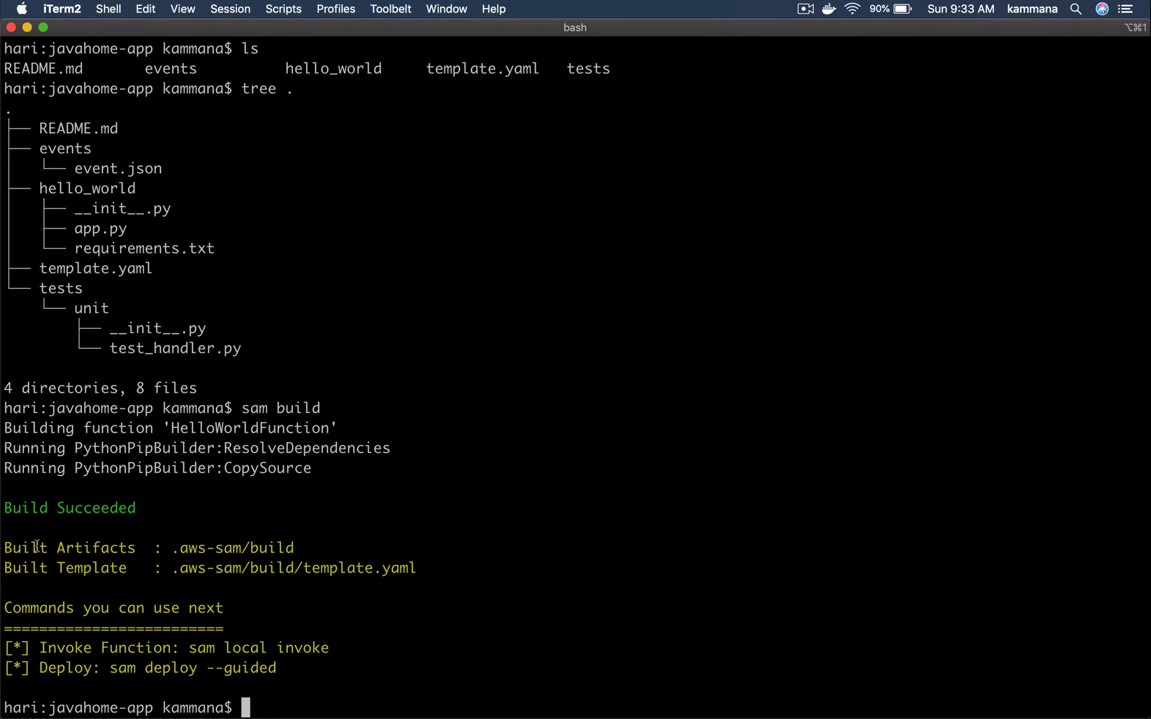
{"action": "mouse_move", "coordinate": [83, 565]}
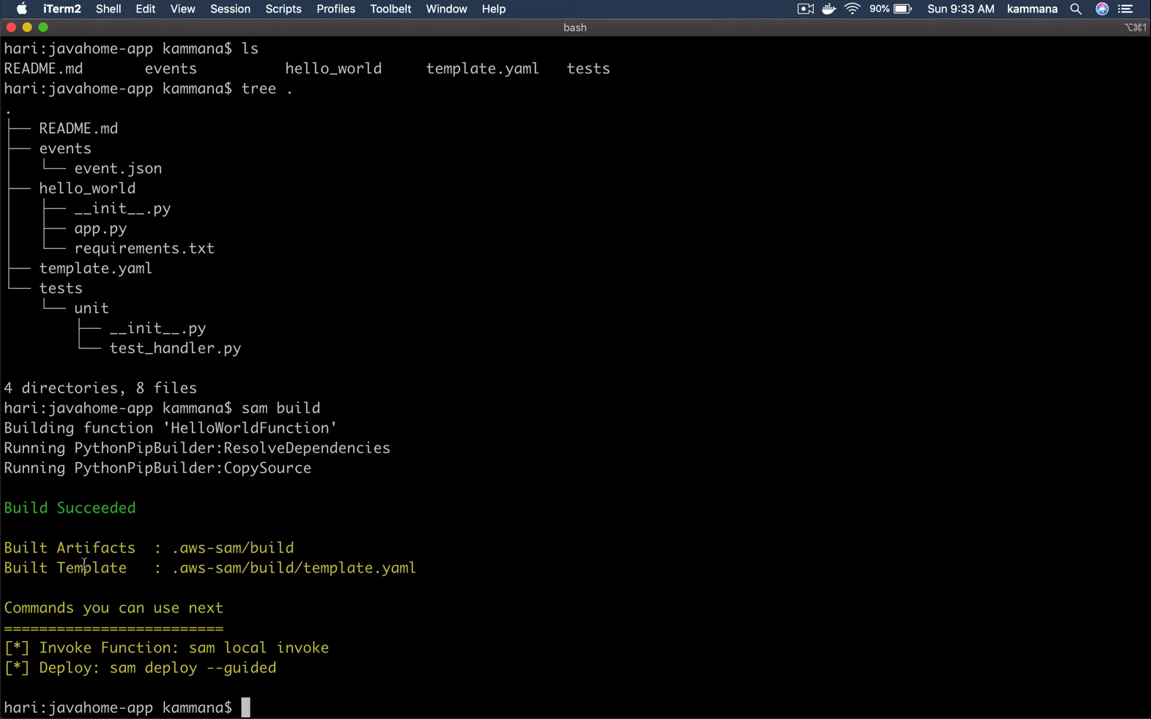
{"action": "double_click", "coordinate": [91, 567]}
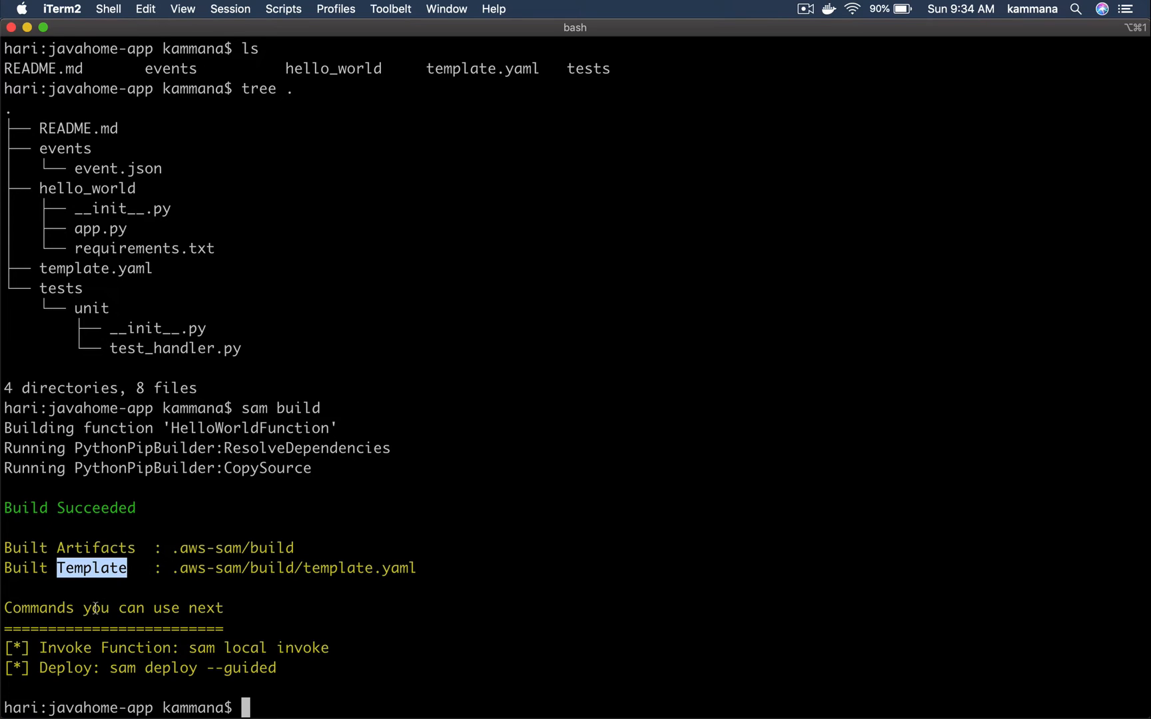
{"action": "mouse_move", "coordinate": [110, 667]}
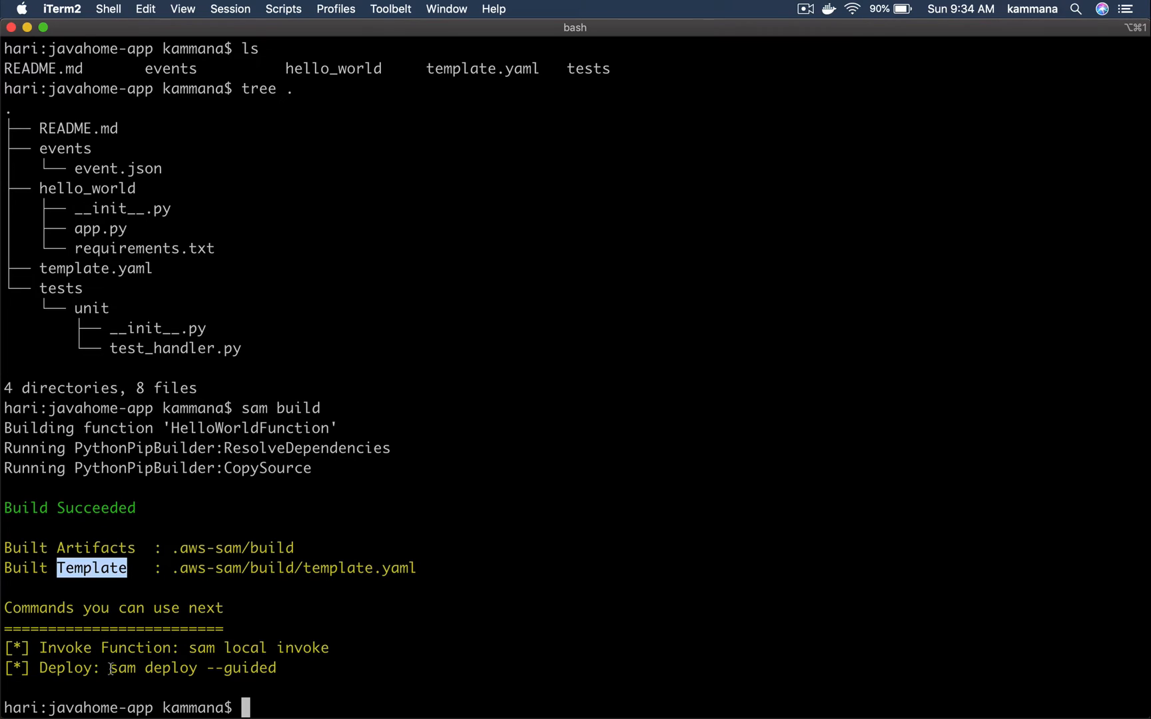
{"action": "double_click", "coordinate": [168, 668]}
{"action": "type", "text": "sam deploy --guided"}
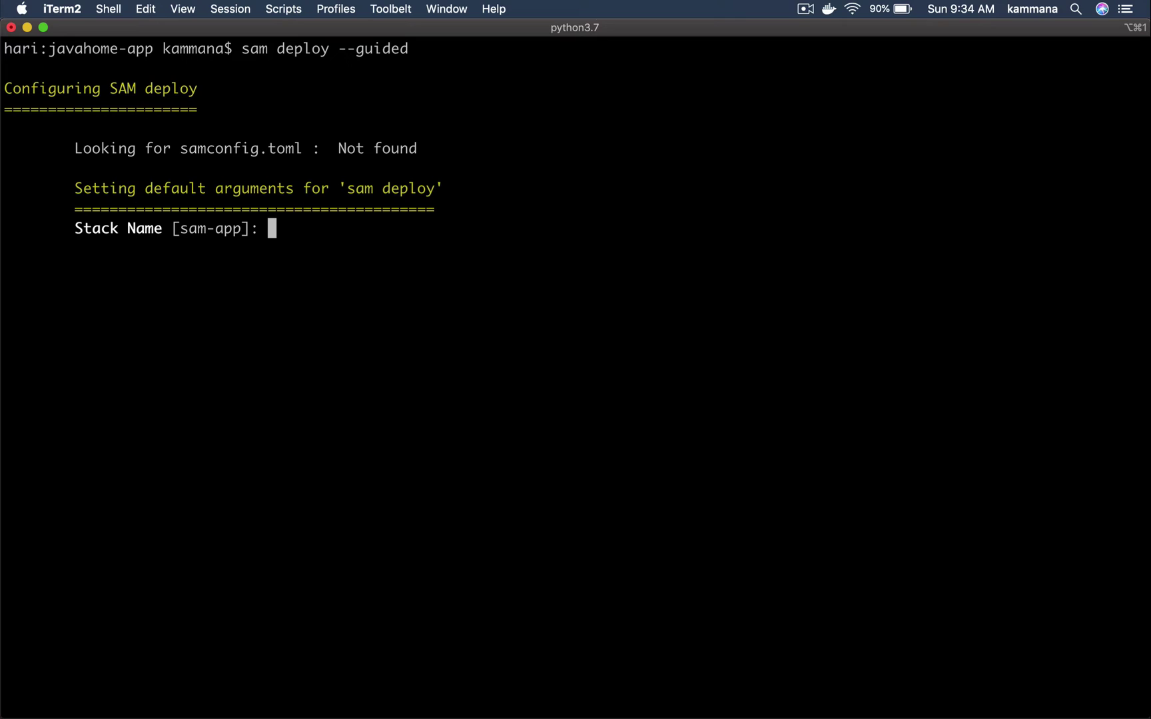
- Give the guided deploy stack name javahome-app, region ap-south-1, and answer y to prompts
{"action": "type", "text": "jav"}
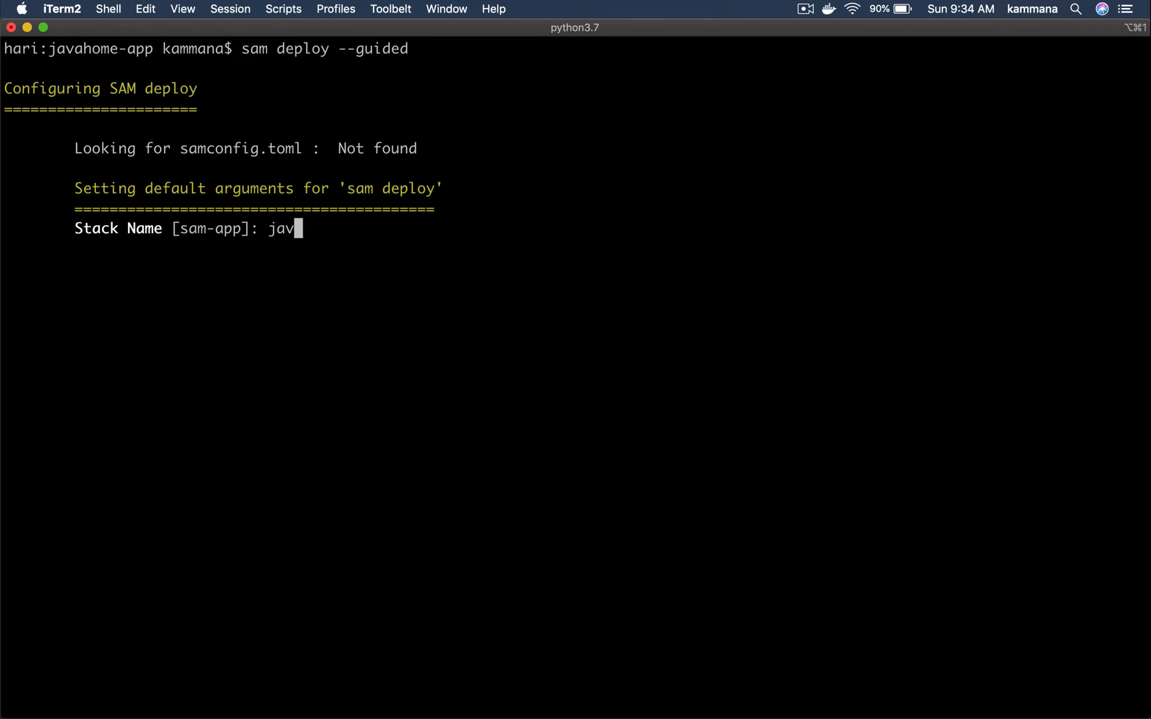
{"action": "type", "text": "ahome-app"}
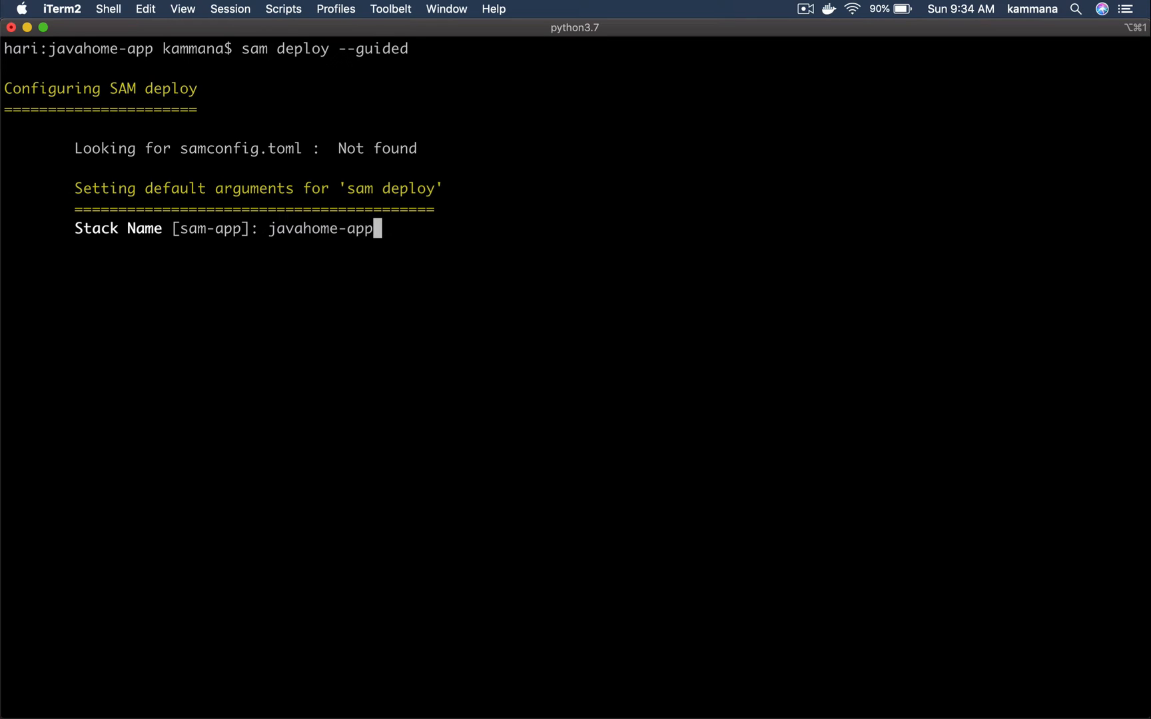
{"action": "type", "text": "ap-"}
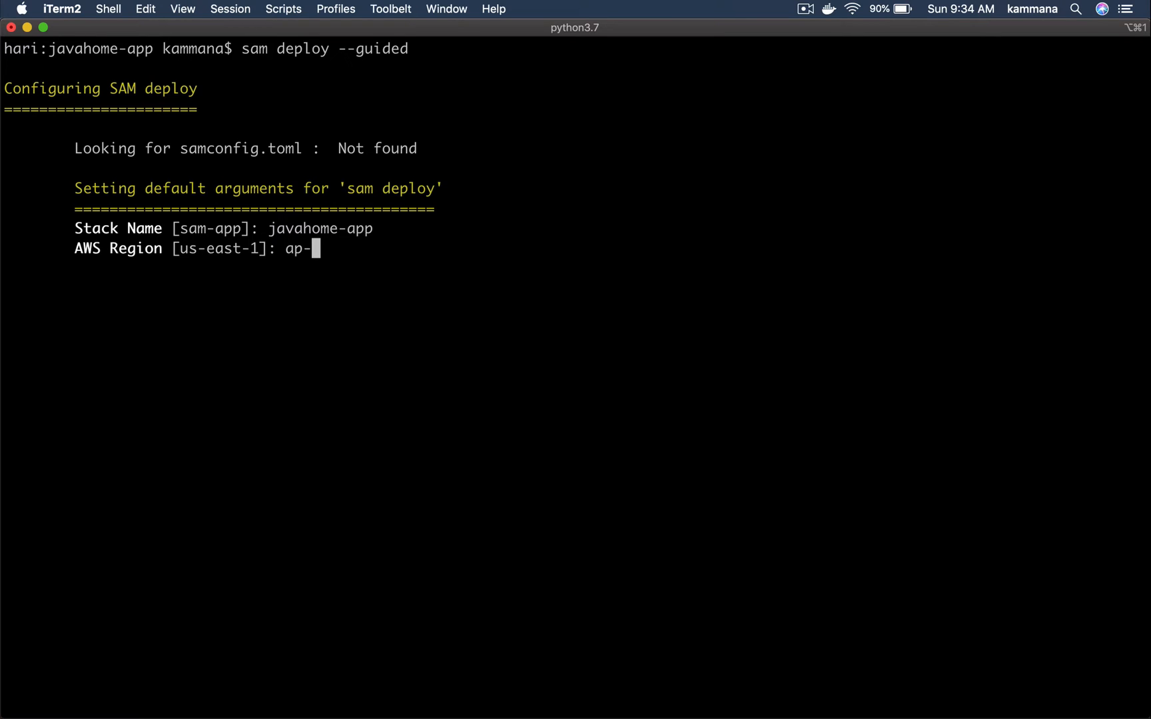
{"action": "type", "text": "south-1"}
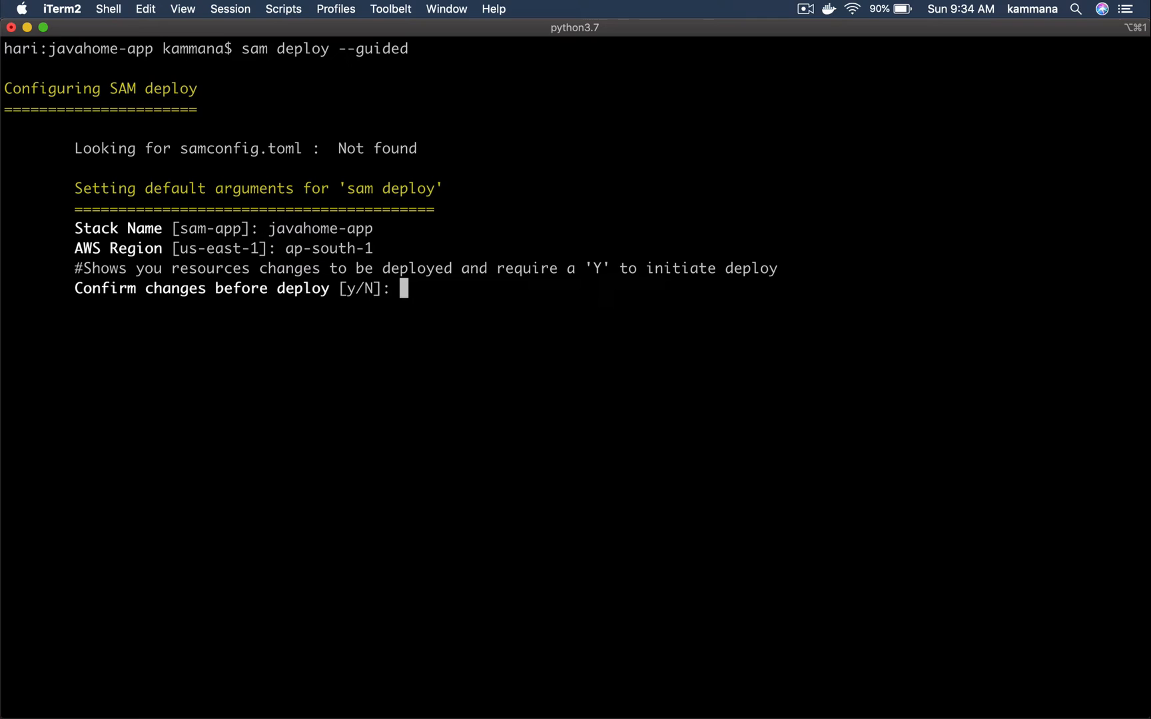
{"action": "type", "text": "y"}
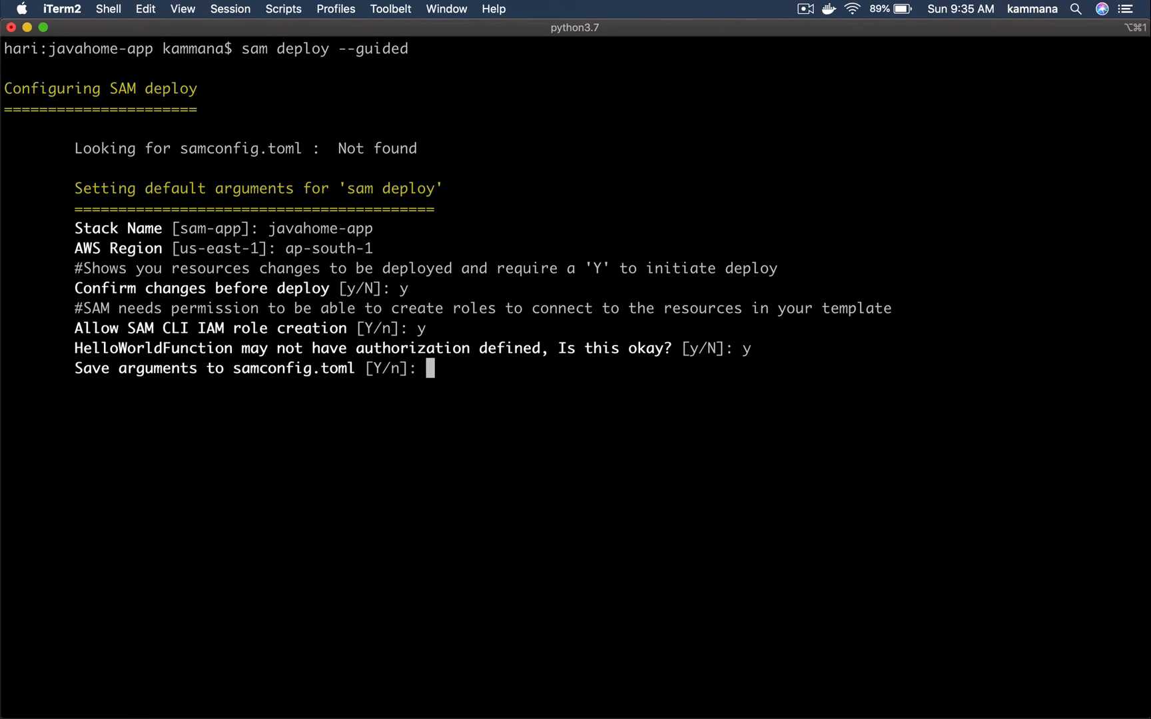
{"action": "mouse_move", "coordinate": [138, 641]}
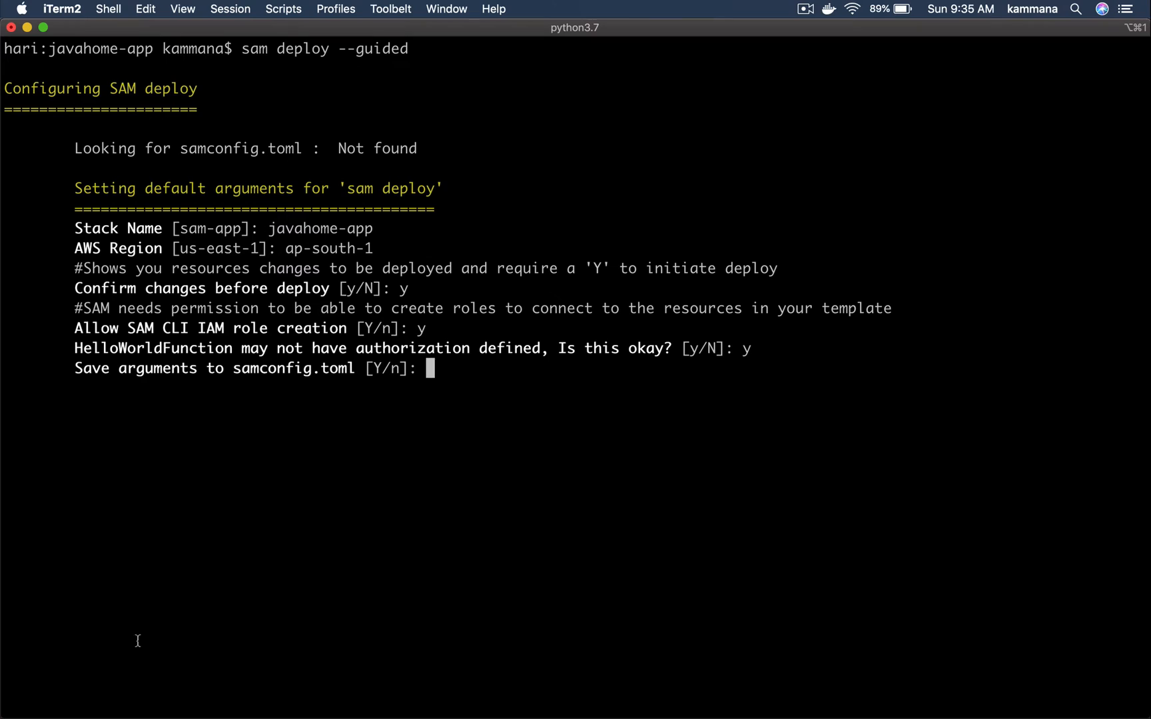
{"action": "mouse_move", "coordinate": [250, 369]}
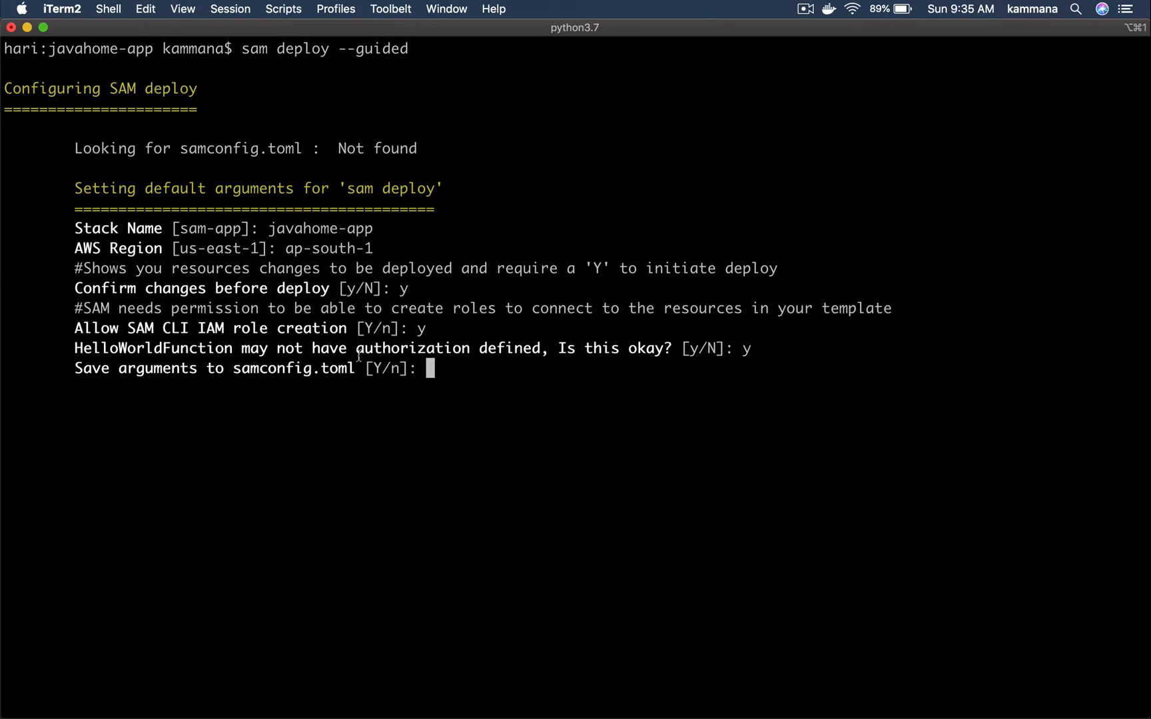
{"action": "type", "text": "y"}
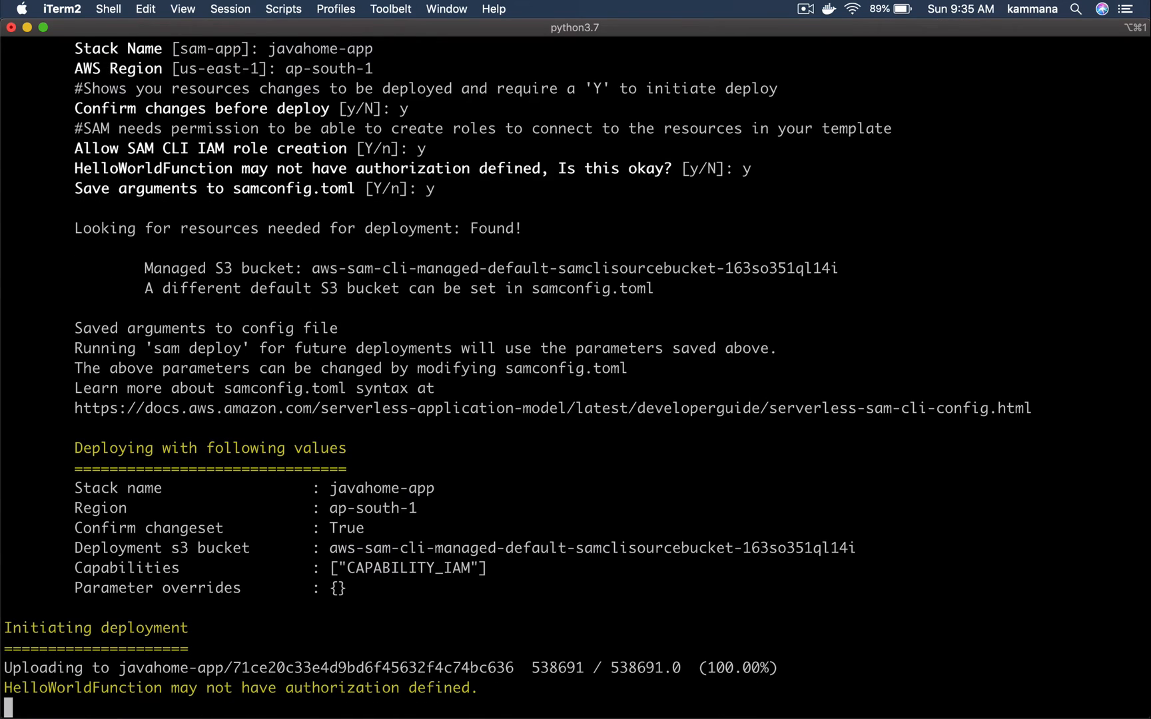
- Review the CloudFormation changeset and approve it with y to create the stack
{"action": "scroll", "scroll_direction": "down", "scroll_amount": 3}
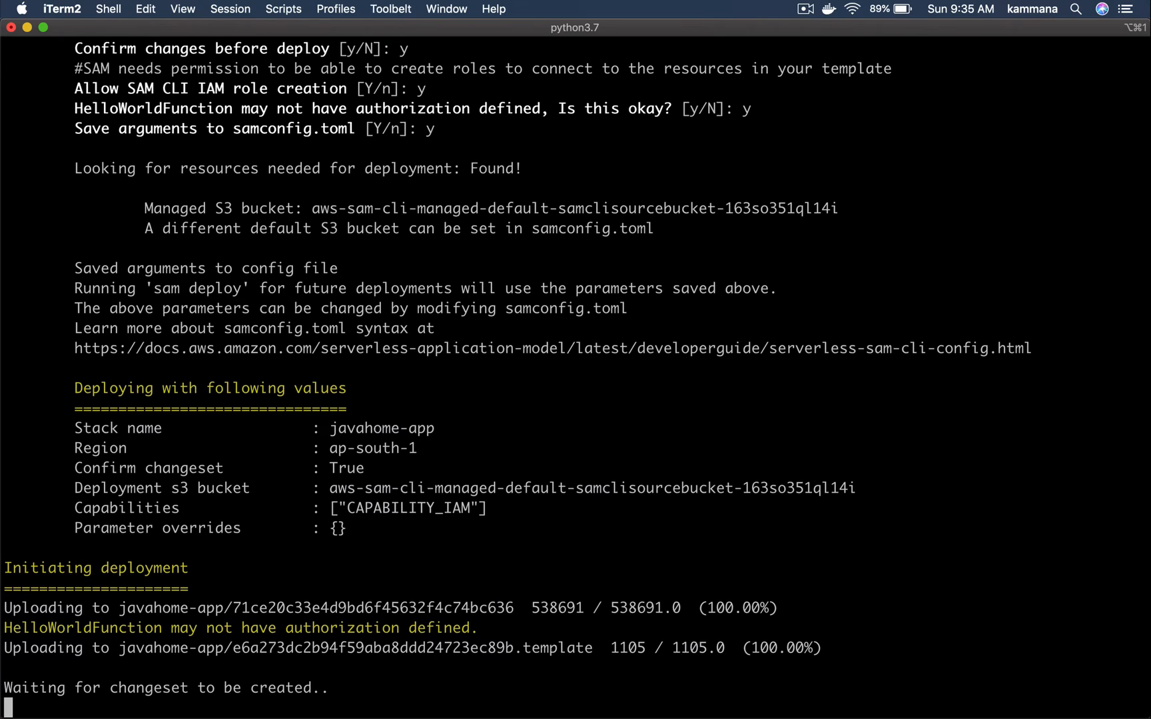
{"action": "scroll", "scroll_direction": "down", "scroll_amount": 3}
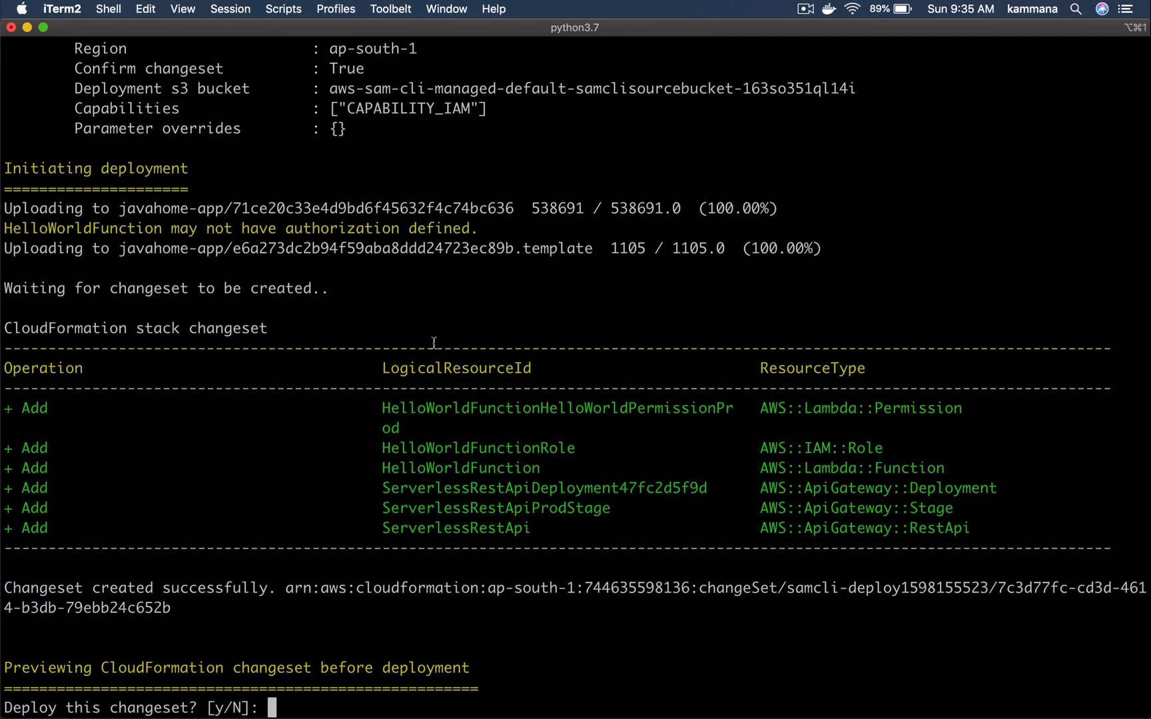
{"action": "mouse_move", "coordinate": [45, 328]}
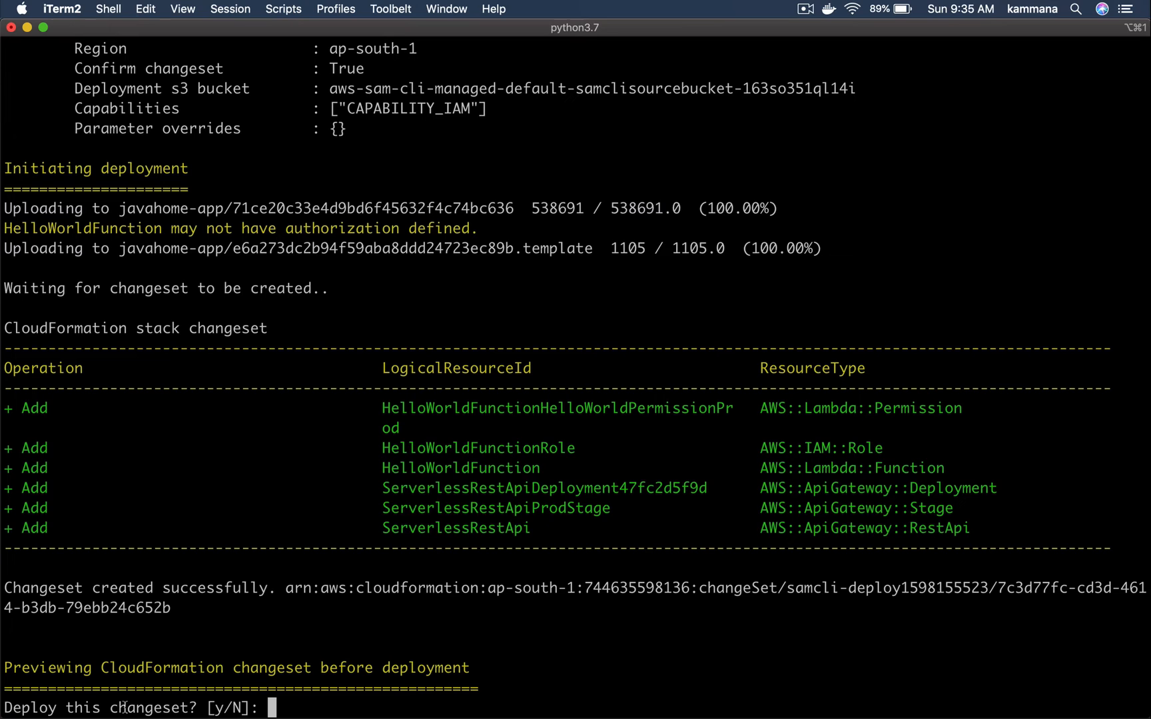
{"action": "type", "text": "y"}
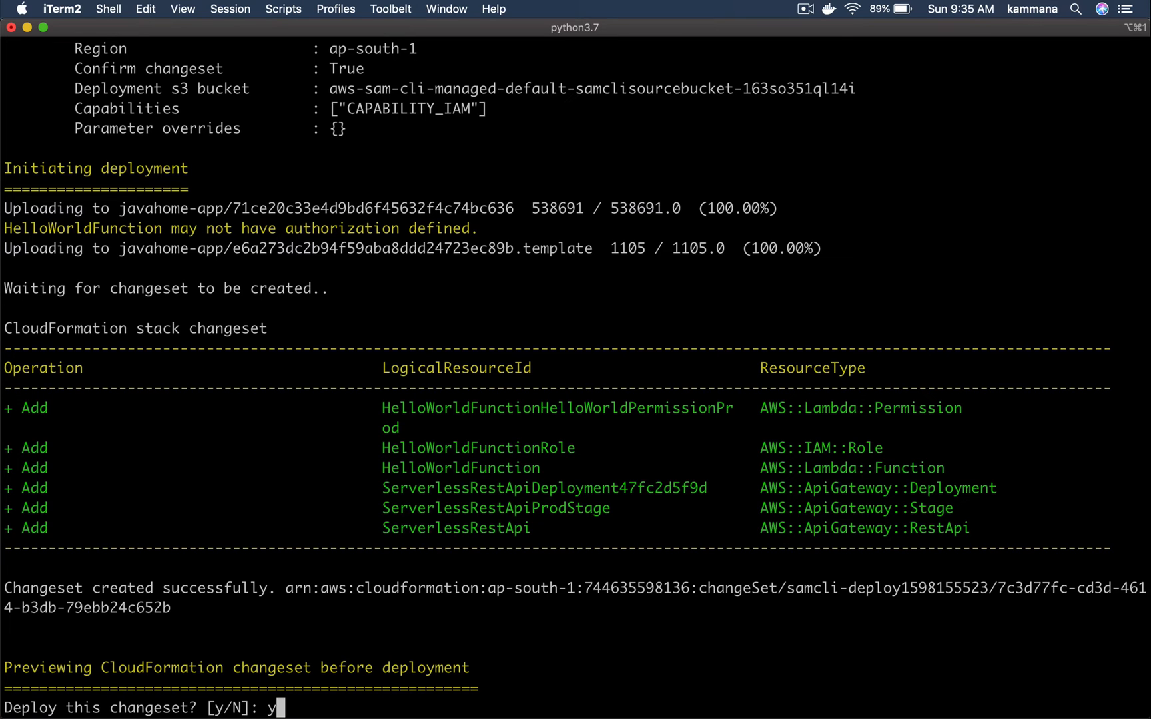
{"action": "key", "text": "Return"}
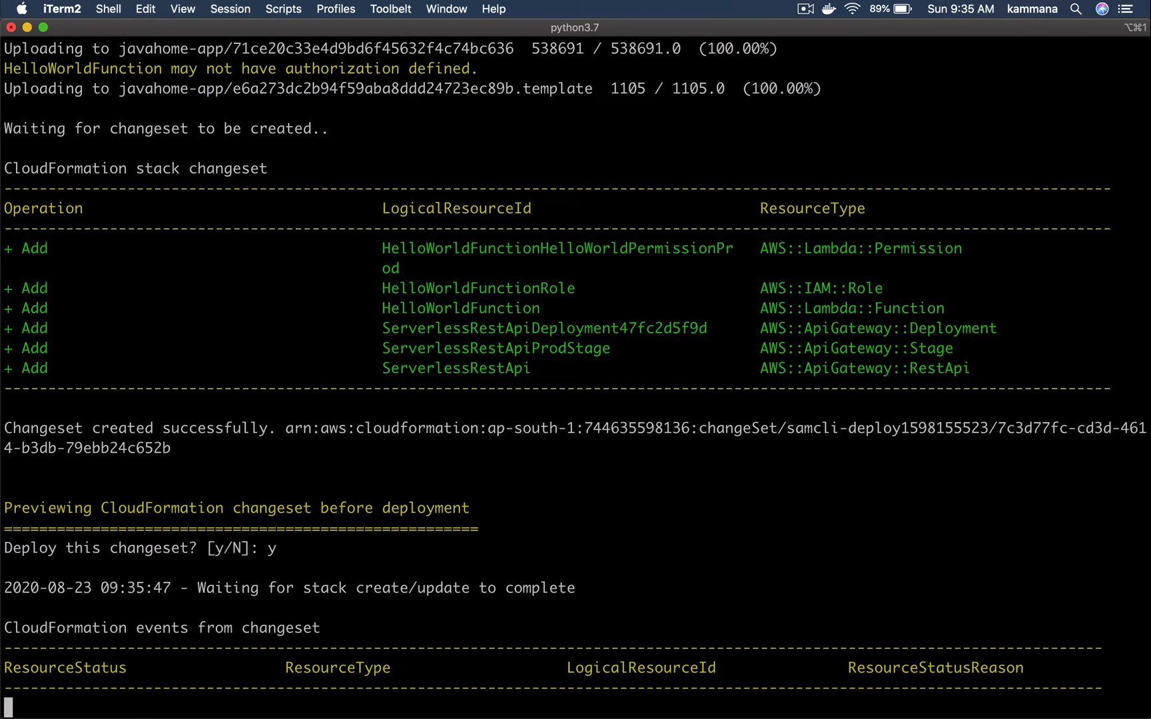
{"action": "scroll", "scroll_direction": "down", "scroll_amount": 3}
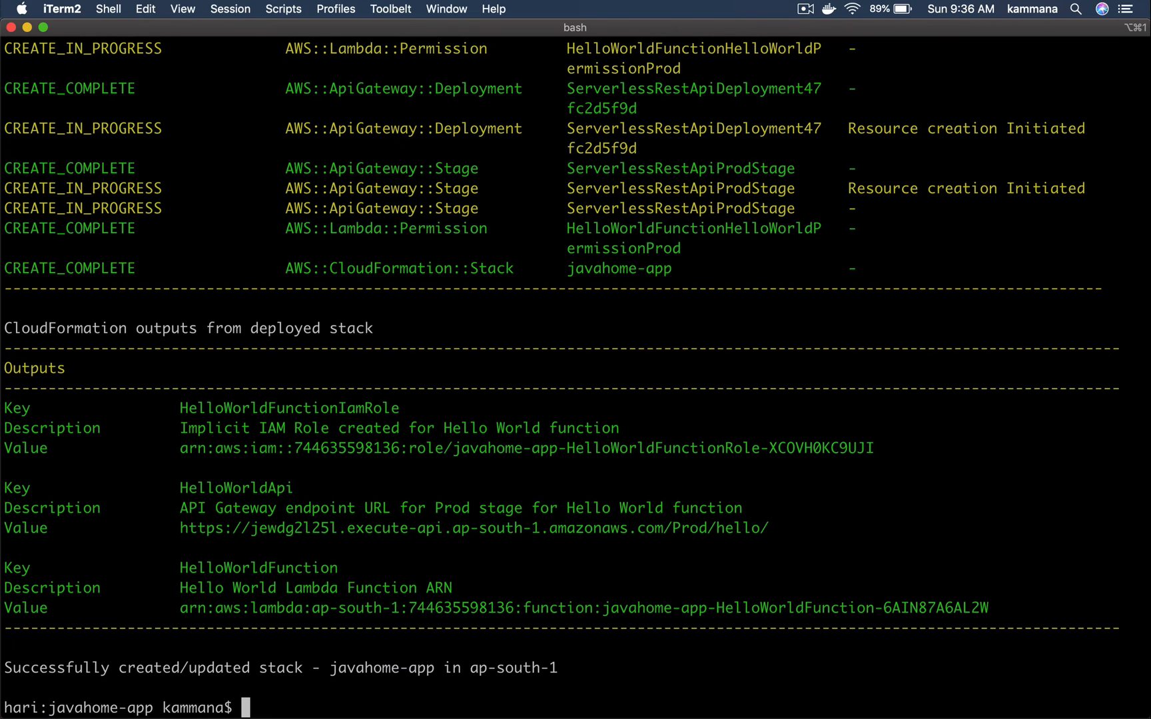
{"action": "mouse_move", "coordinate": [193, 555]}
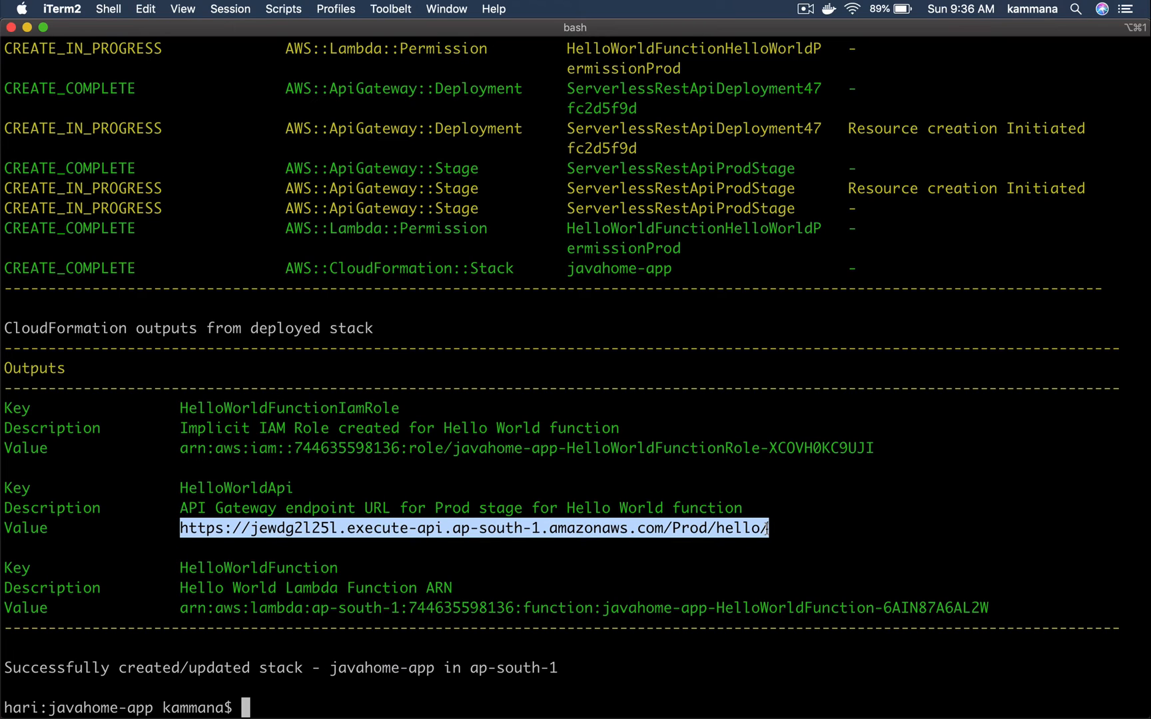
- Curl the jewdg2l25l Prod/hello endpoint and get {"message": "hello world"}
{"action": "type", "text": "cu"}
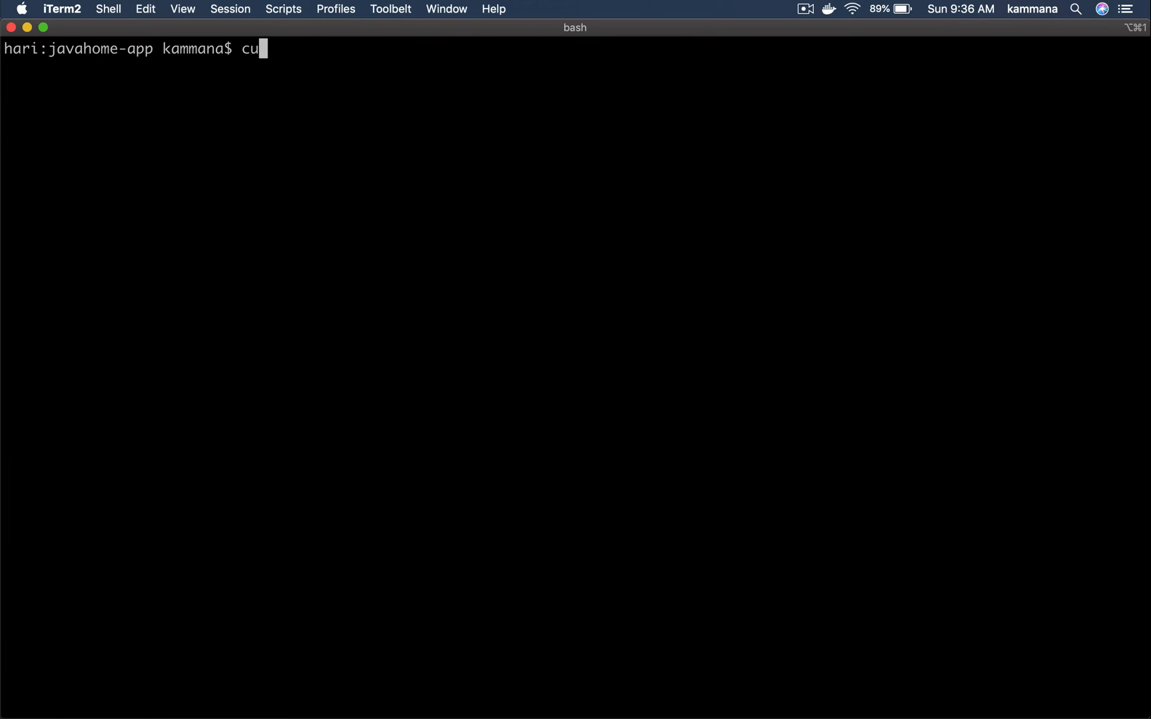
{"action": "type", "text": "rl https://jewdg2l25l.execute-api.ap-south-1.amazonaws.com/Prod/hello/"}
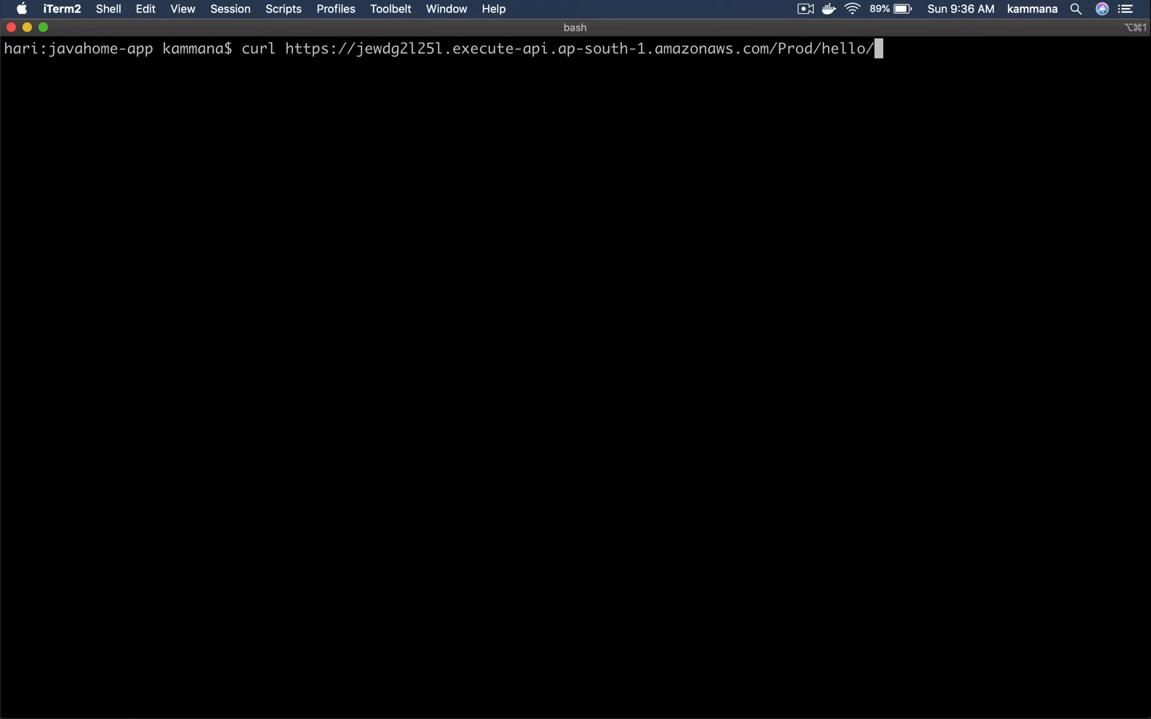
{"action": "key", "text": "Return"}
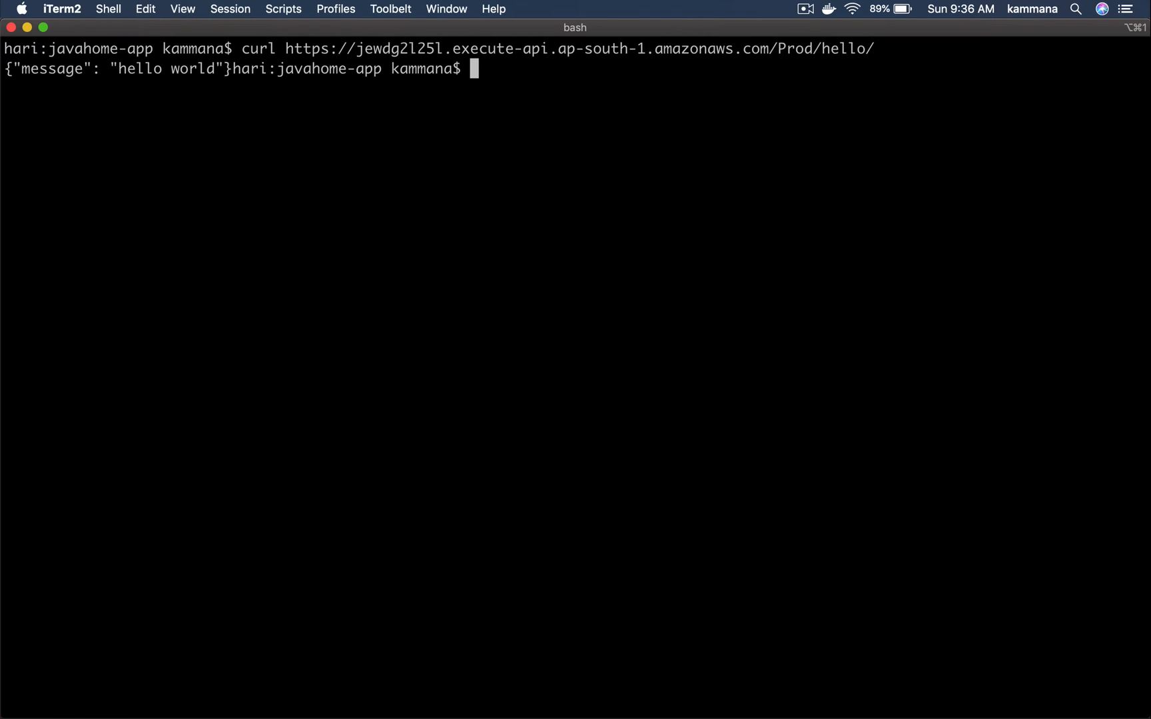
{"action": "mouse_move", "coordinate": [294, 269]}
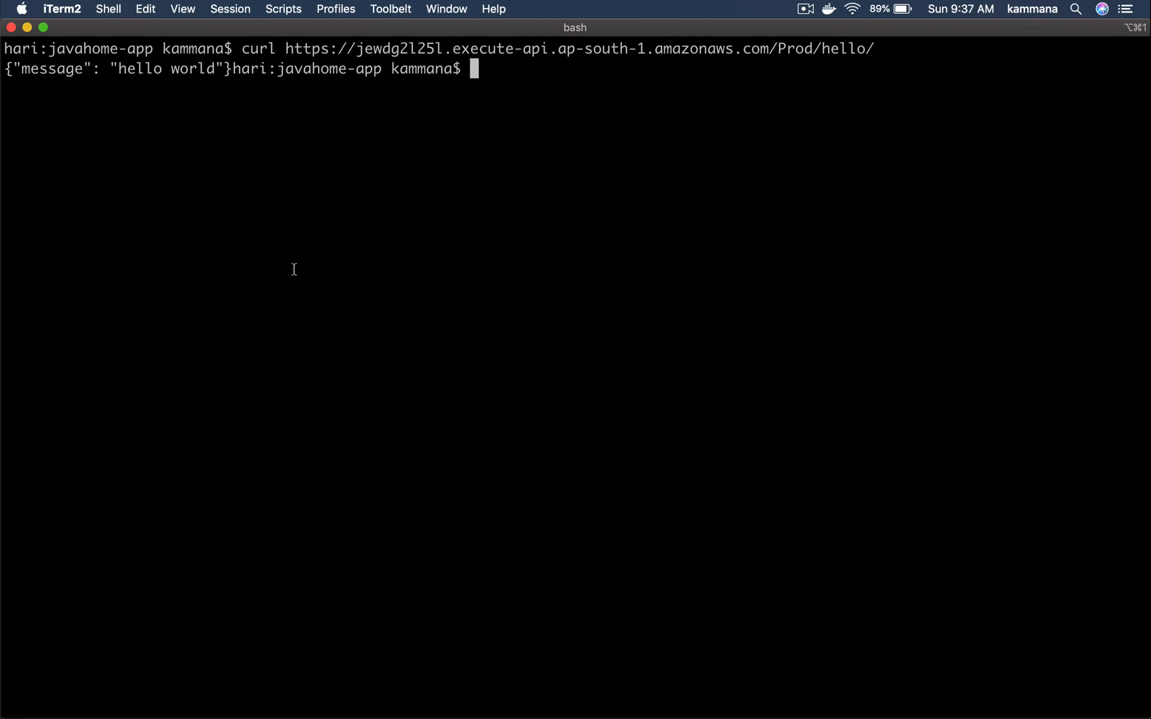
{"action": "mouse_move", "coordinate": [87, 92]}
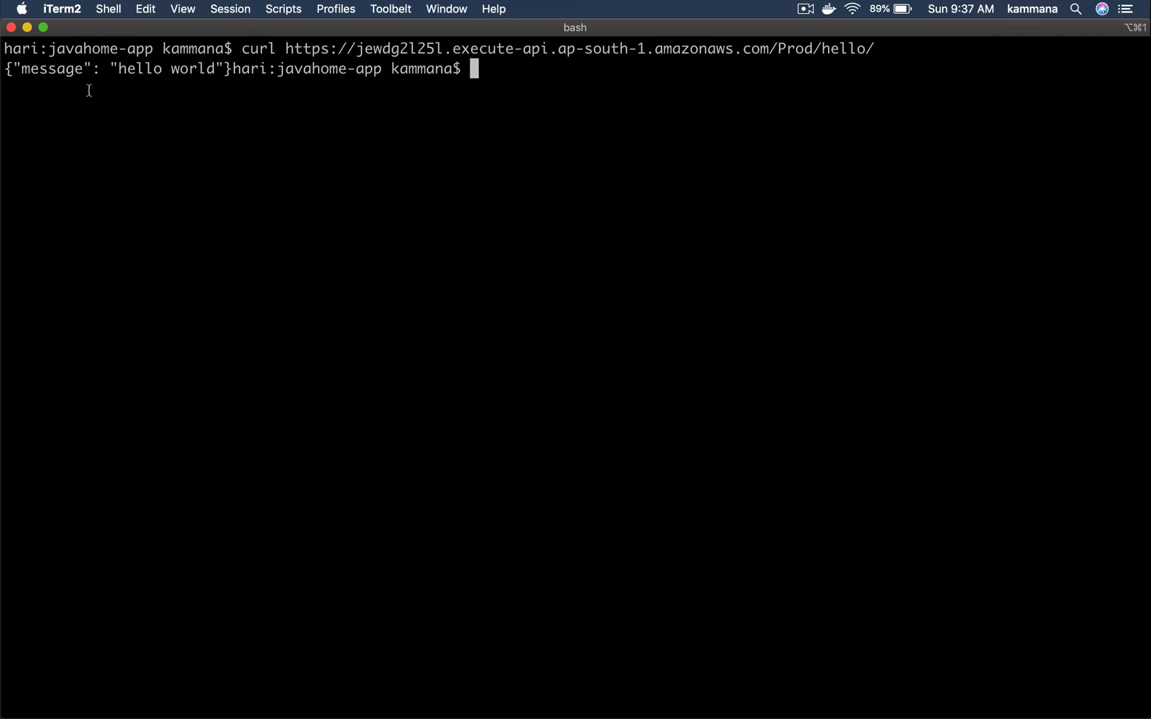
{"action": "mouse_move", "coordinate": [104, 77]}
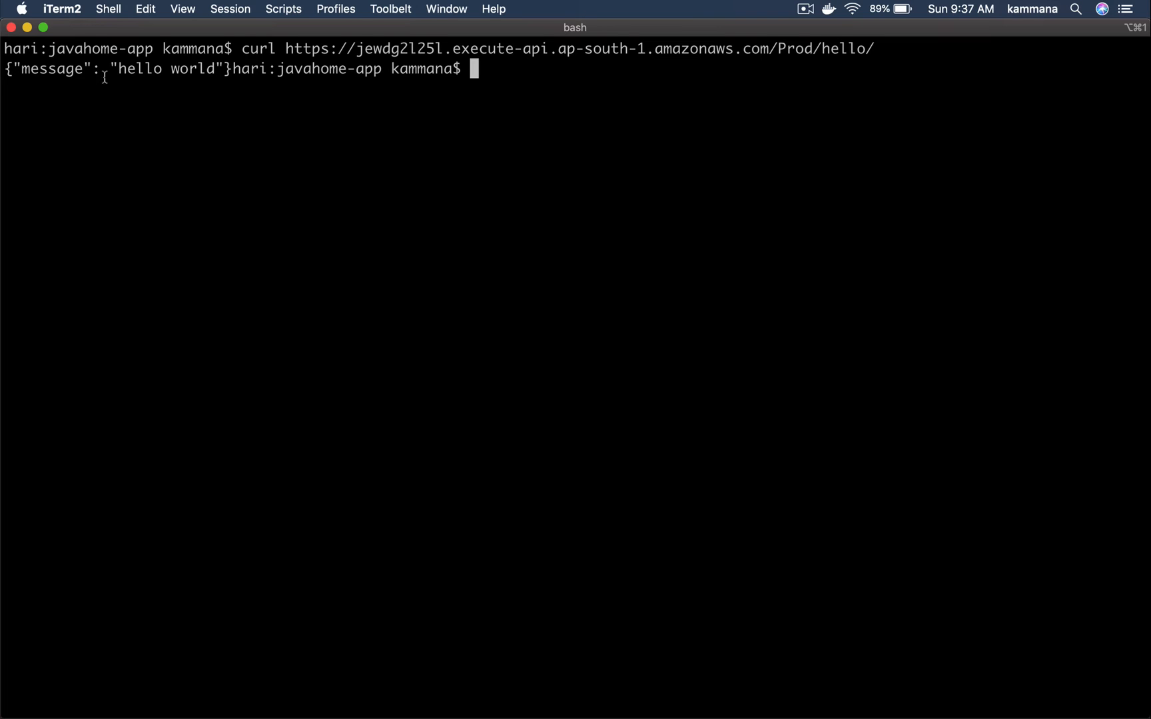
{"action": "double_click", "coordinate": [161, 69]}
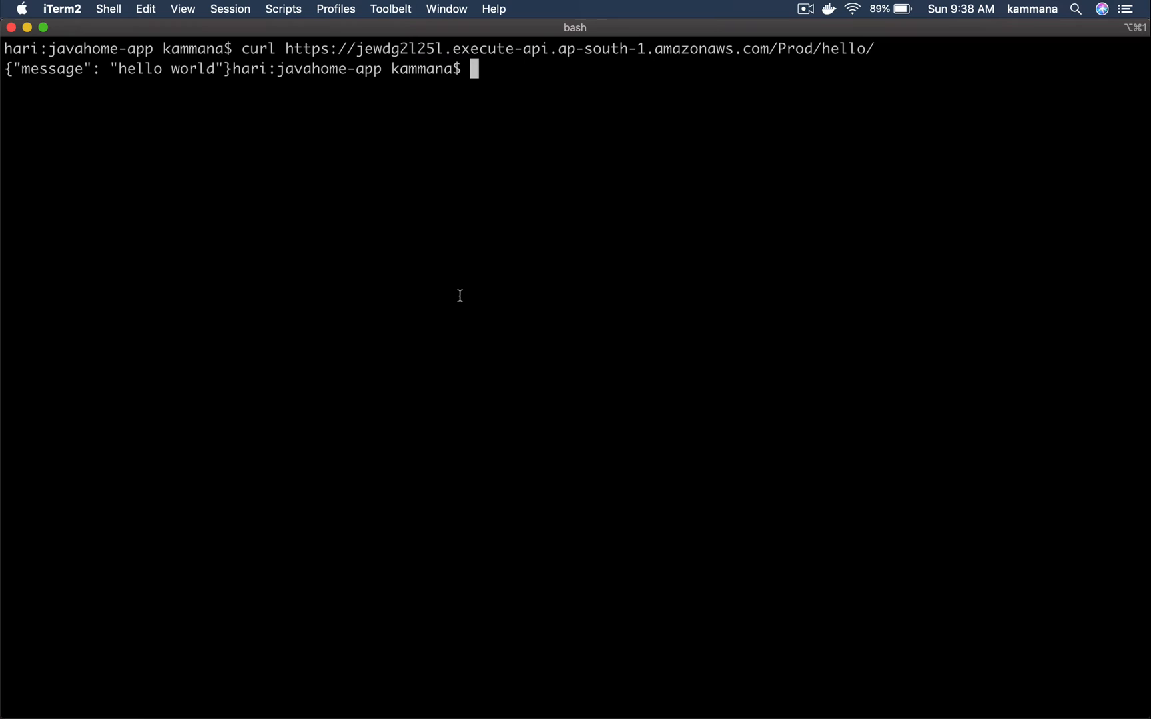
- Run sam local invoke to execute the function in Docker, returning statusCode 200
{"action": "type", "text": "sam"}
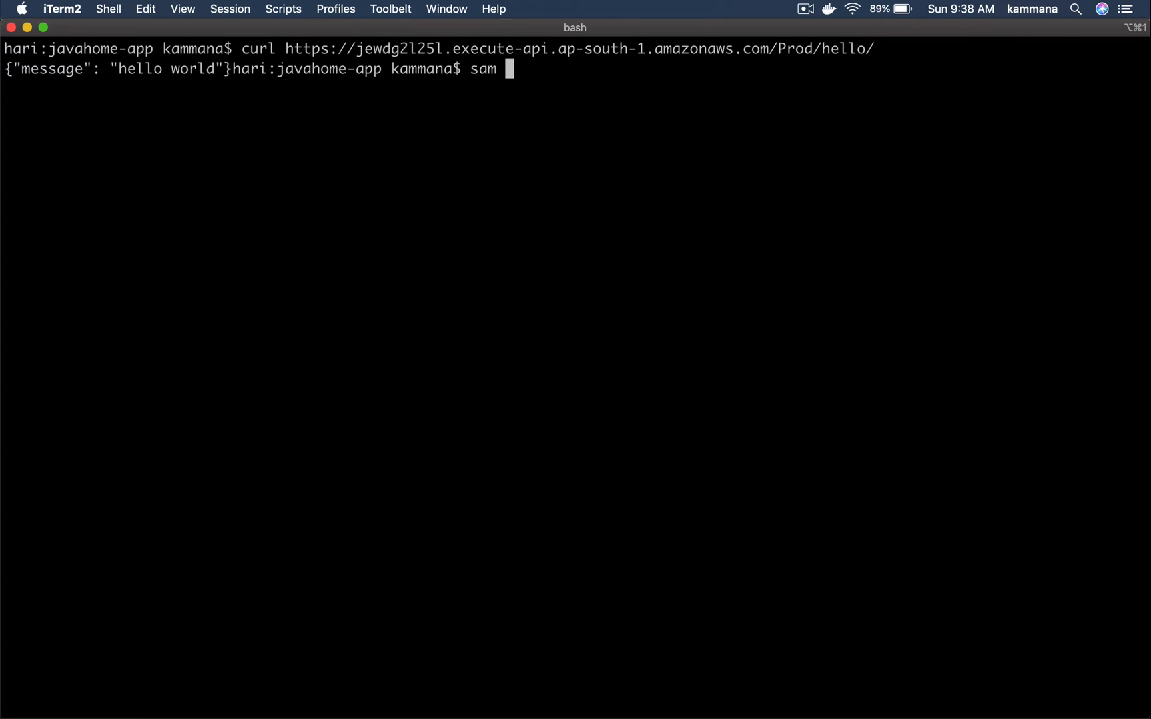
{"action": "type", "text": "local i"}
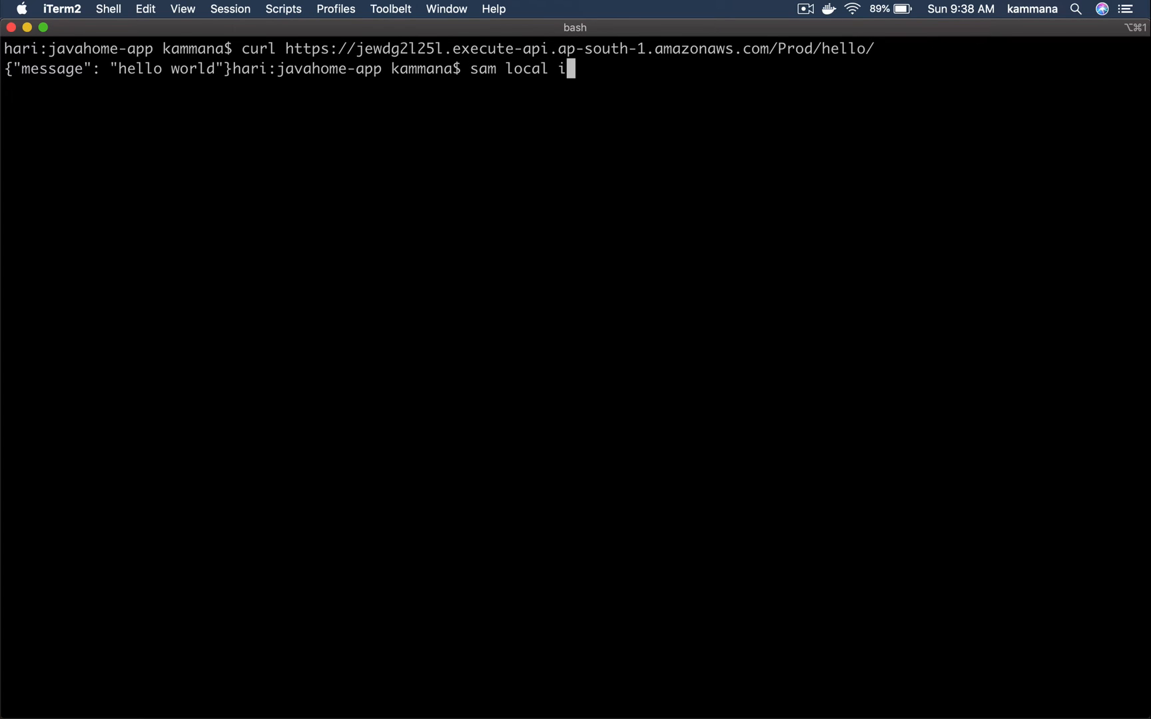
{"action": "type", "text": "nvoke"}
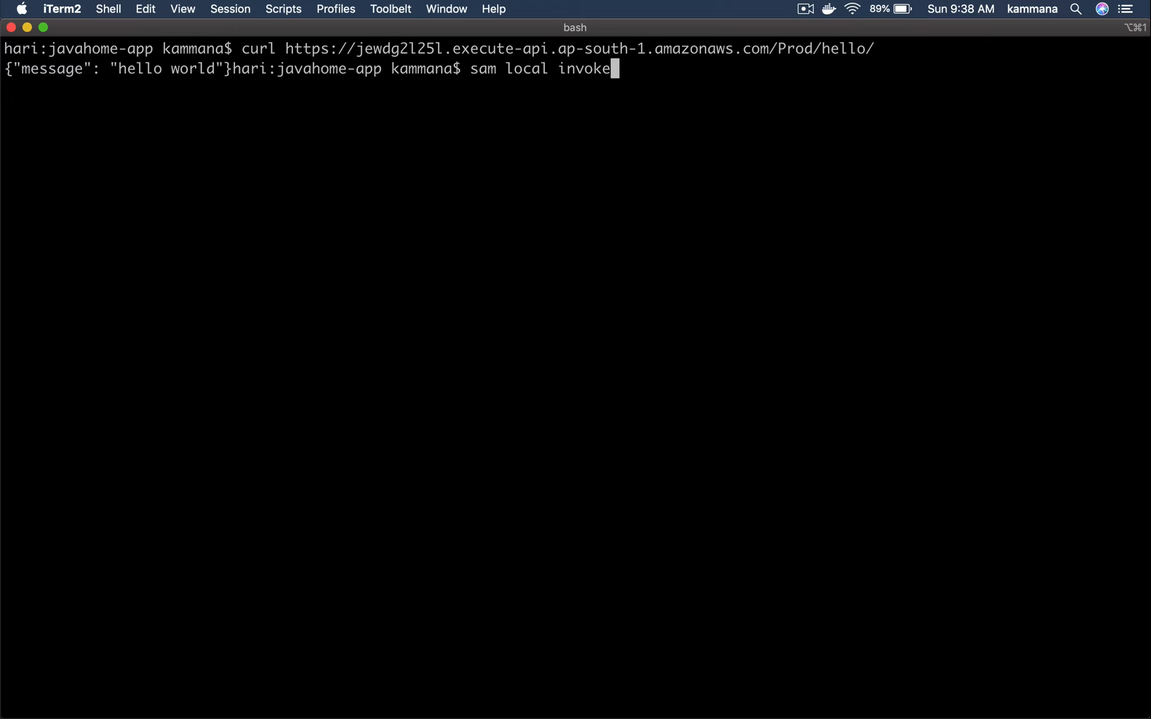
{"action": "key", "text": "Return"}
{"action": "type", "text": "P"}
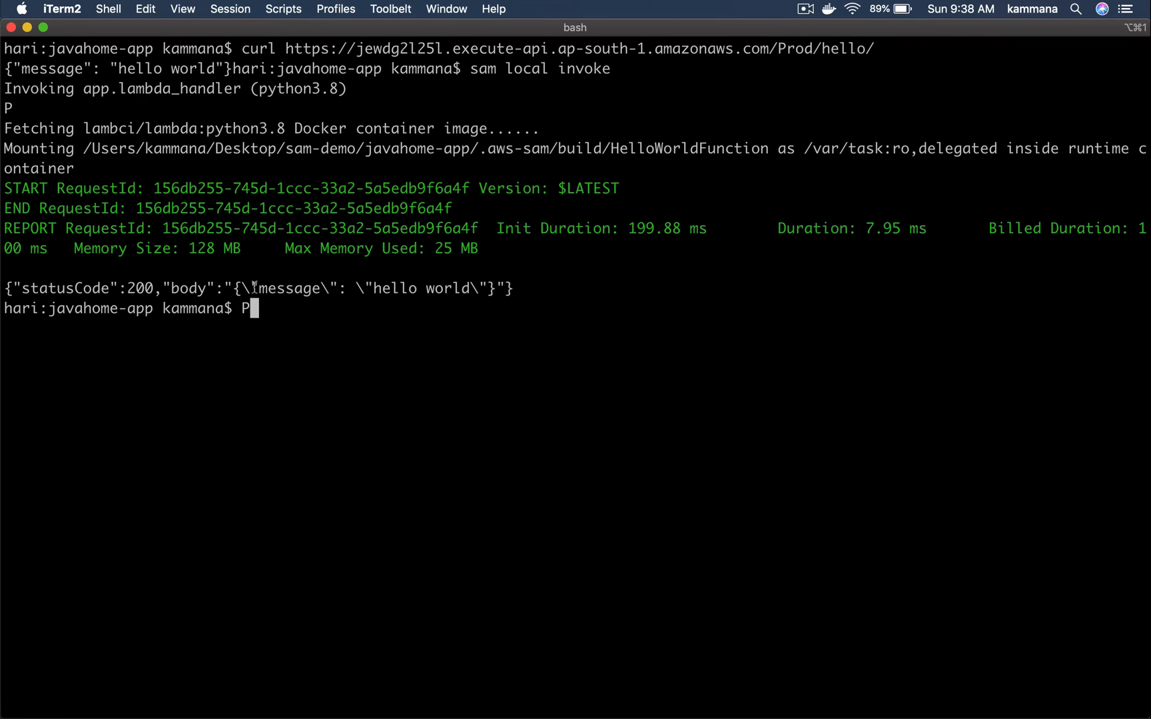
{"action": "mouse_move", "coordinate": [257, 287]}
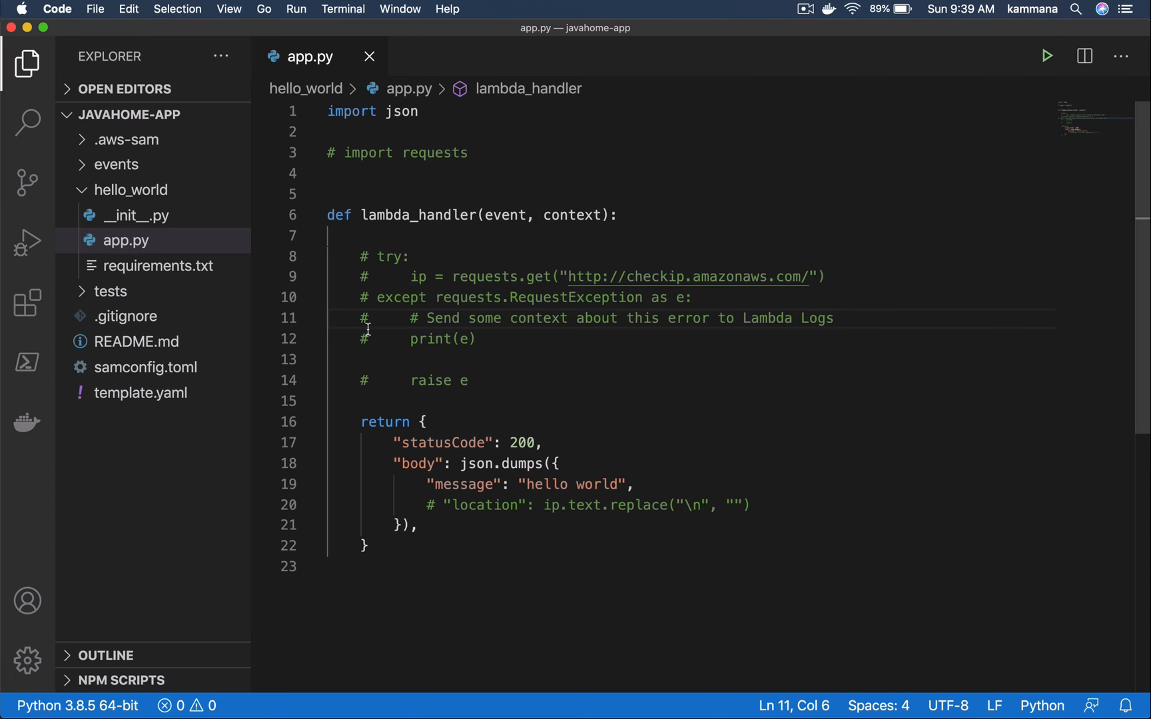
- Uncomment import requests, the checkip try/except block and the location field in app.py
{"action": "left_click", "coordinate": [345, 152]}
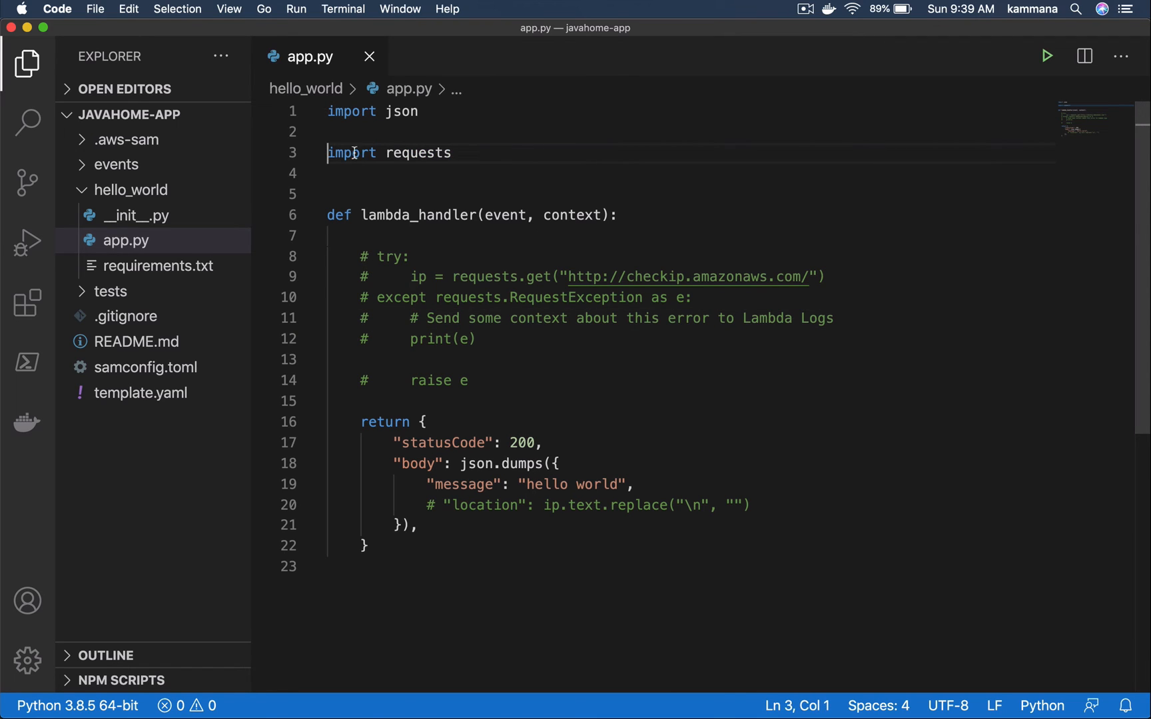
{"action": "double_click", "coordinate": [417, 152]}
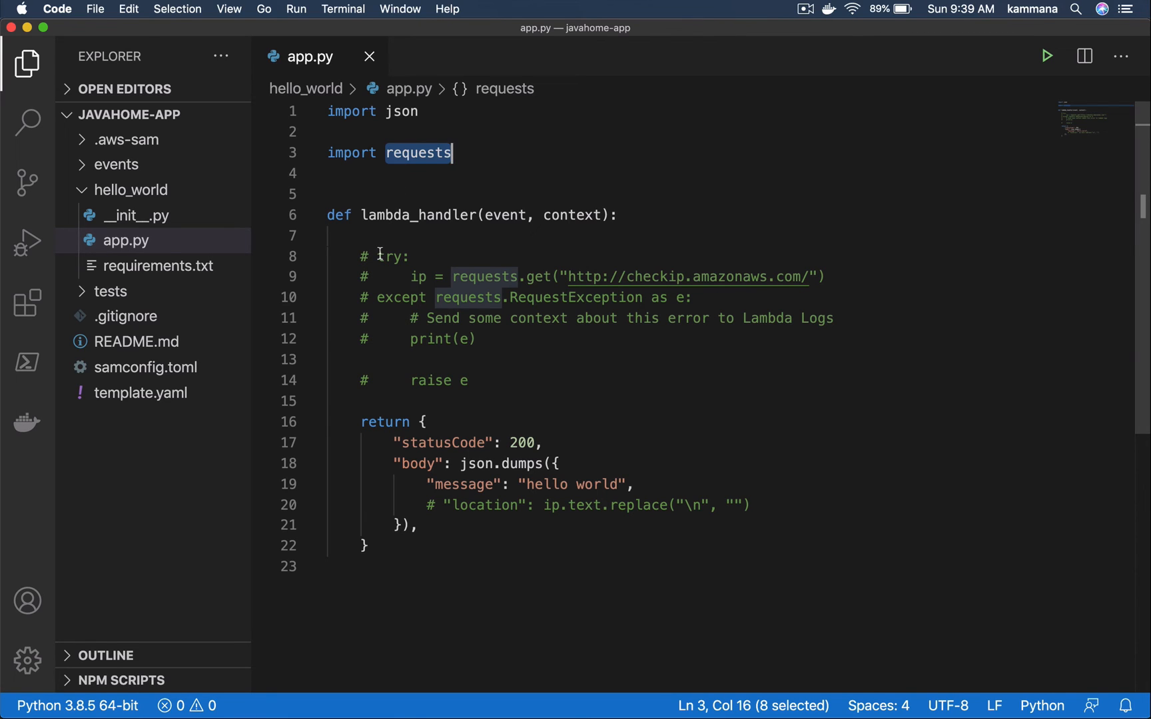
{"action": "left_click", "coordinate": [382, 256]}
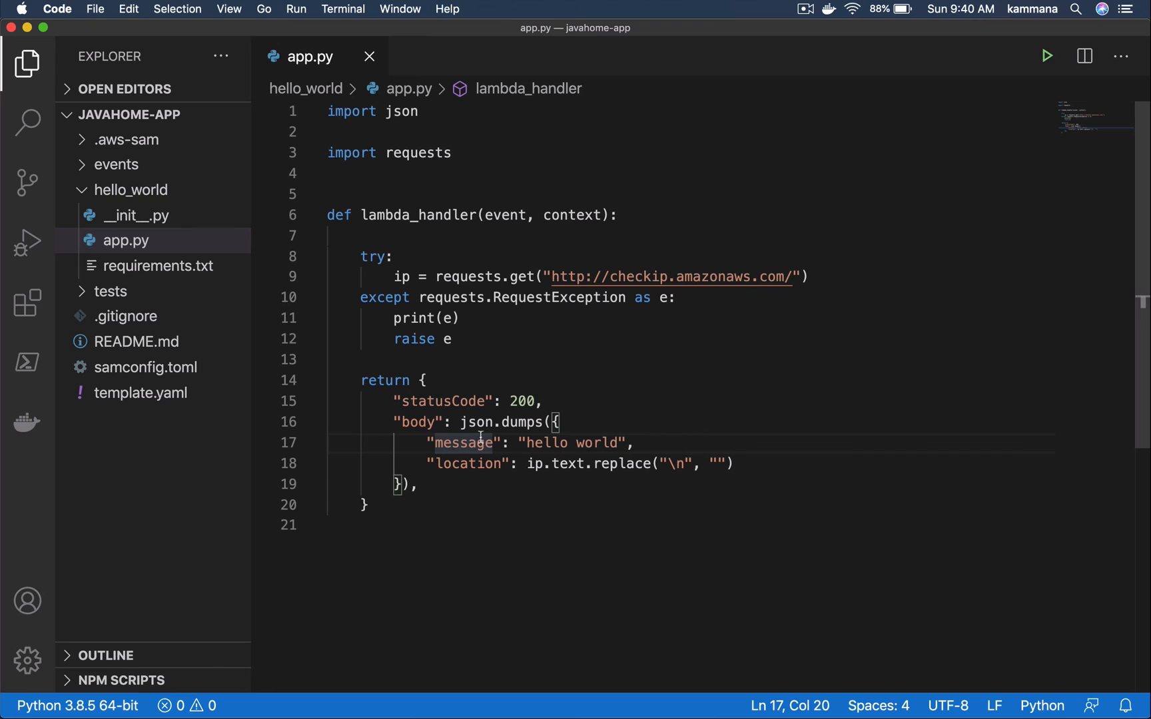
{"action": "mouse_move", "coordinate": [424, 259]}
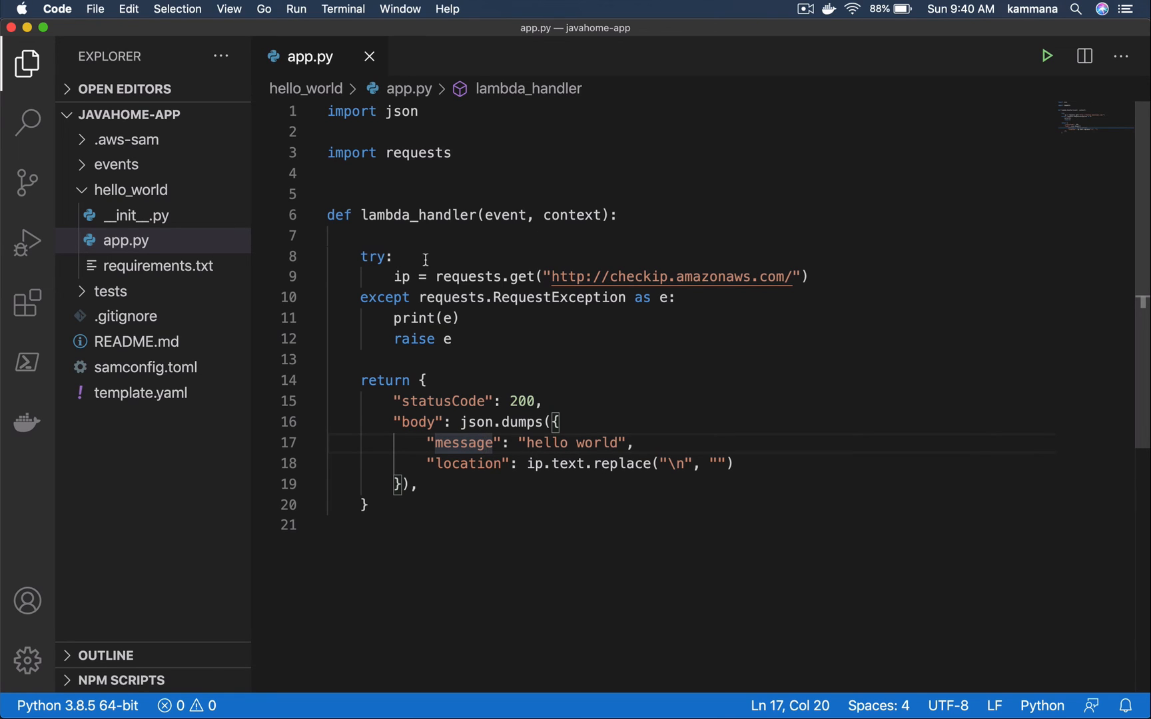
{"action": "double_click", "coordinate": [417, 153]}
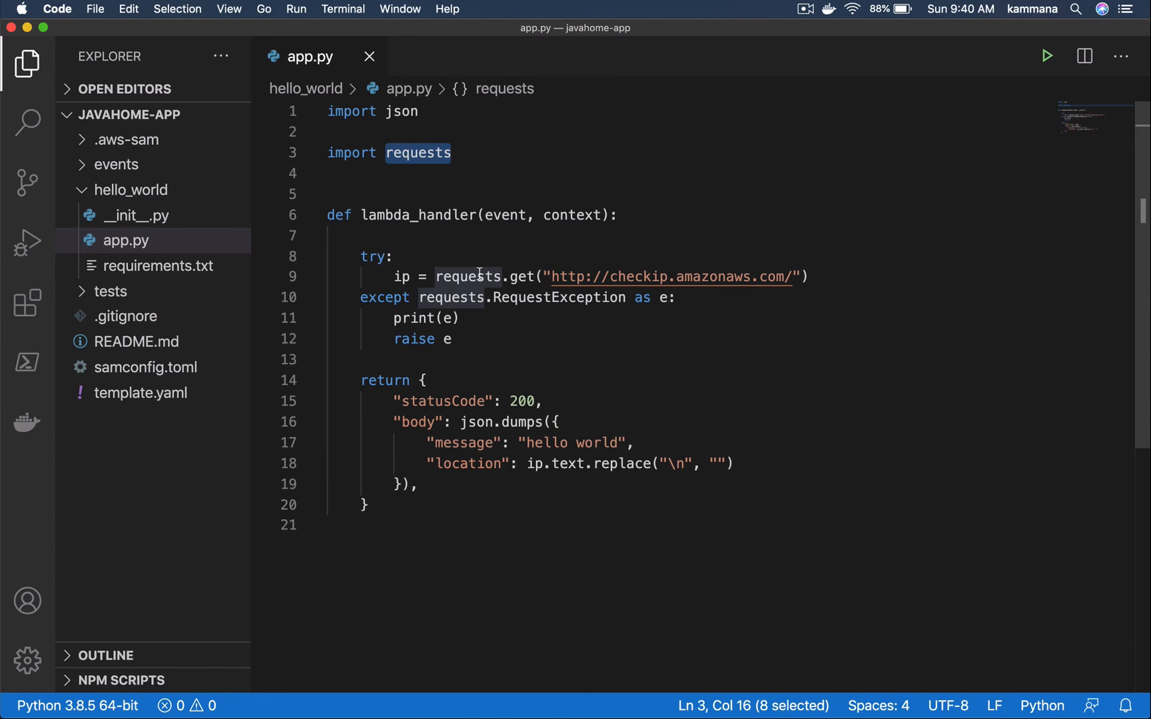
{"action": "mouse_move", "coordinate": [520, 285]}
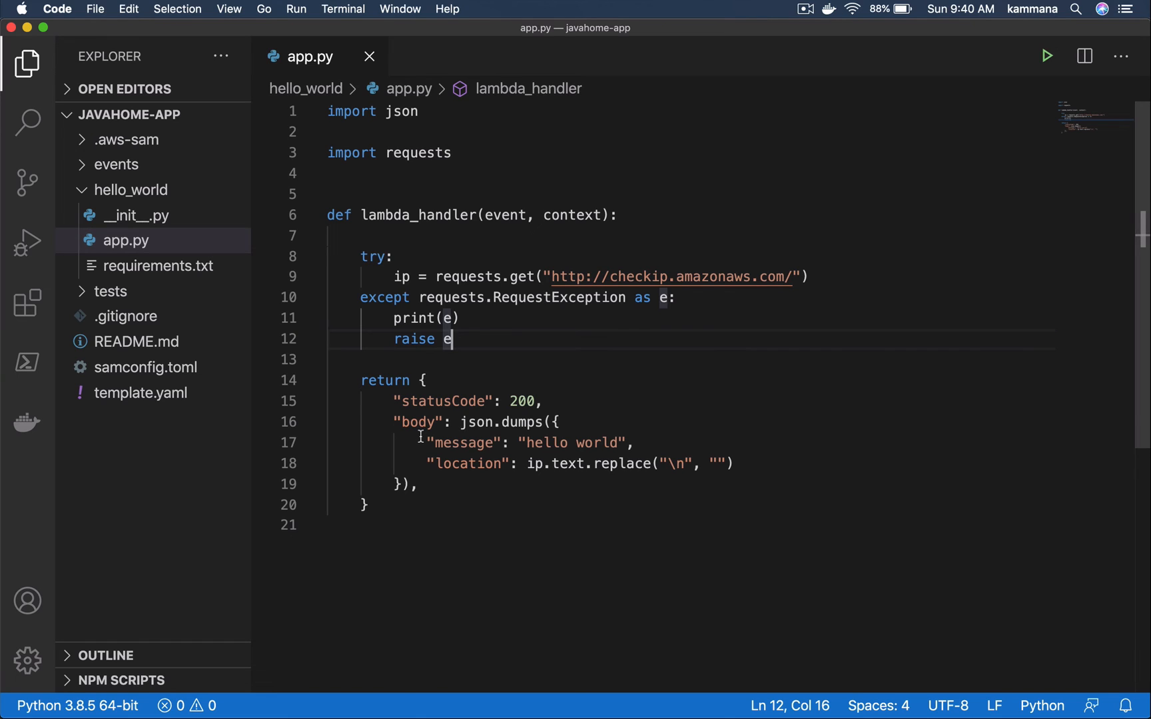
{"action": "mouse_move", "coordinate": [417, 433]}
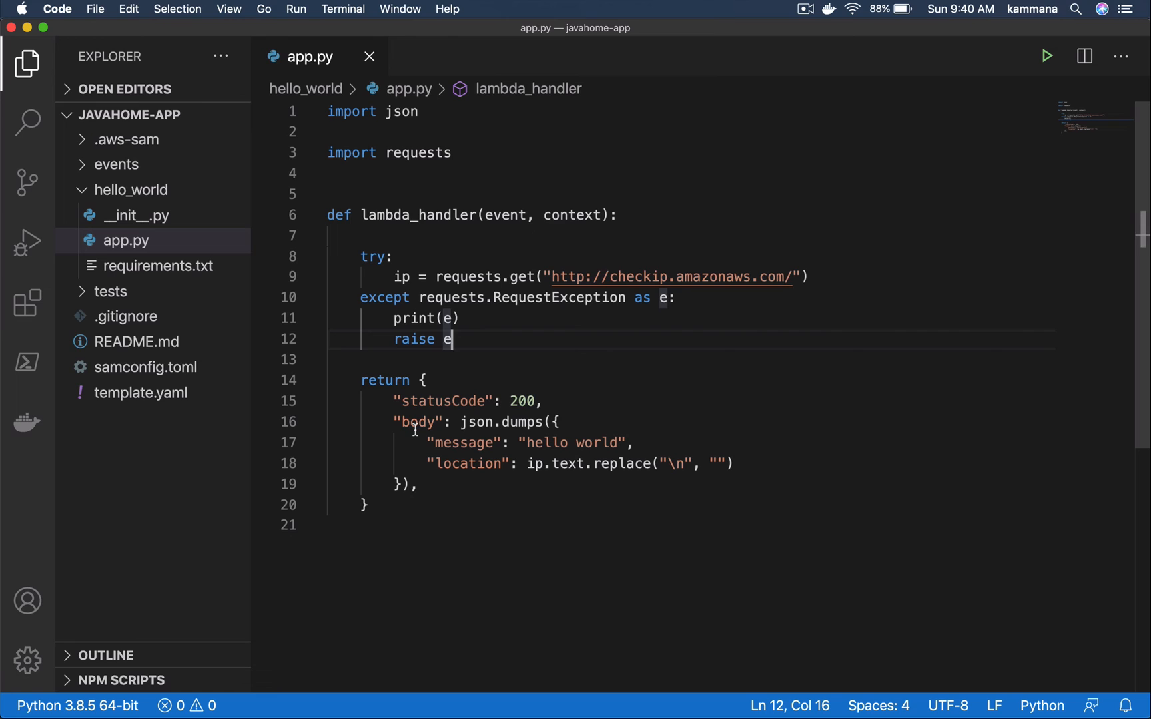
{"action": "type", "text": "P"}
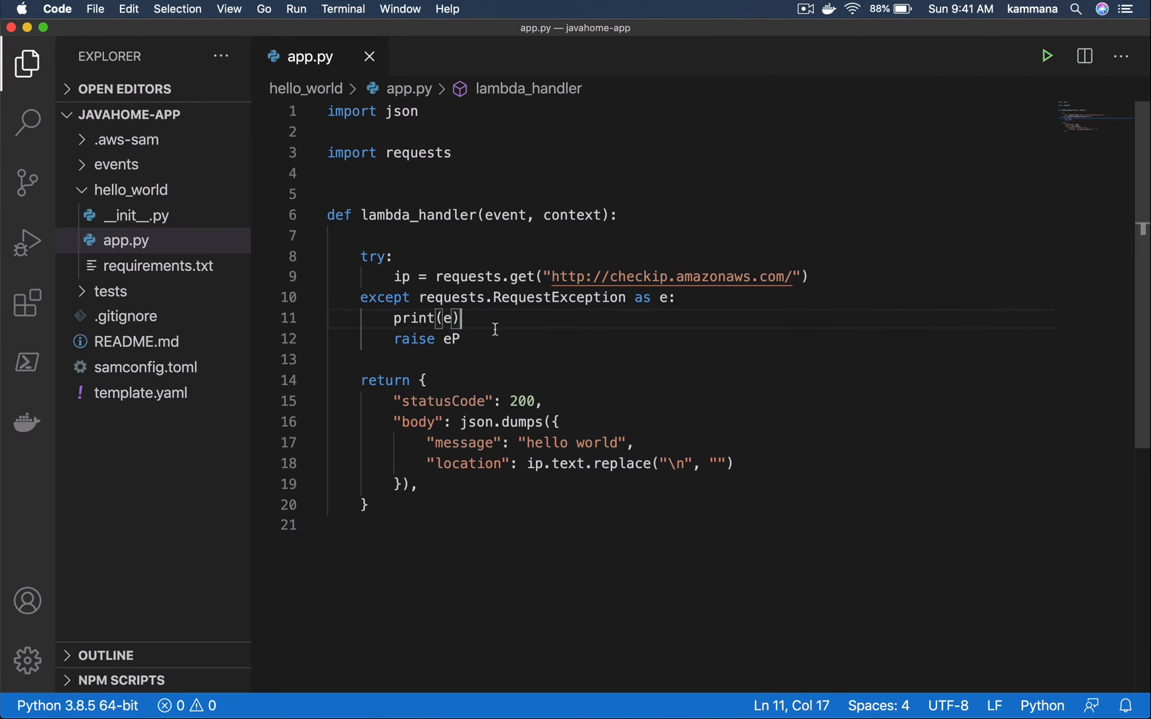
{"action": "key", "text": "Backspace"}
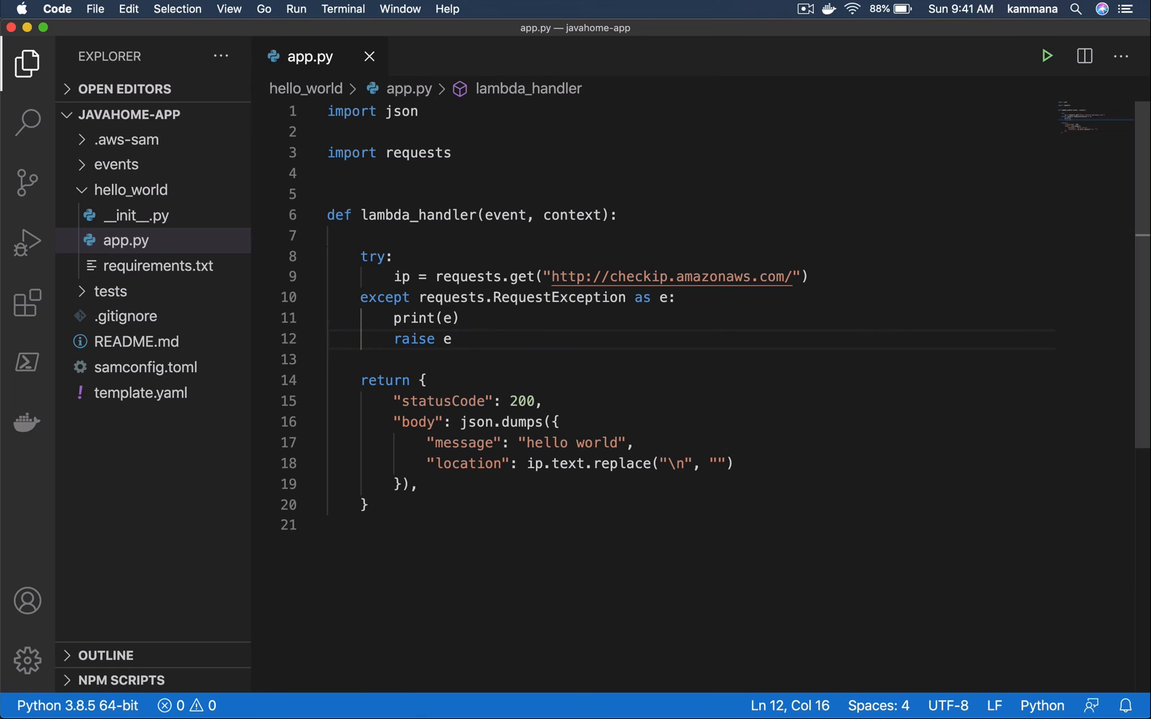
{"action": "mouse_move", "coordinate": [404, 166]}
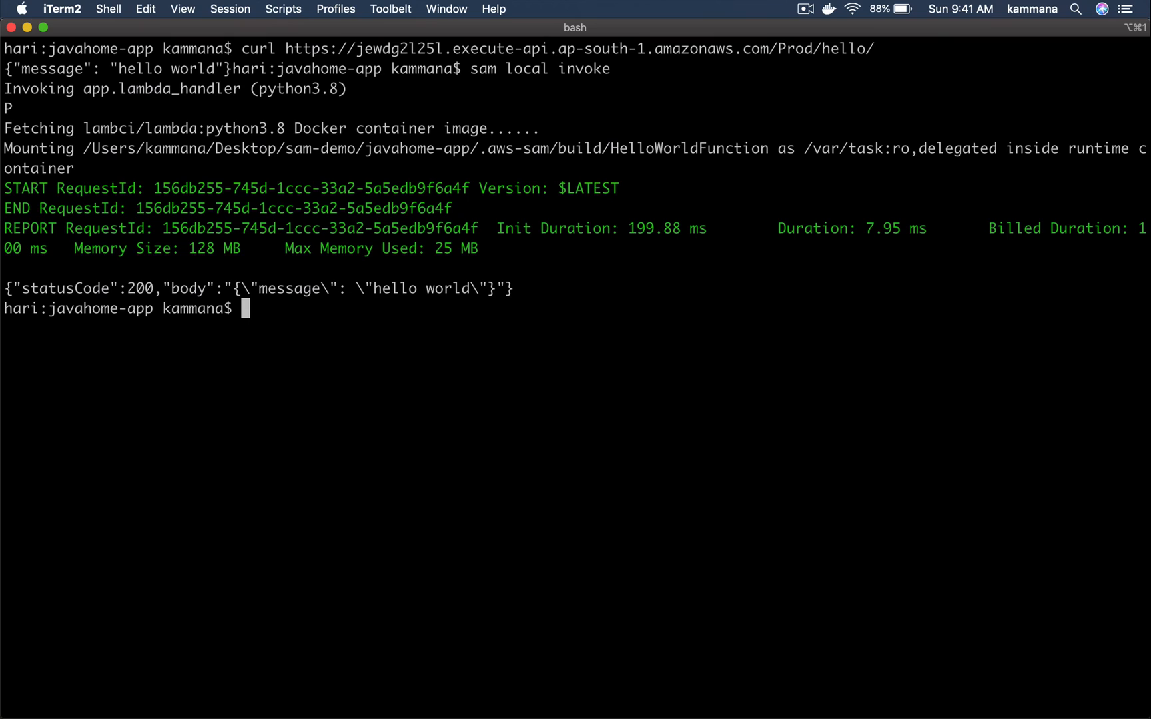
- Run sam build, then sam deploy to update the javahome-app stack
{"action": "type", "text": "sam b"}
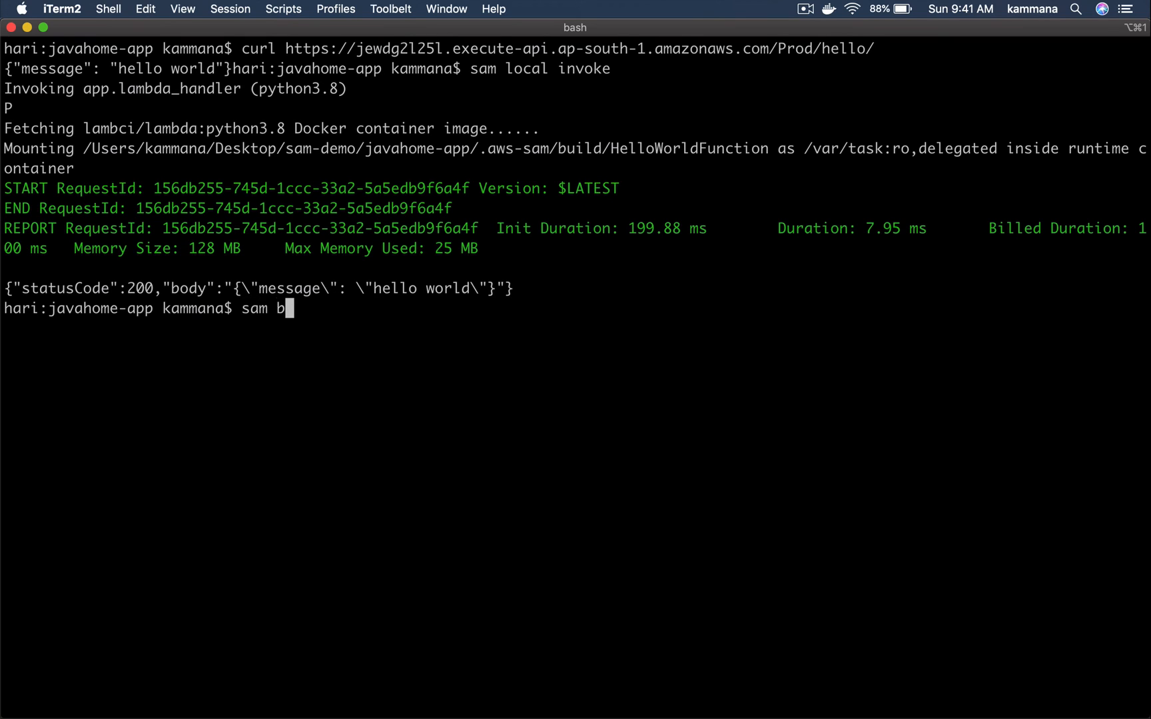
{"action": "type", "text": "uild"}
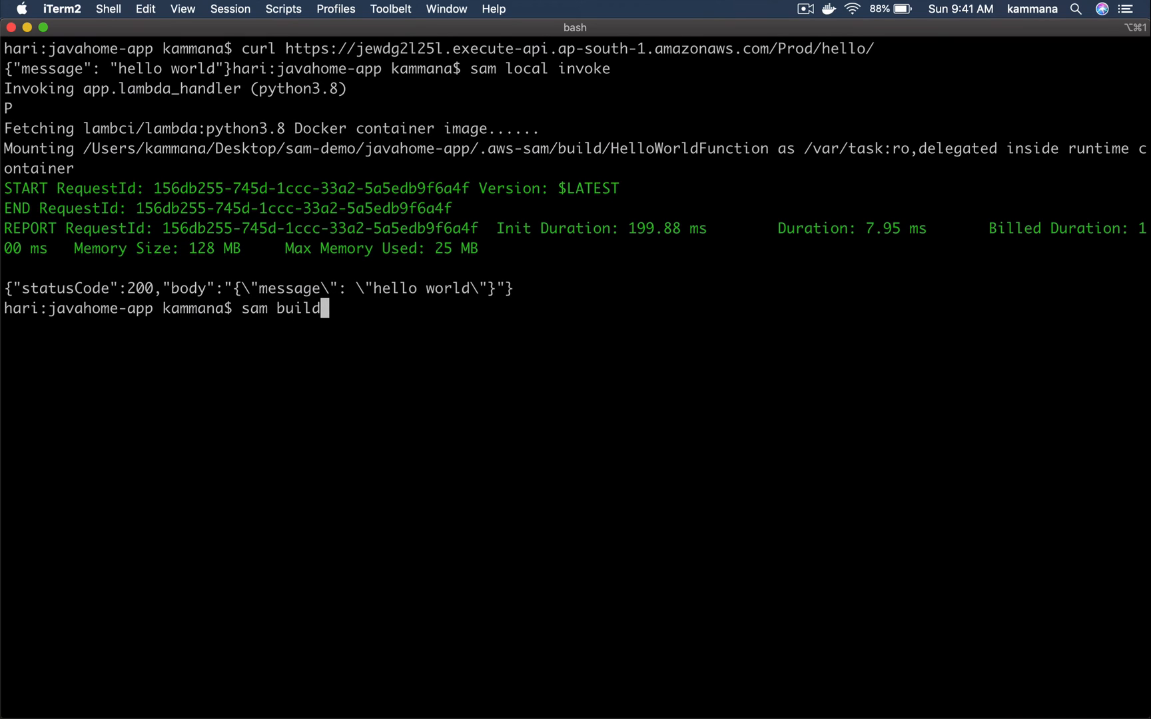
{"action": "key", "text": "Return"}
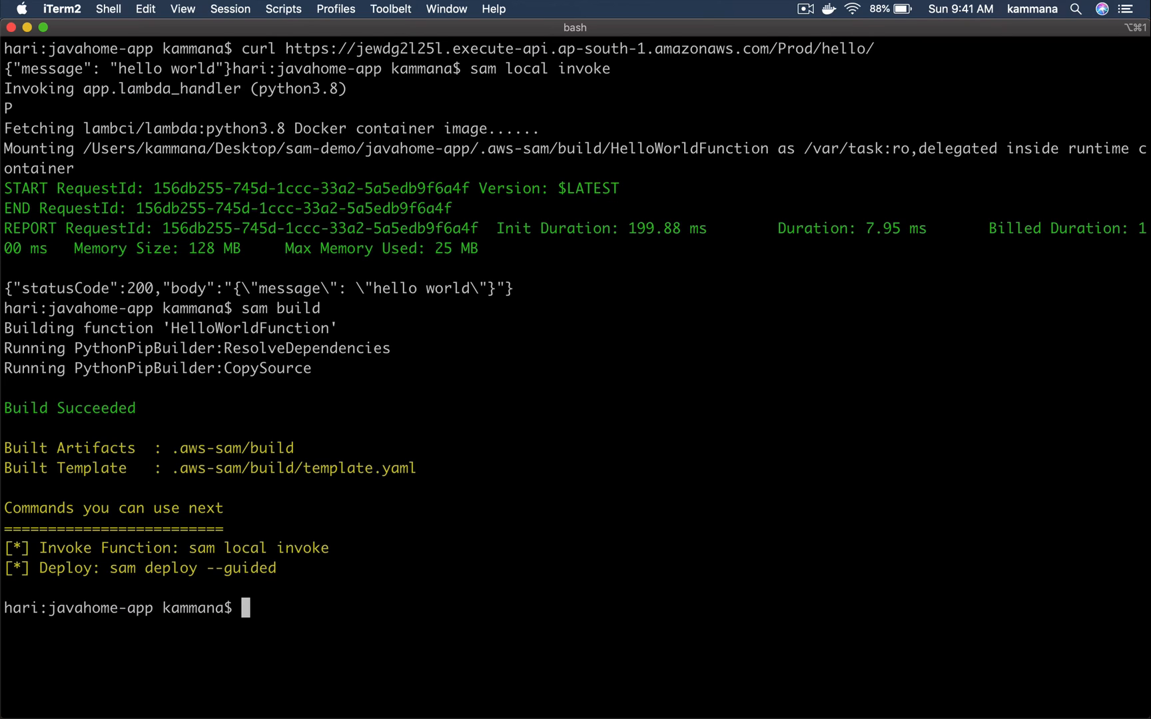
{"action": "type", "text": "sam deplo"}
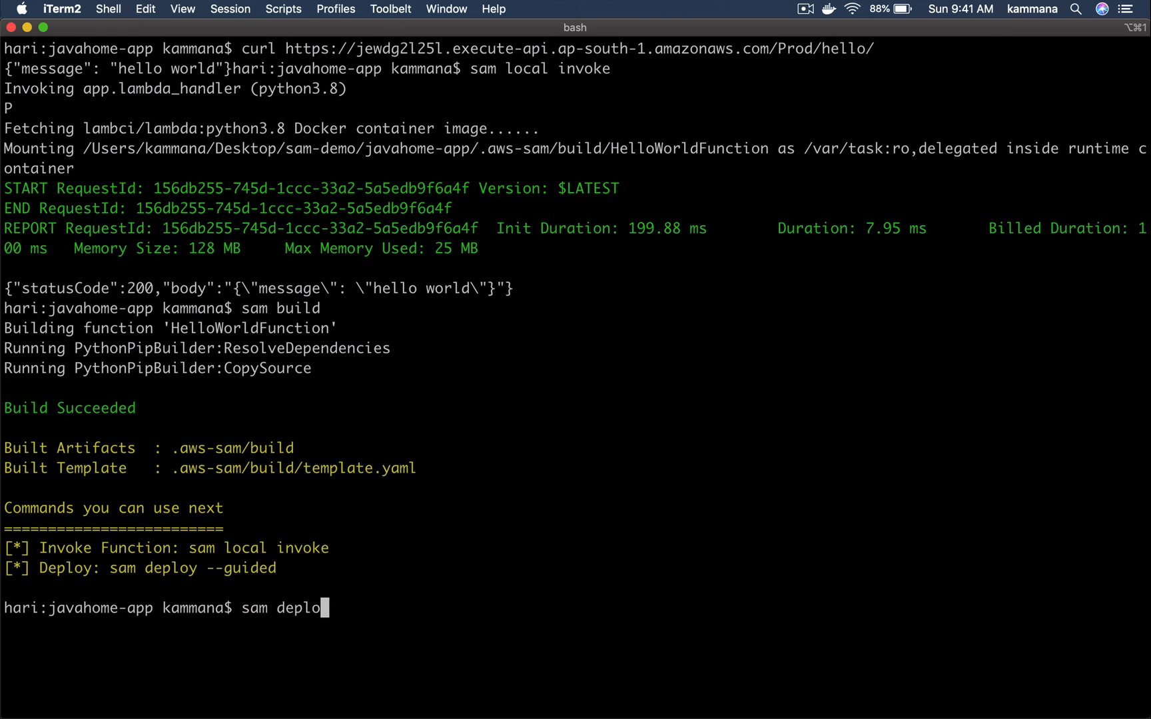
{"action": "key", "text": "Return"}
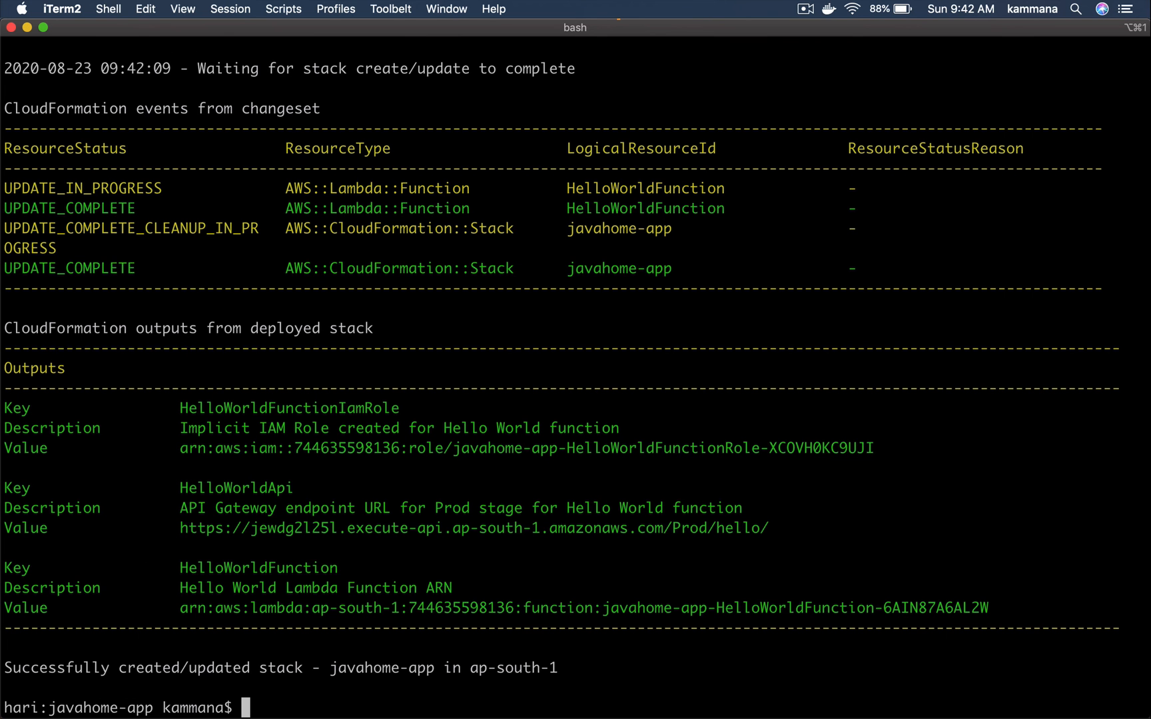
{"action": "mouse_move", "coordinate": [179, 527]}
{"action": "type", "text": "c"}
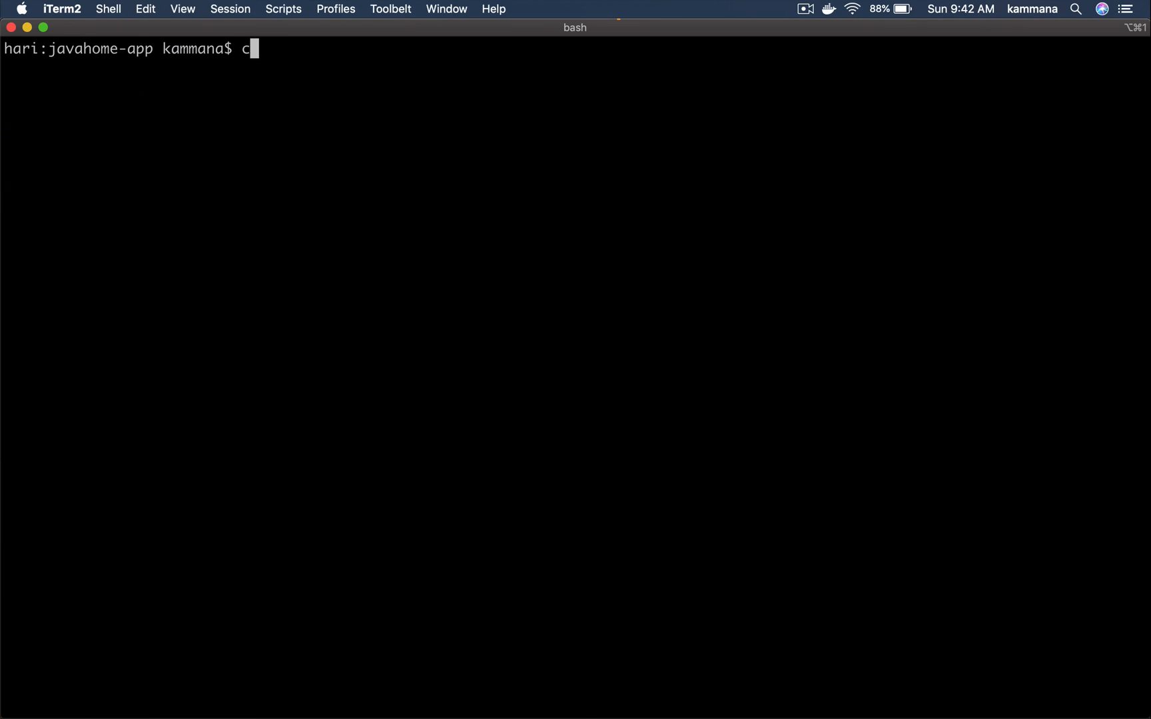
{"action": "type", "text": "url https://jewdg2l25l.execute-api.ap-south-1.amazonaws.com/Prod/hello/"}
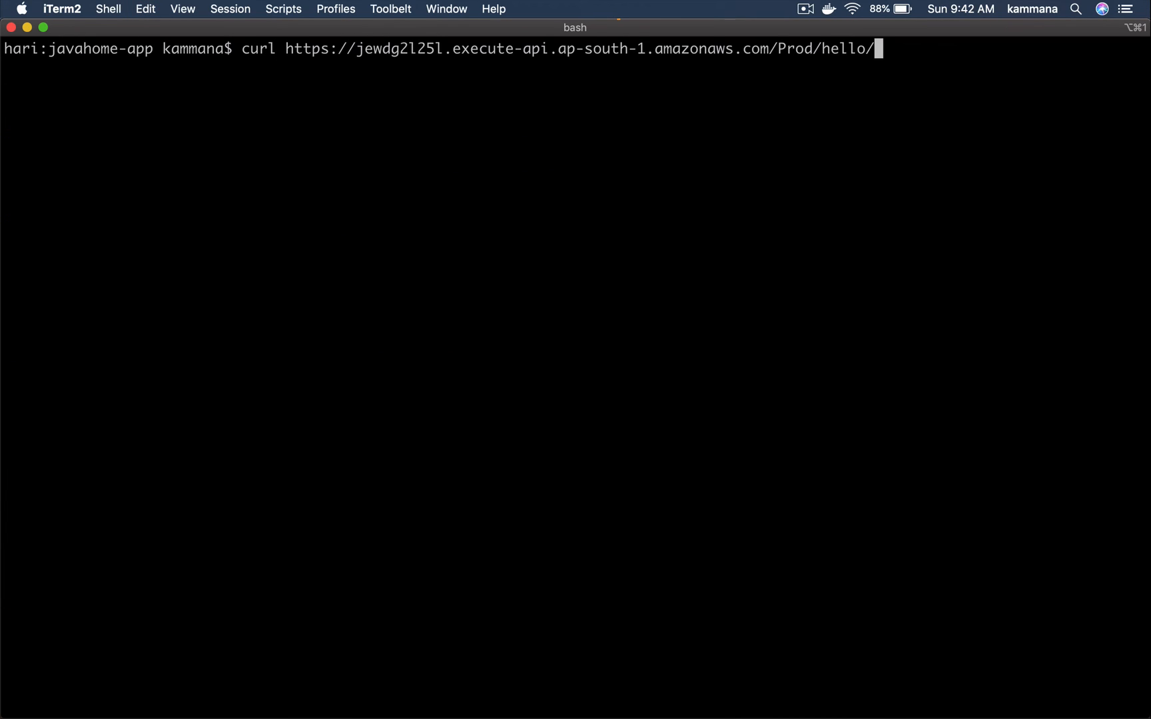
{"action": "key", "text": "Return"}
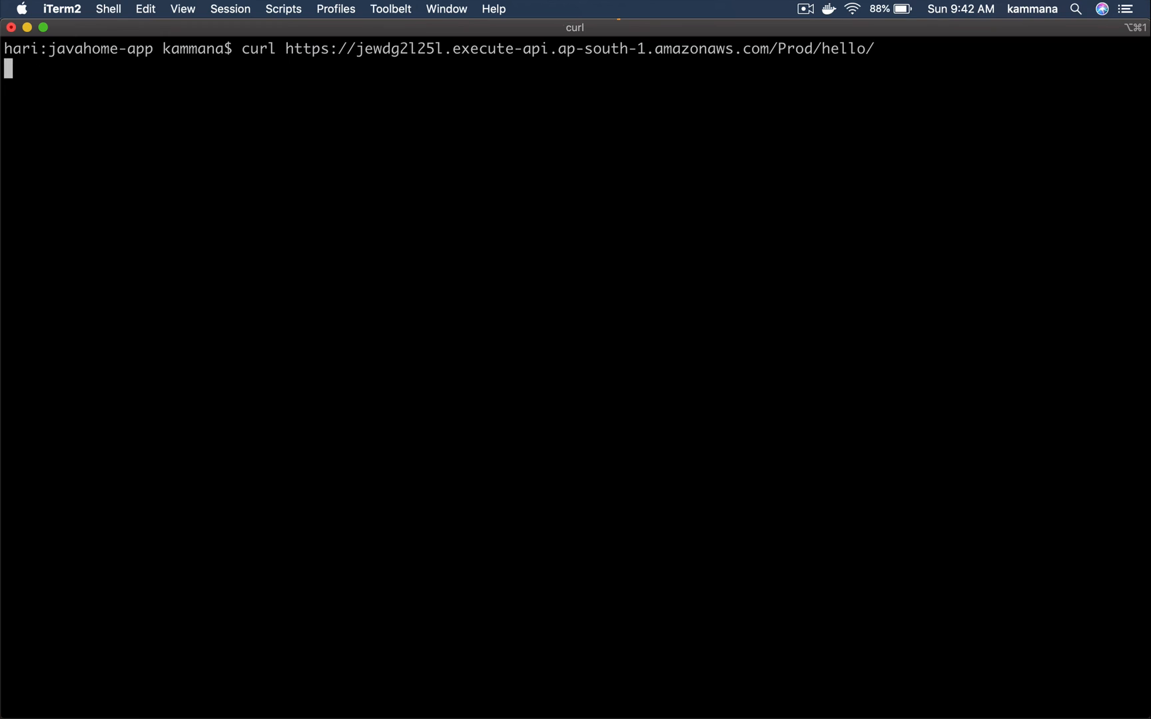
{"action": "key", "text": "Return"}
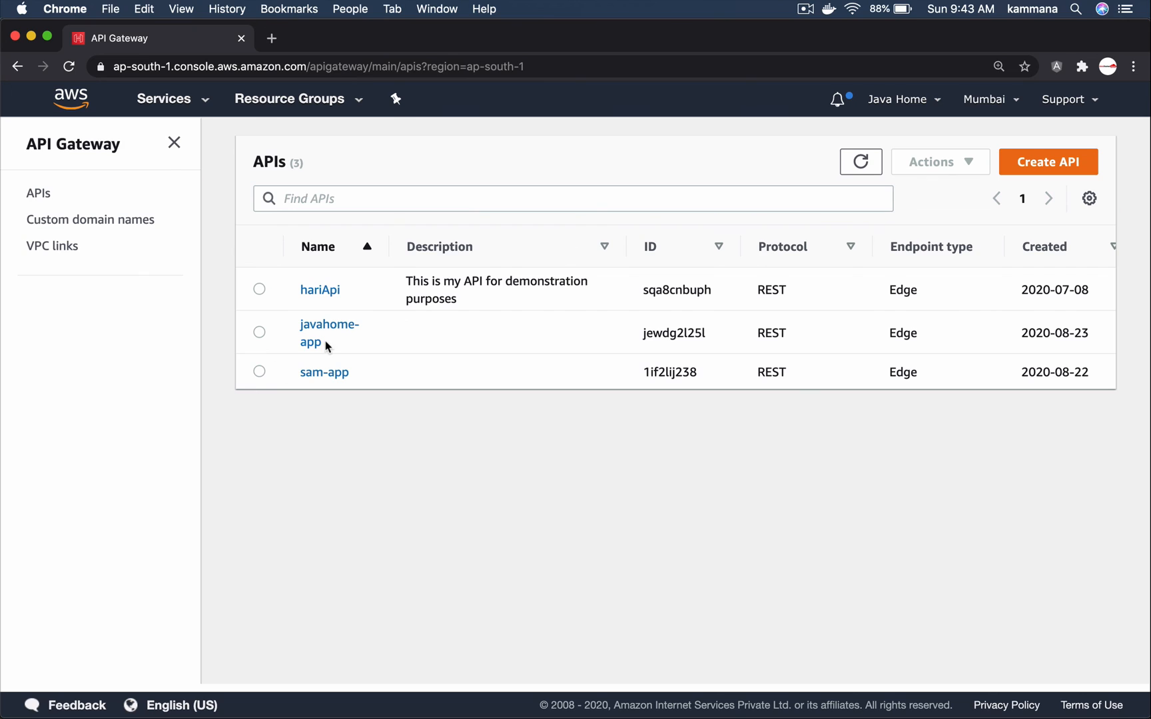
{"action": "mouse_move", "coordinate": [330, 332]}
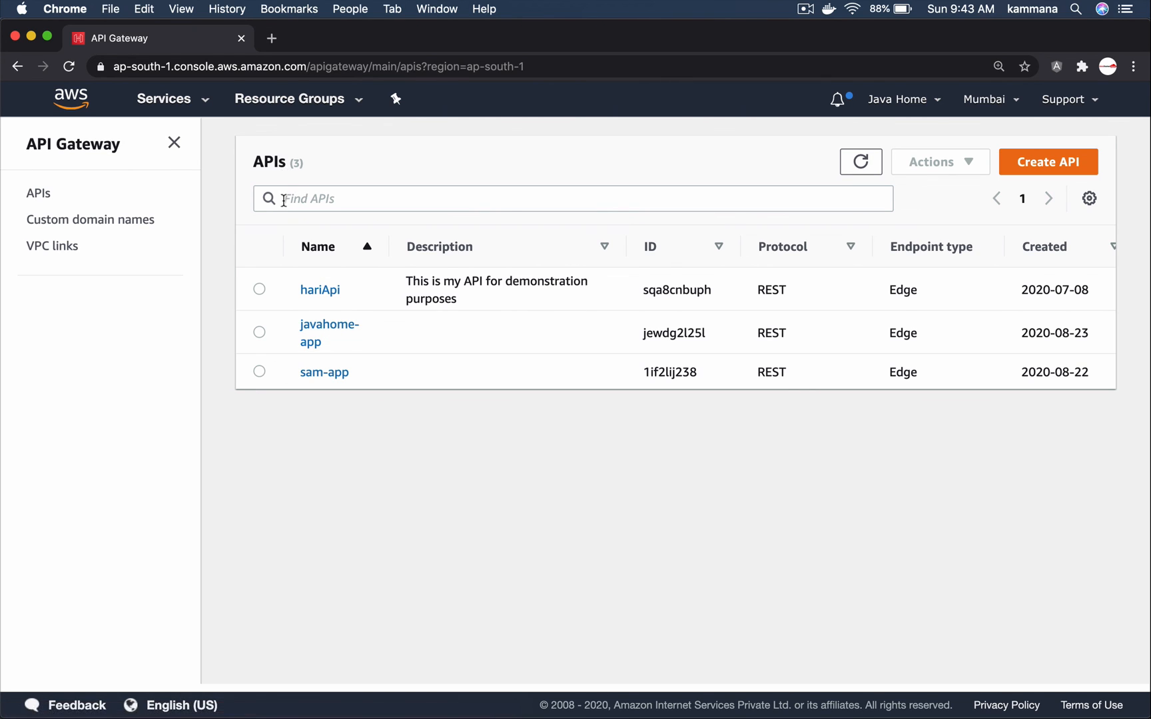
- Open the GET method of the /hello resource in the javahome-app API
{"action": "left_click", "coordinate": [329, 332]}
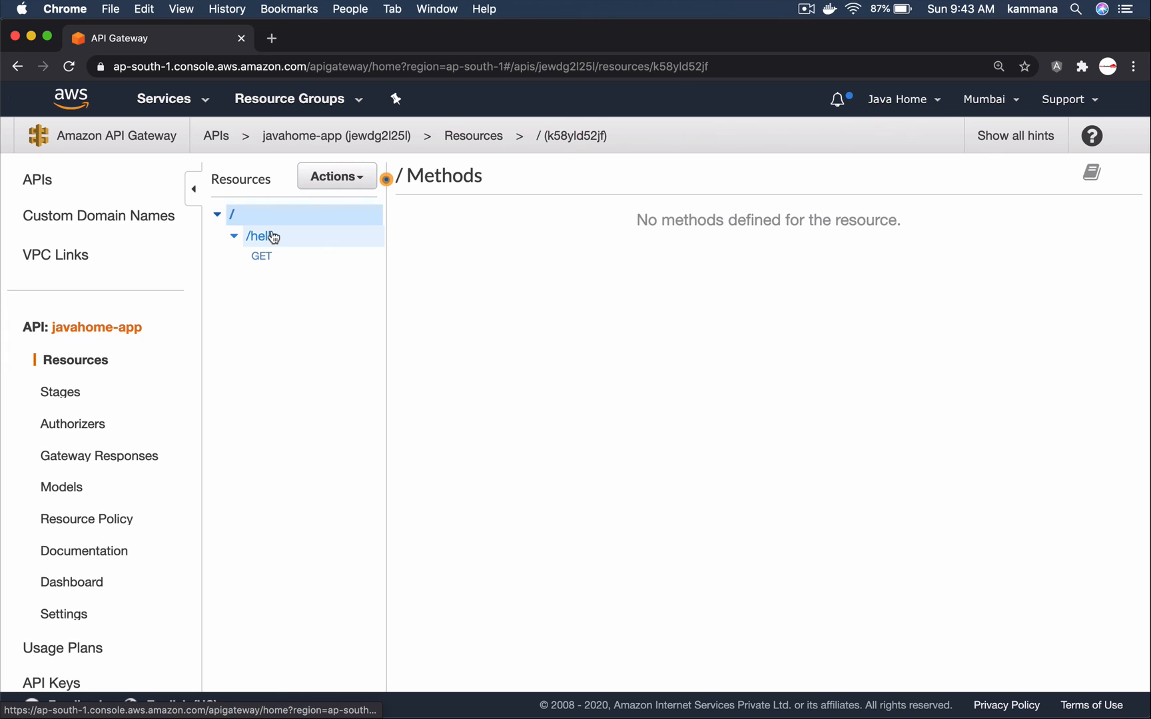
{"action": "left_click", "coordinate": [260, 236]}
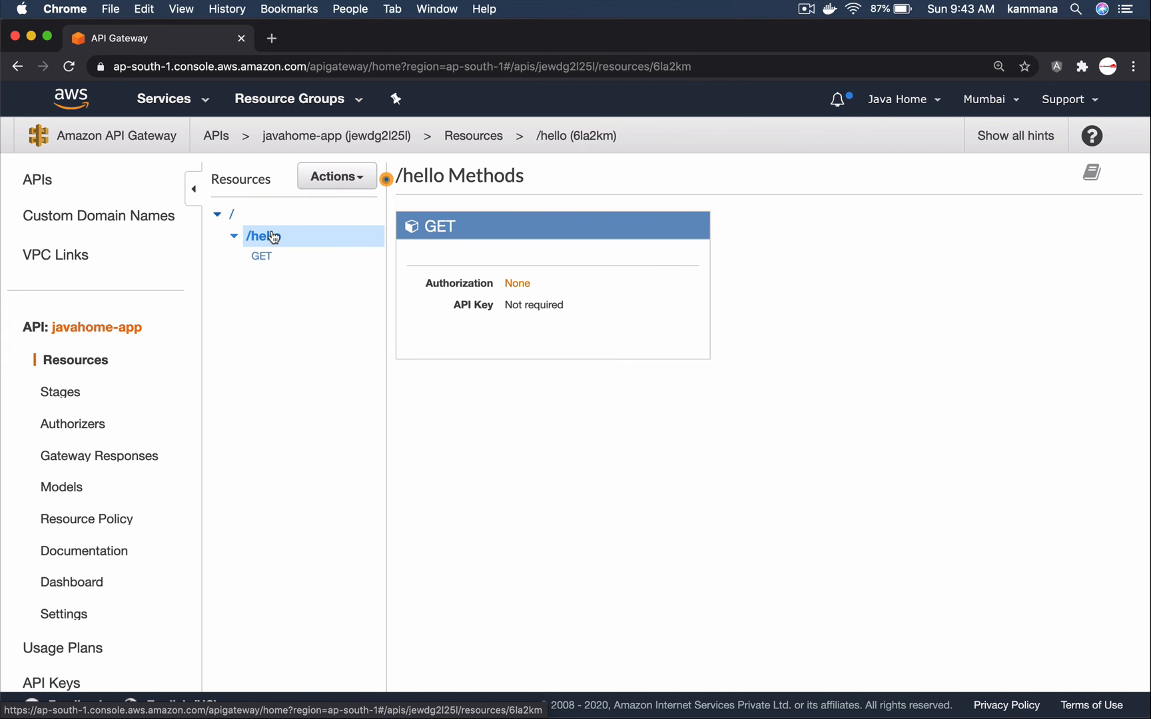
{"action": "left_click", "coordinate": [261, 256]}
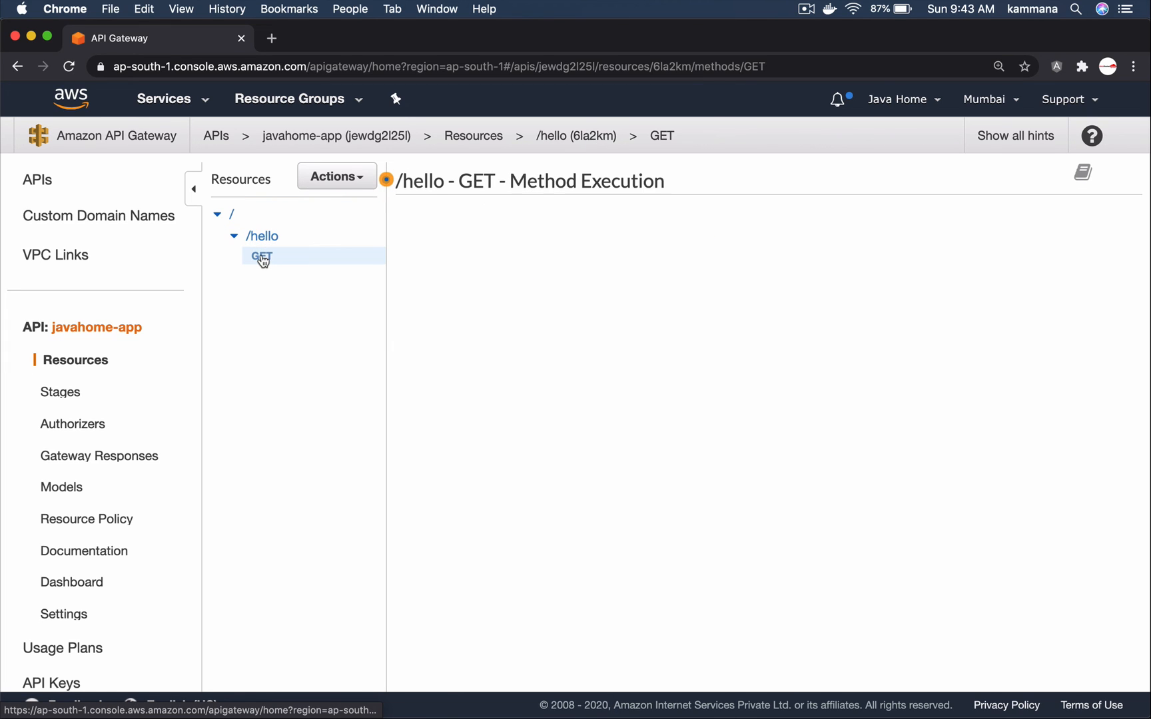
{"action": "left_click", "coordinate": [261, 256]}
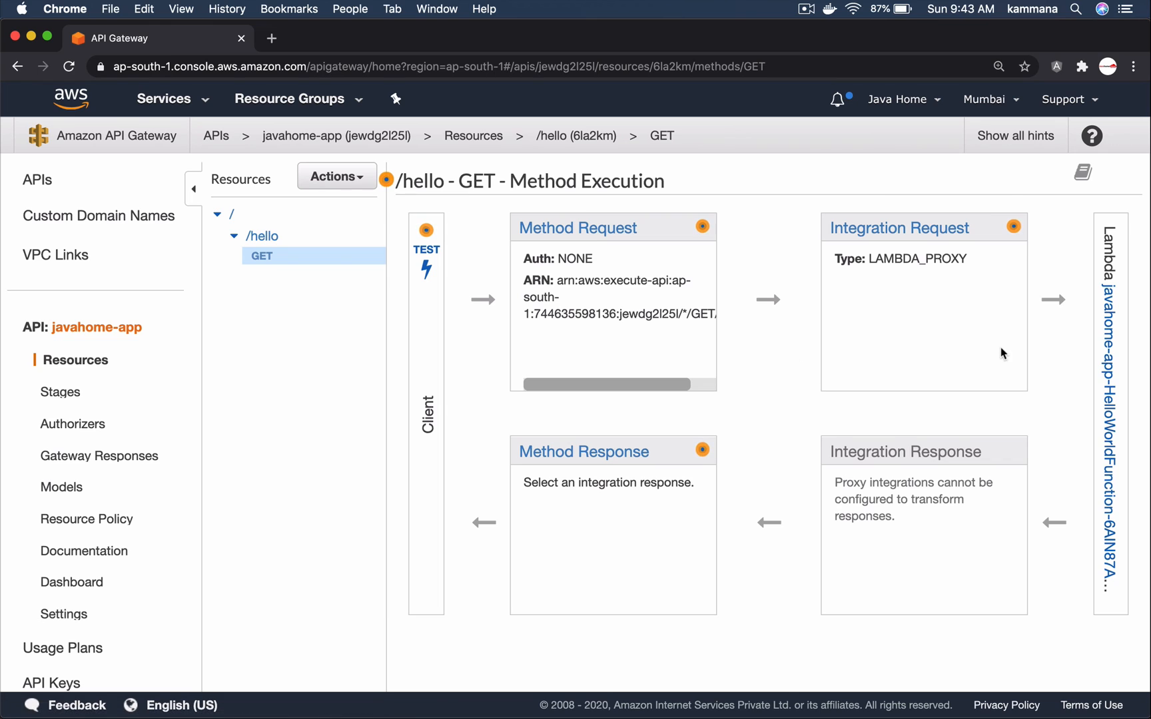
{"action": "mouse_move", "coordinate": [1101, 362]}
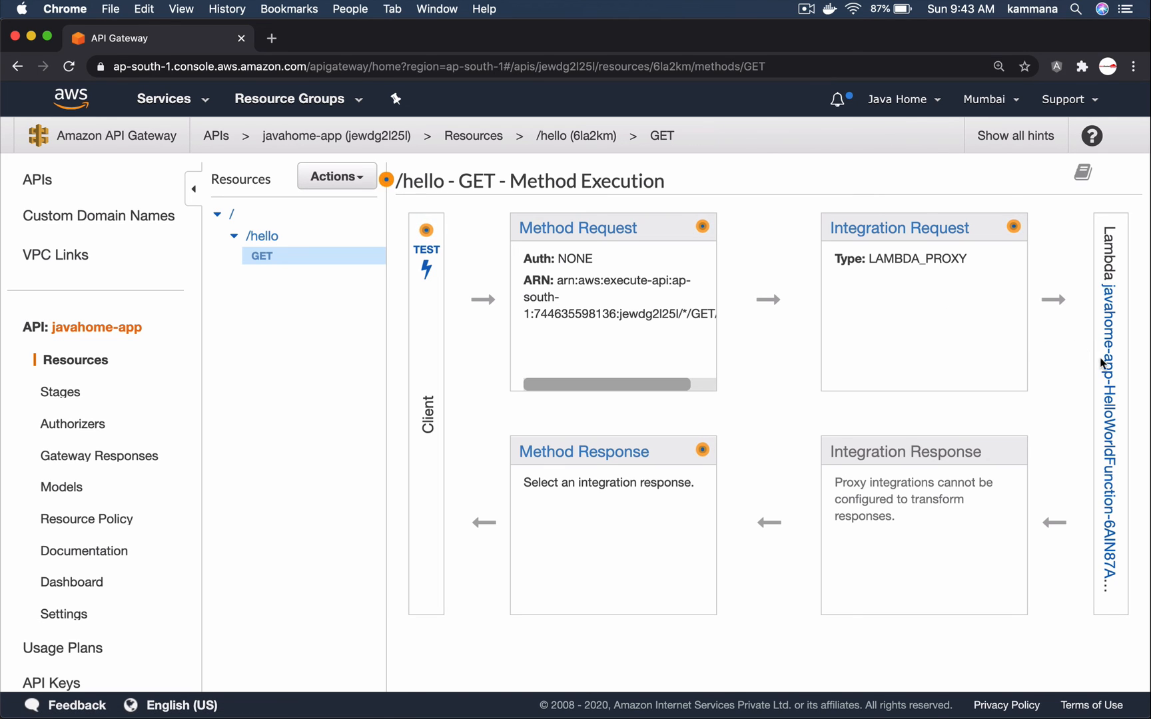
- Open the linked HelloWorldFunction Lambda in a new tab and switch to it
{"action": "right_click", "coordinate": [1106, 359]}
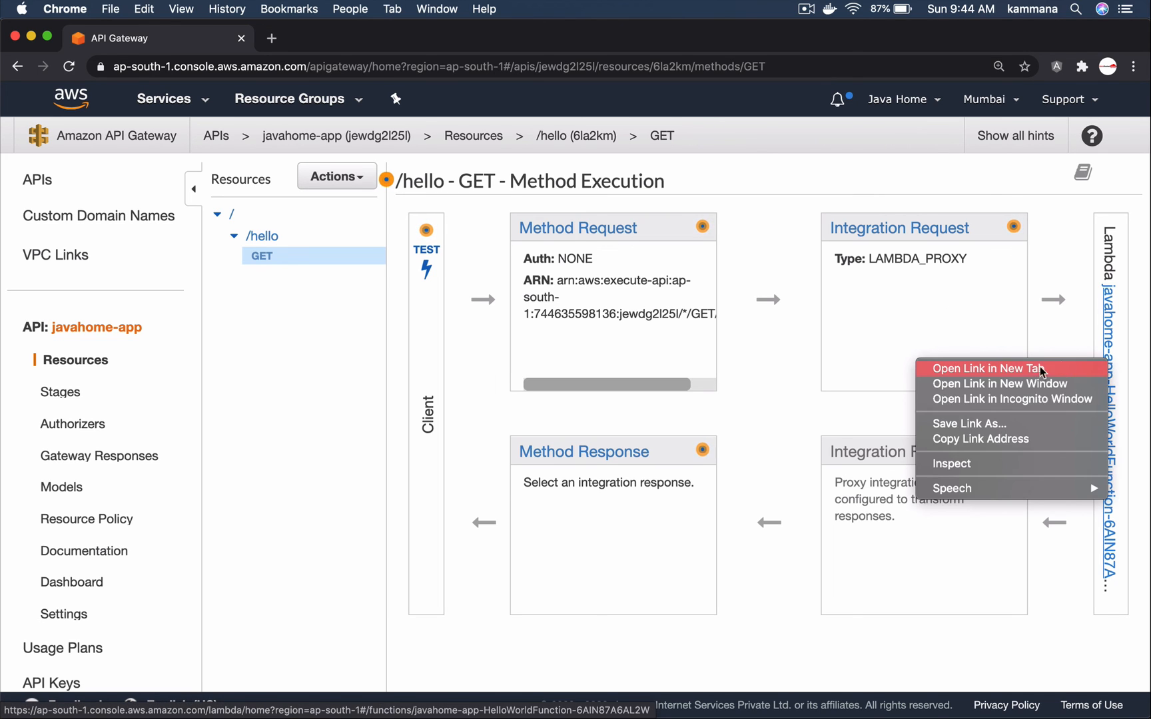
{"action": "left_click", "coordinate": [990, 368]}
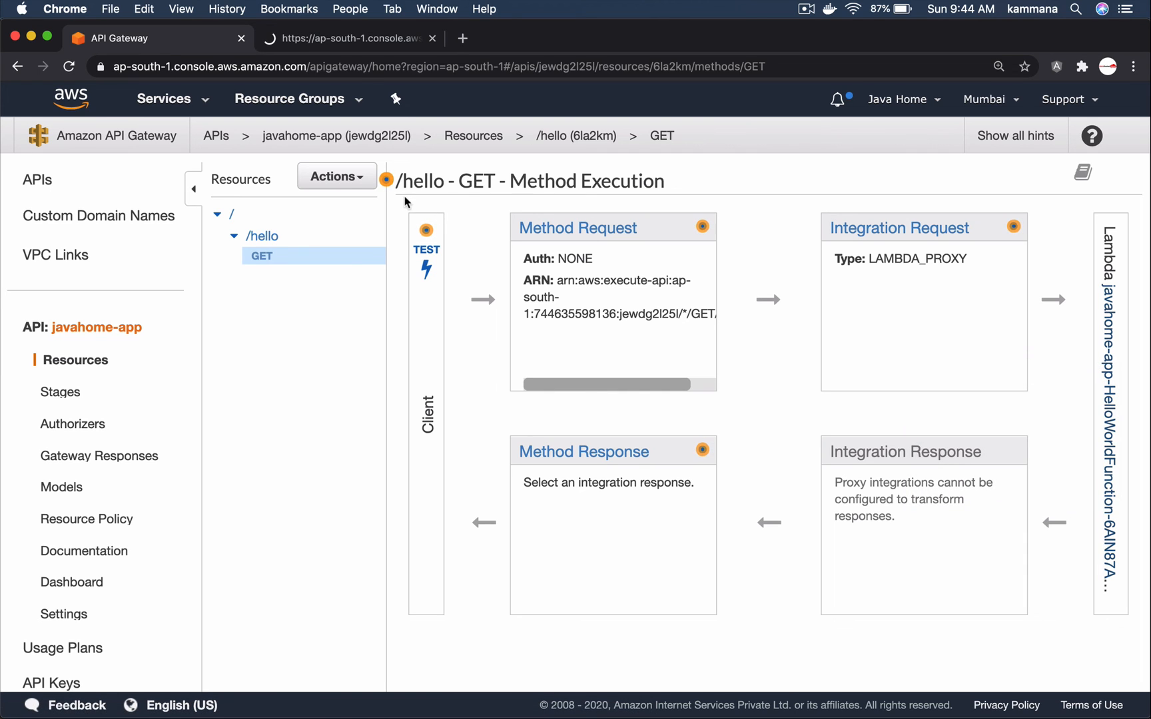
{"action": "left_click", "coordinate": [1109, 404]}
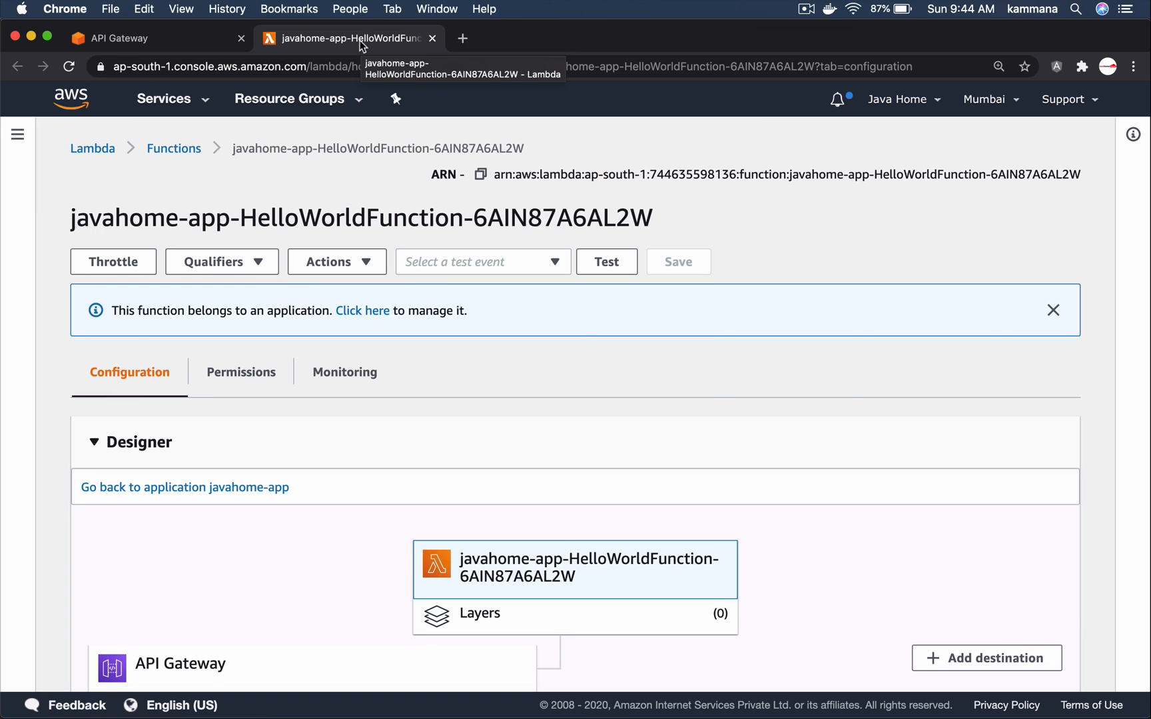
- Scroll through the HelloWorldFunction code to review app.py and the bundled requests library
{"action": "scroll", "scroll_direction": "down", "scroll_amount": 3}
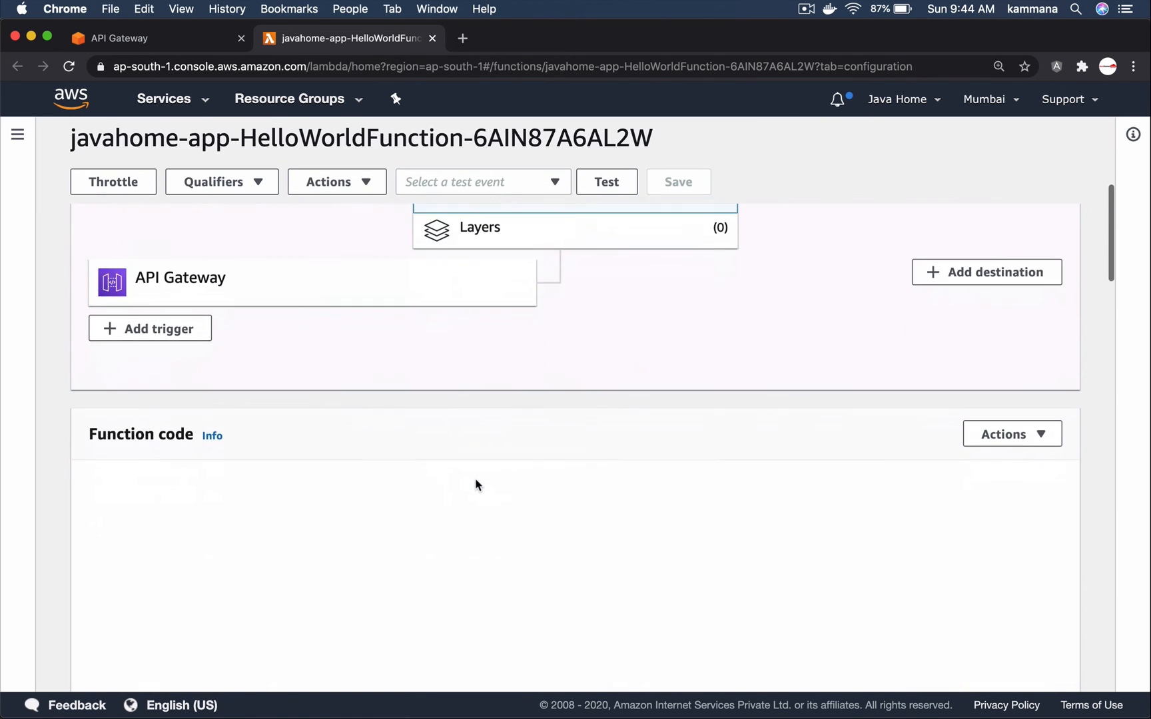
{"action": "scroll", "scroll_direction": "down", "scroll_amount": 3}
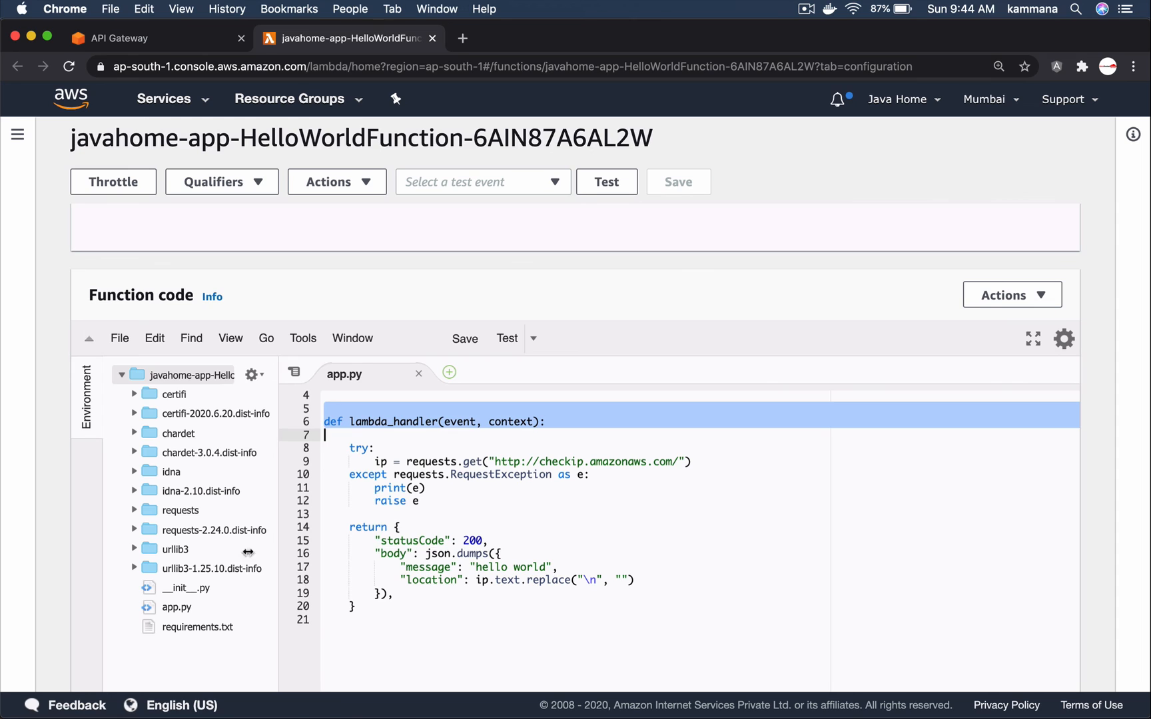
{"action": "mouse_move", "coordinate": [186, 512]}
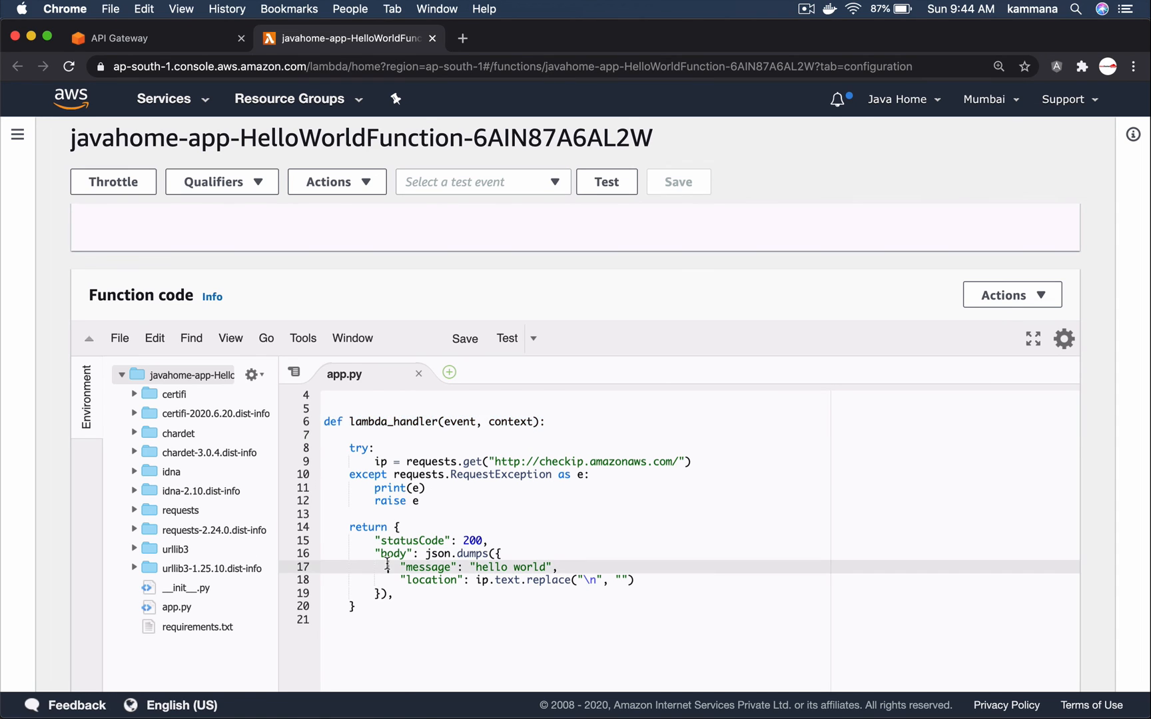
{"action": "scroll", "scroll_direction": "up", "scroll_amount": 3}
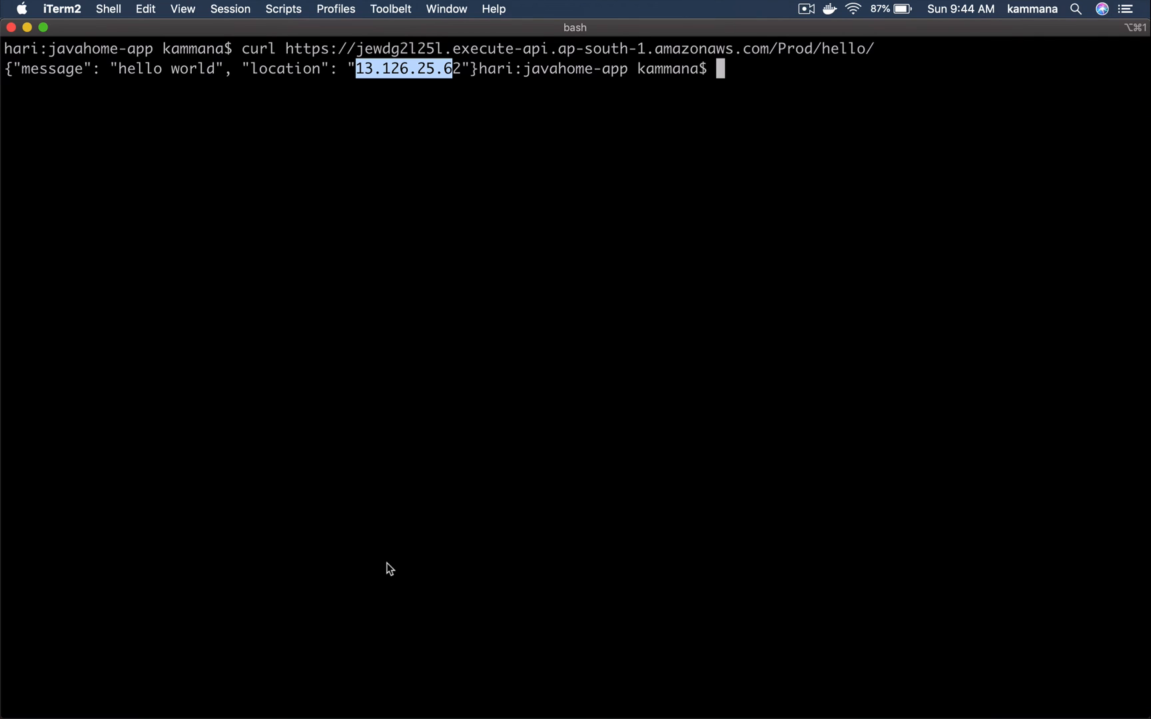
- Run the function locally with sam local invoke, invoking app.lambda_handler on python3.8
{"action": "key", "text": "Return"}
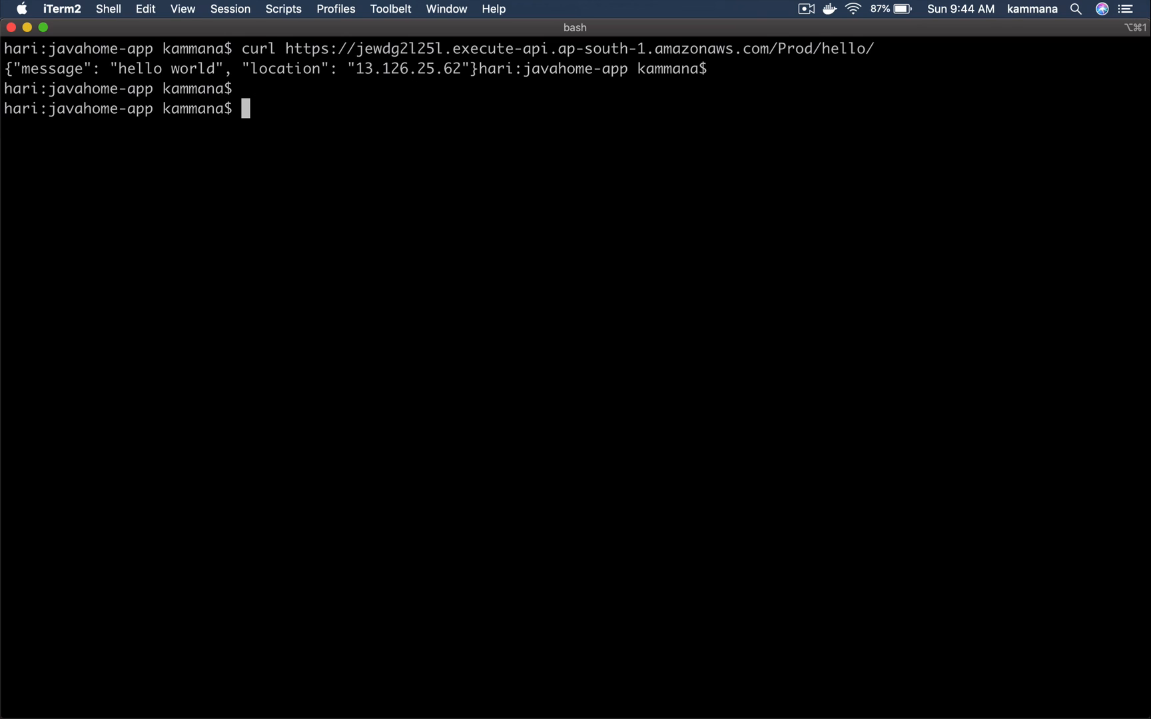
{"action": "type", "text": "sam deploy"}
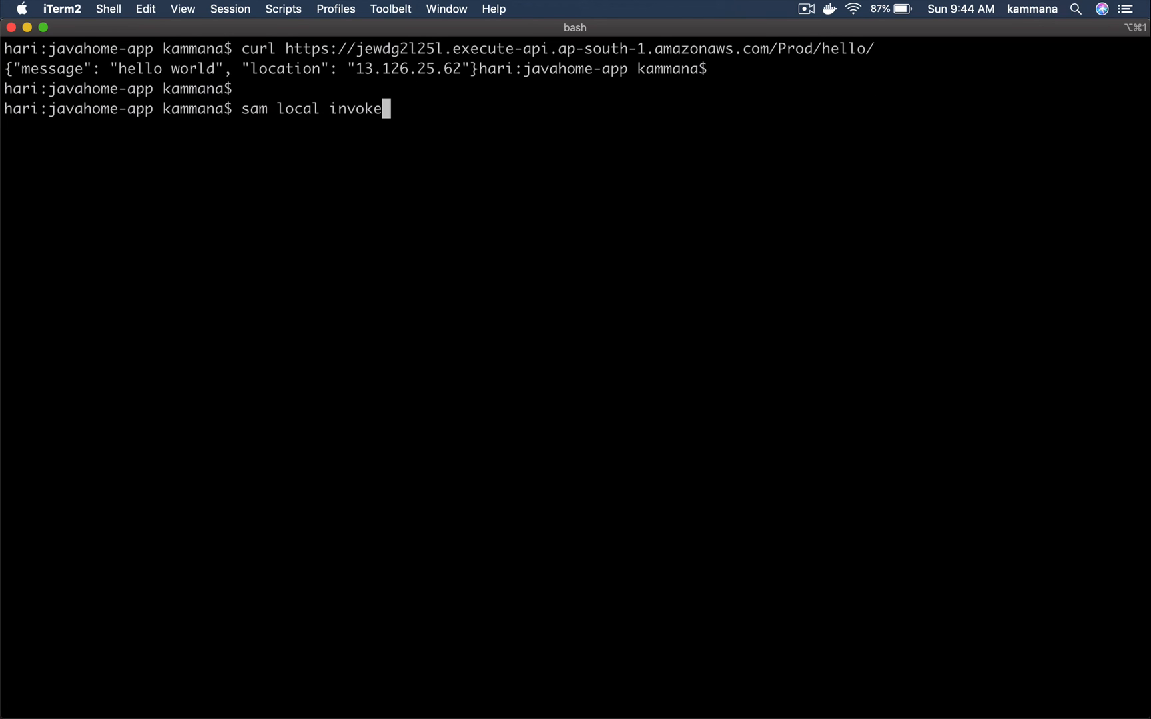
{"action": "key", "text": "Return"}
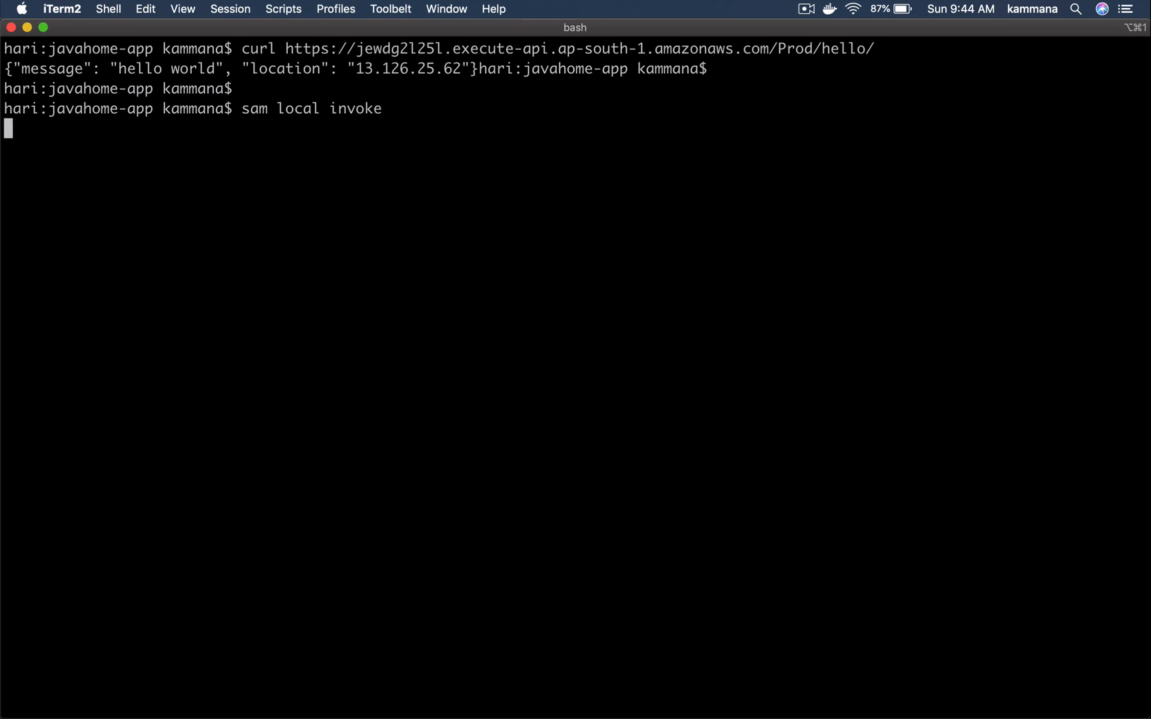
{"action": "key", "text": "Return"}
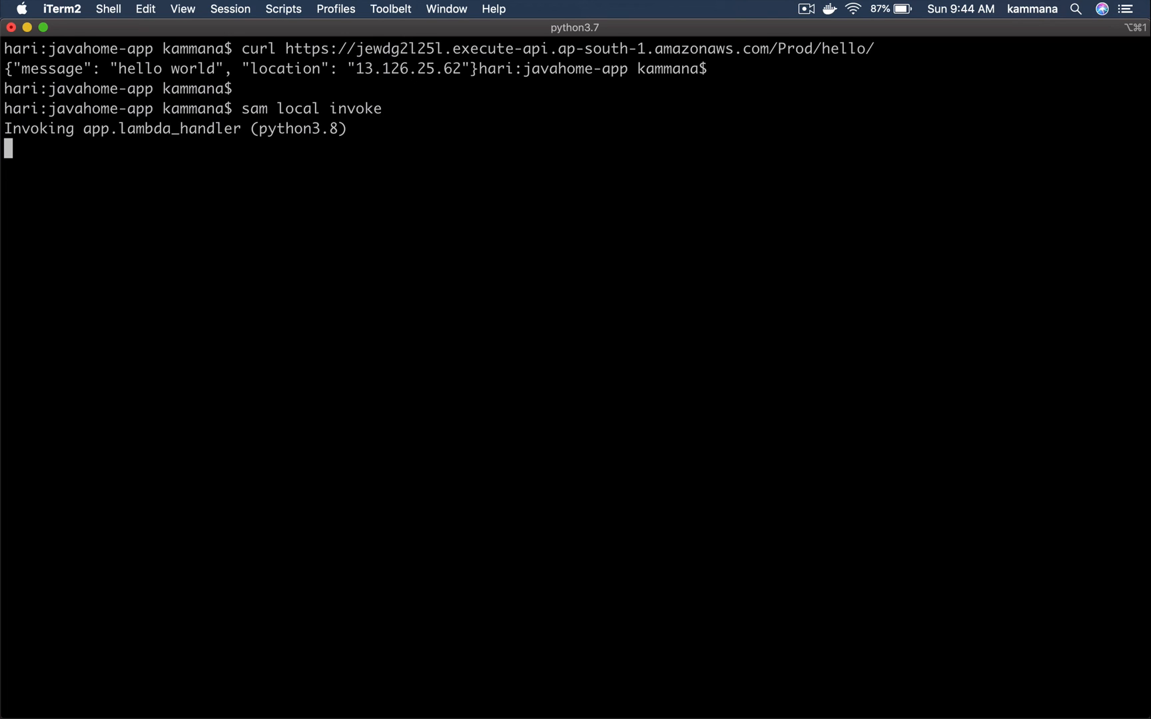
{"action": "mouse_move", "coordinate": [840, 115]}
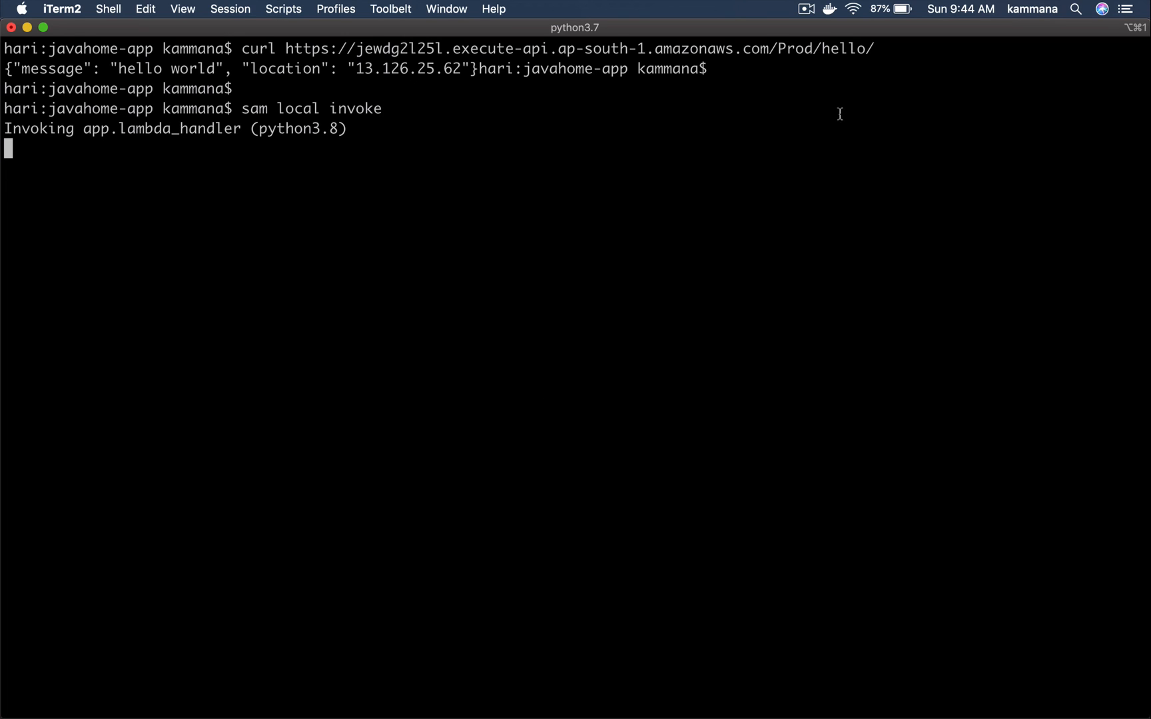
{"action": "mouse_move", "coordinate": [832, 15]}
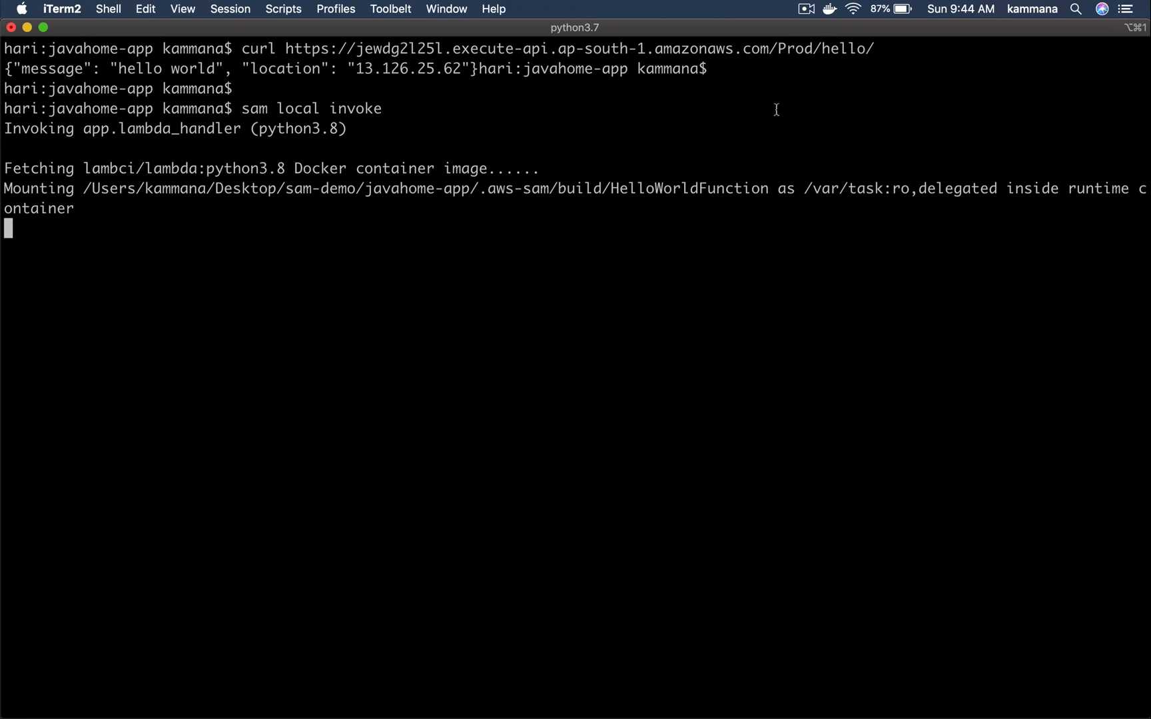
{"action": "mouse_move", "coordinate": [410, 126]}
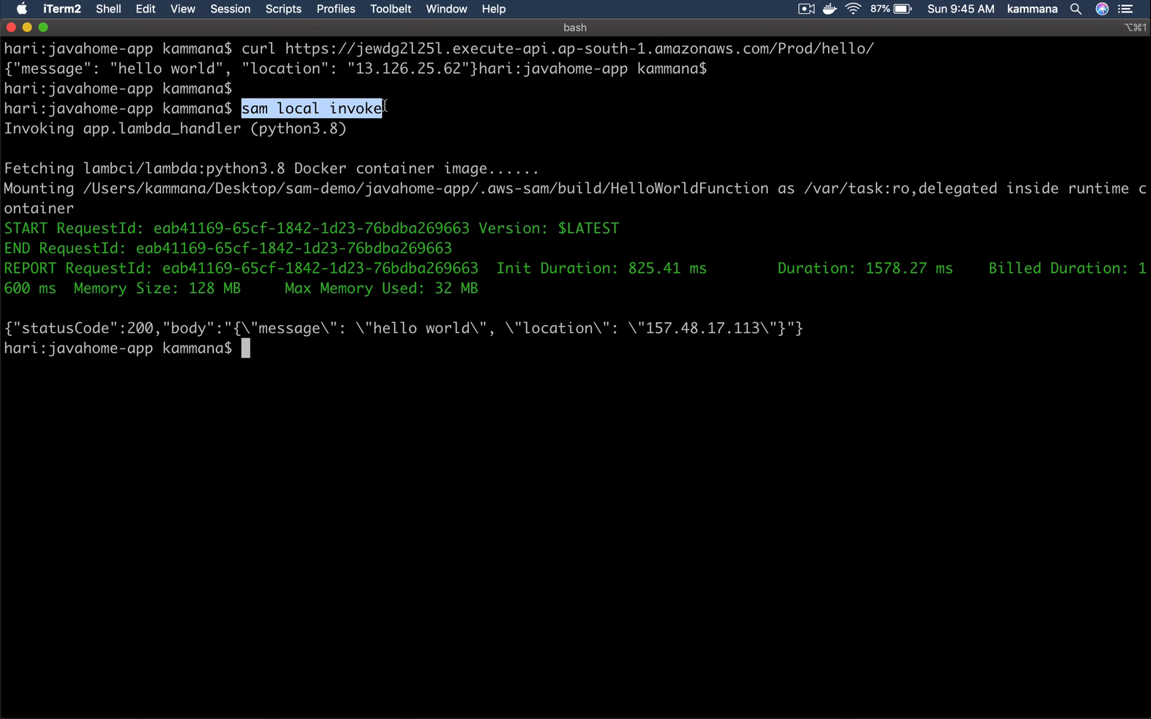
{"action": "mouse_move", "coordinate": [825, 28]}
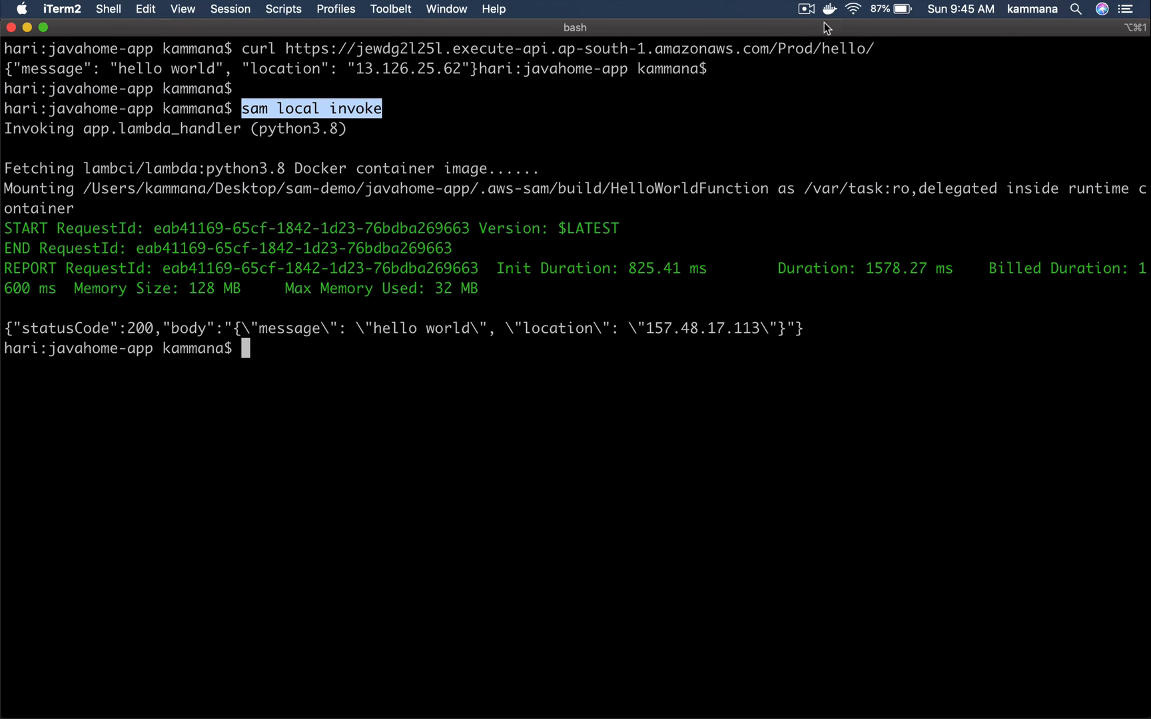
{"action": "mouse_move", "coordinate": [637, 163]}
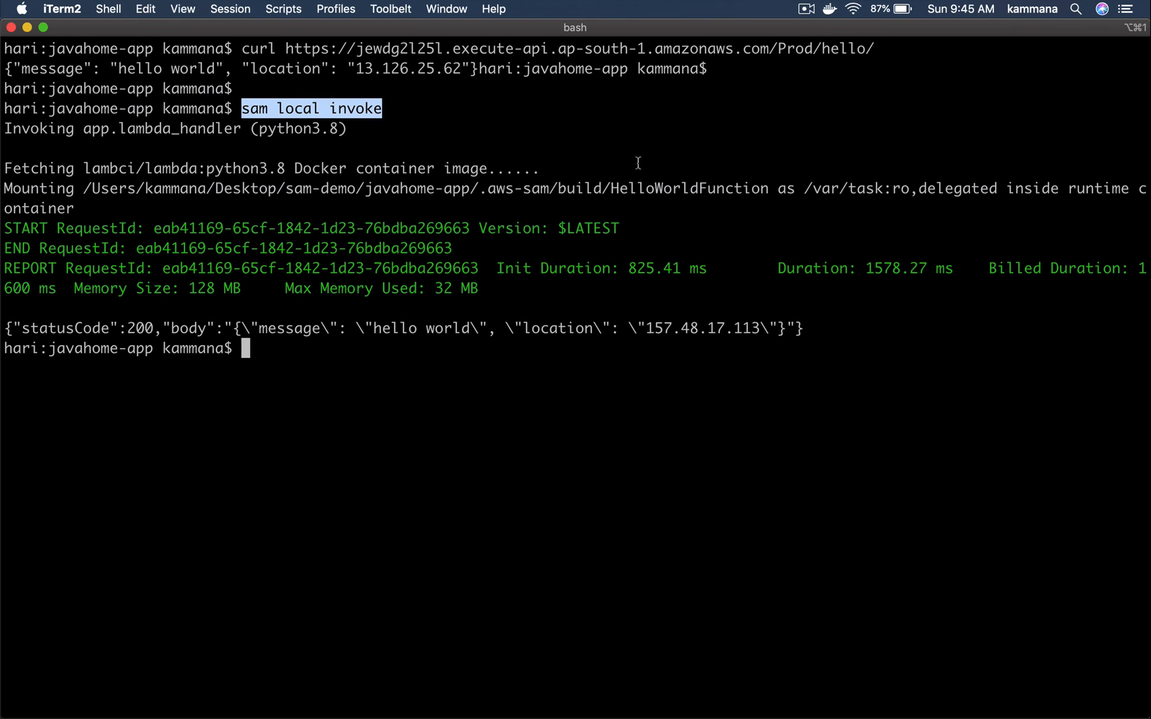